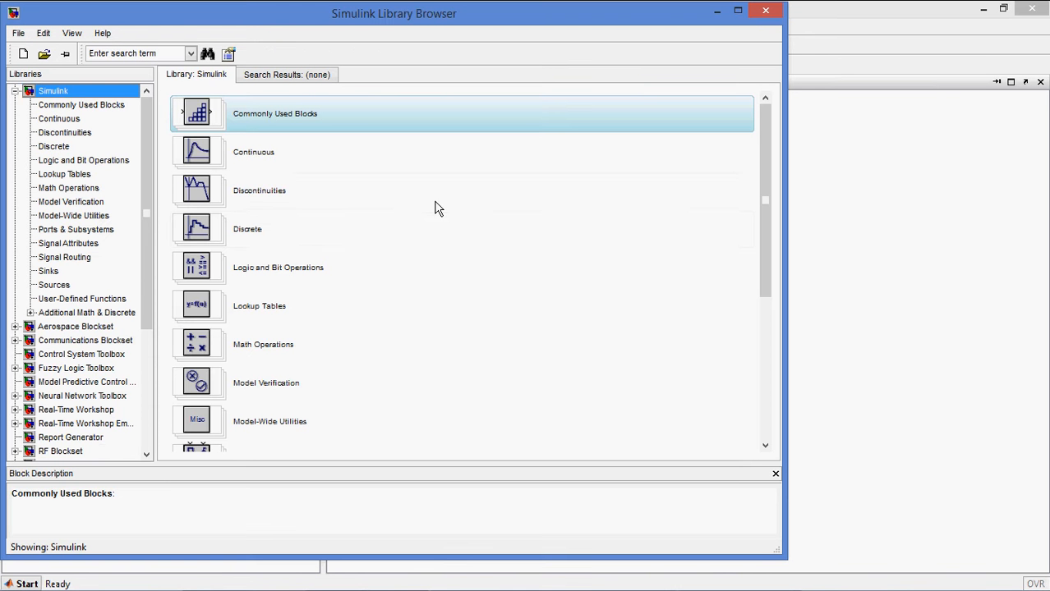
{"action": "mouse_move", "coordinate": [169, 194]}
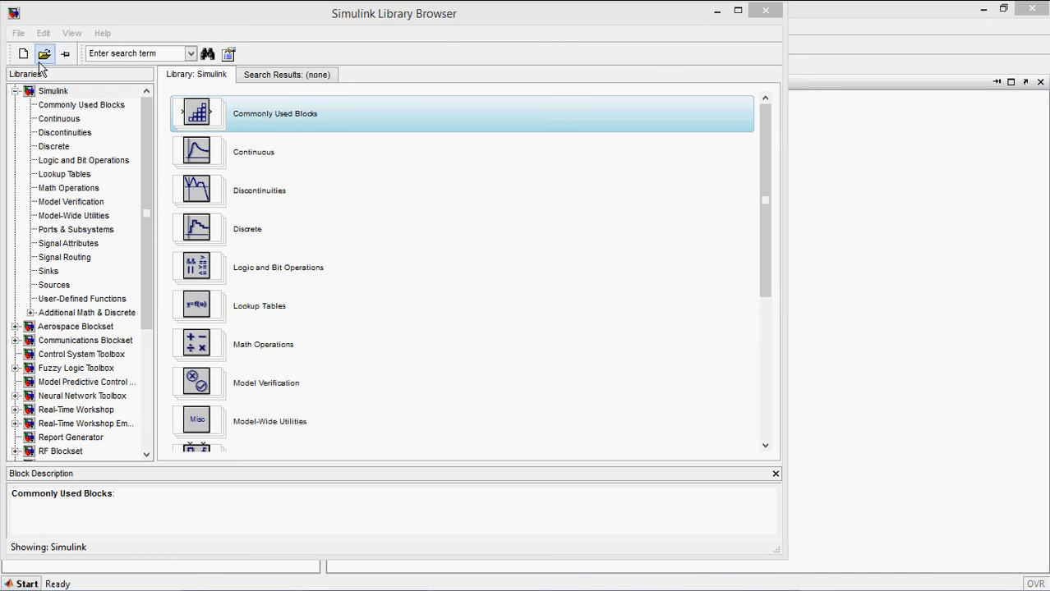
Step: Start a blank untitled model and add a Transfer Fcn block from the Continuous library
{"action": "left_click", "coordinate": [23, 52]}
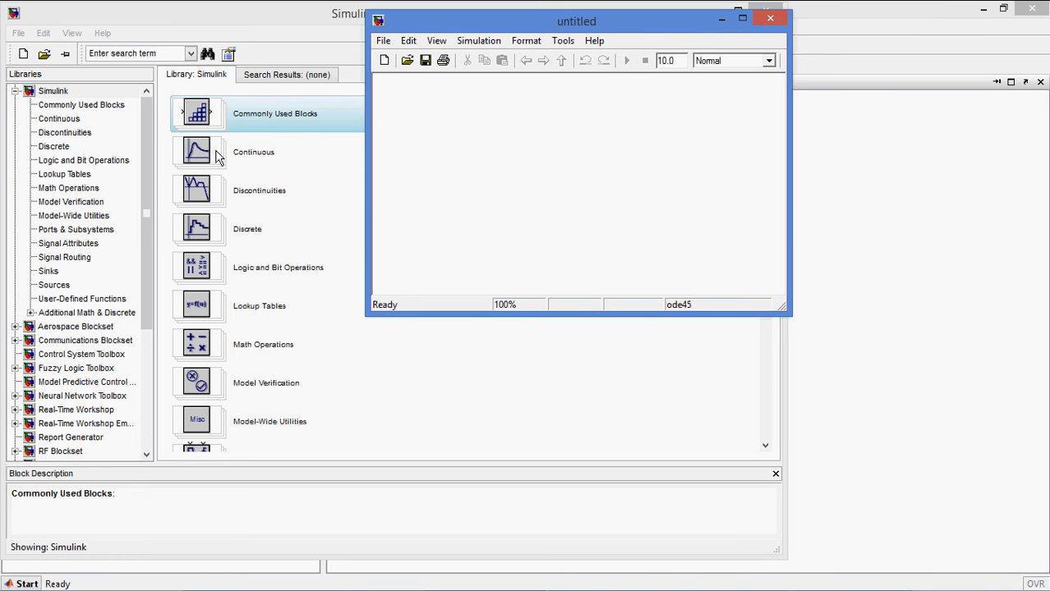
{"action": "mouse_move", "coordinate": [69, 133]}
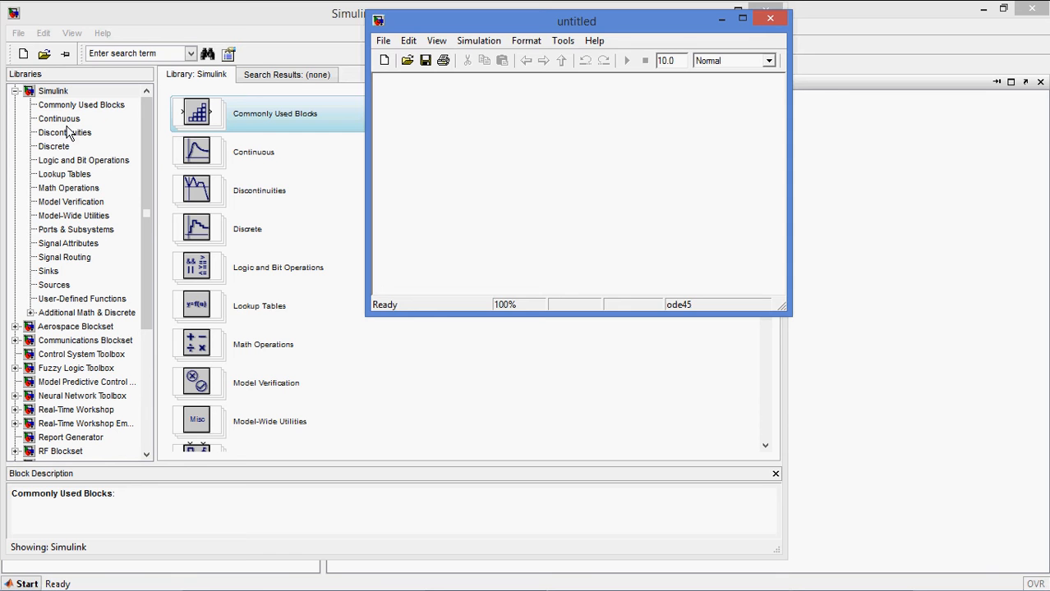
{"action": "left_click", "coordinate": [59, 118]}
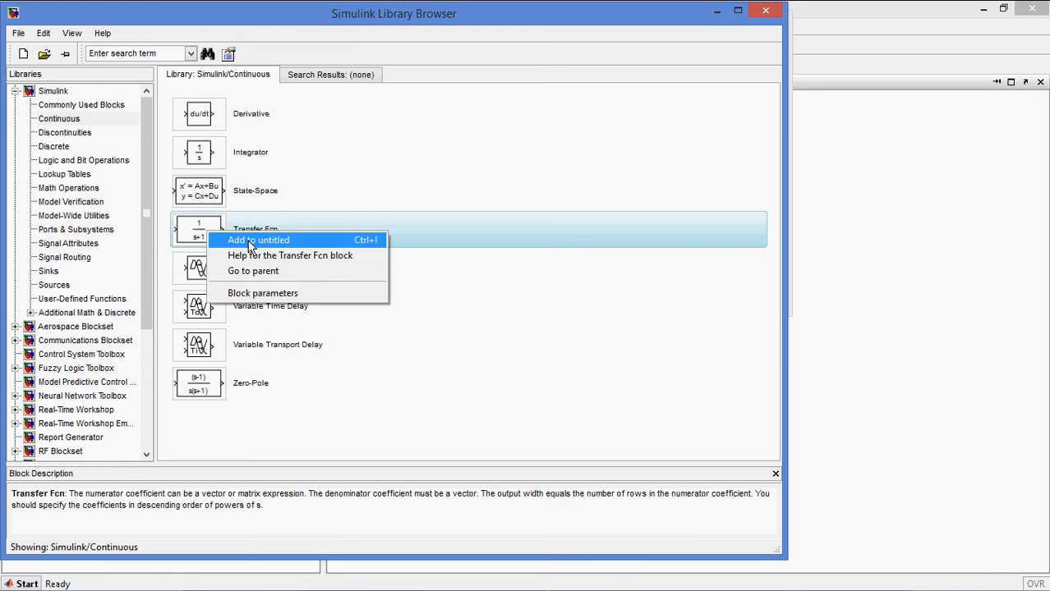
{"action": "left_click", "coordinate": [258, 239]}
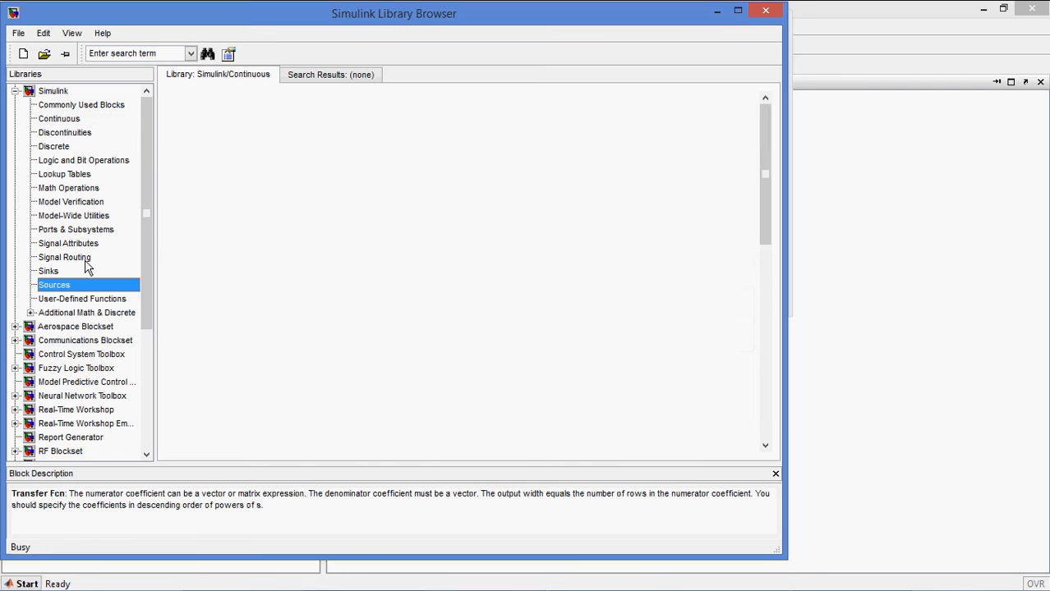
Step: Add a Step source and a Scope block to the untitled model
{"action": "left_click", "coordinate": [52, 284]}
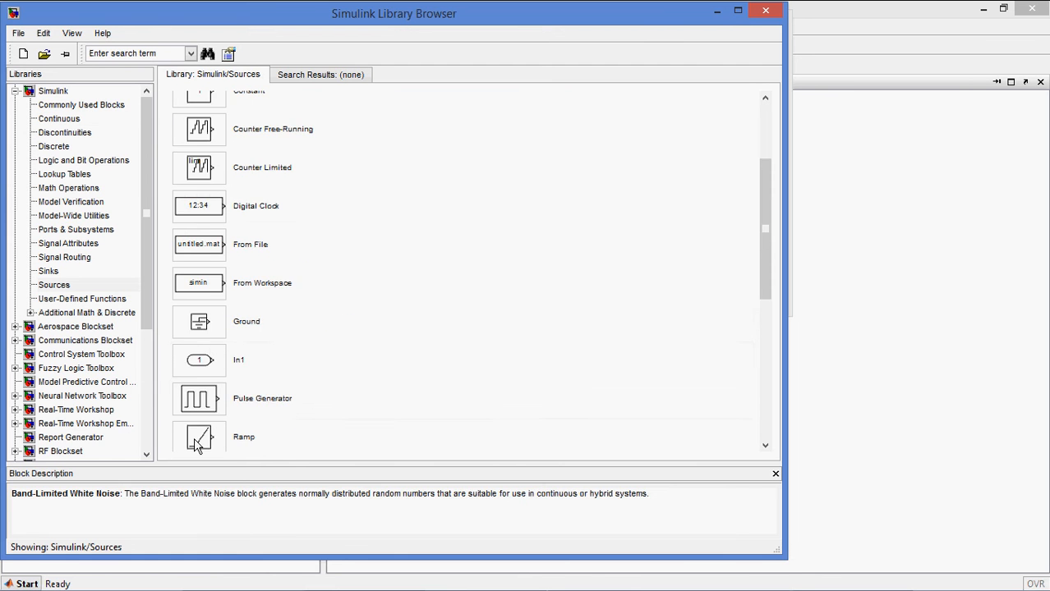
{"action": "scroll", "scroll_direction": "down", "scroll_amount": 3}
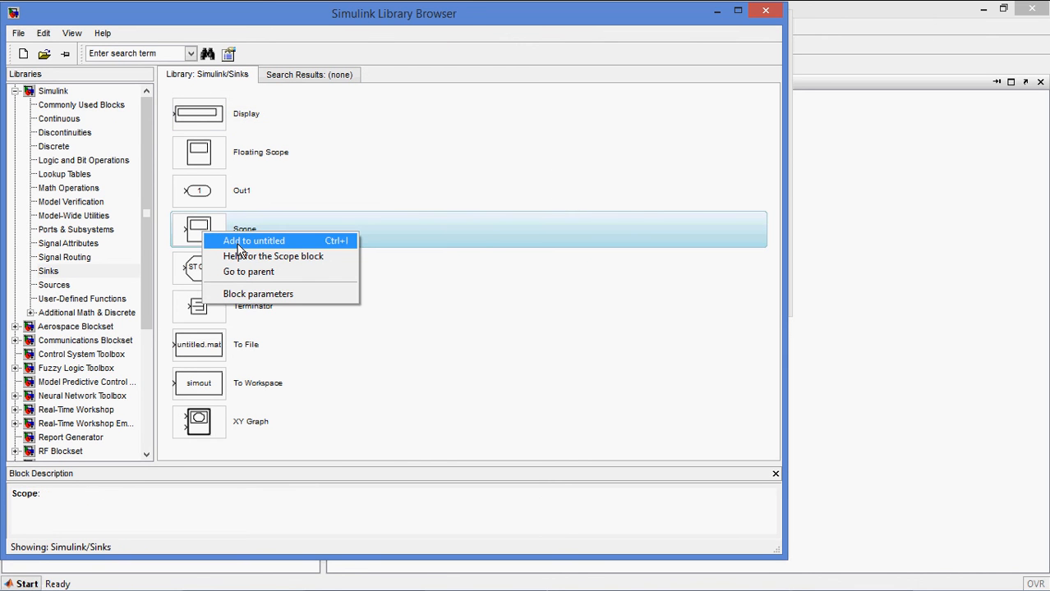
{"action": "left_click", "coordinate": [253, 239]}
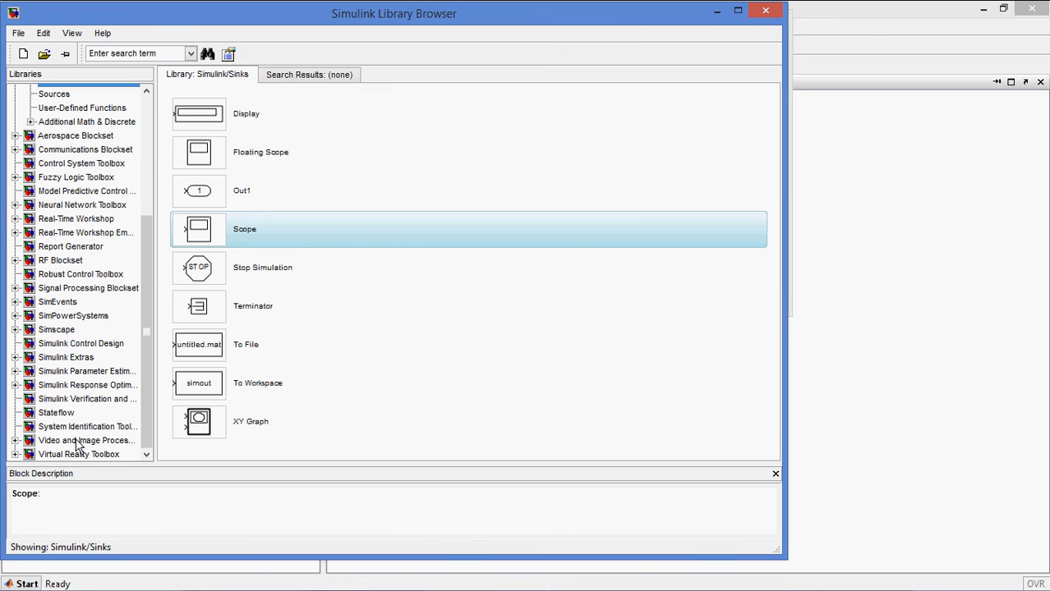
Step: Place a PID Controller from Simulink Extras and locate the Sum block in Commonly Used Blocks
{"action": "left_click", "coordinate": [65, 357]}
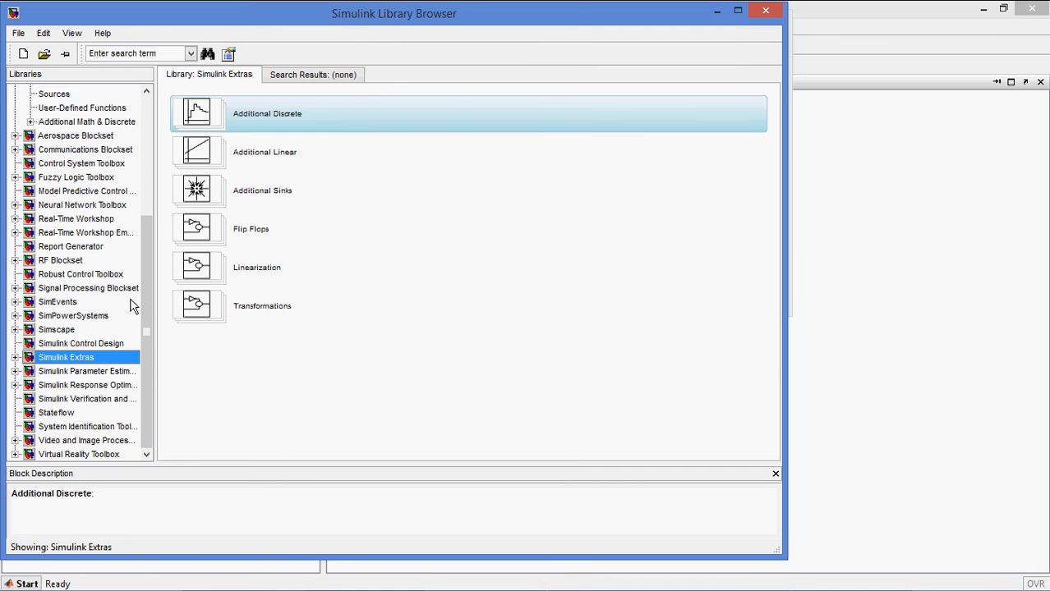
{"action": "mouse_move", "coordinate": [196, 156]}
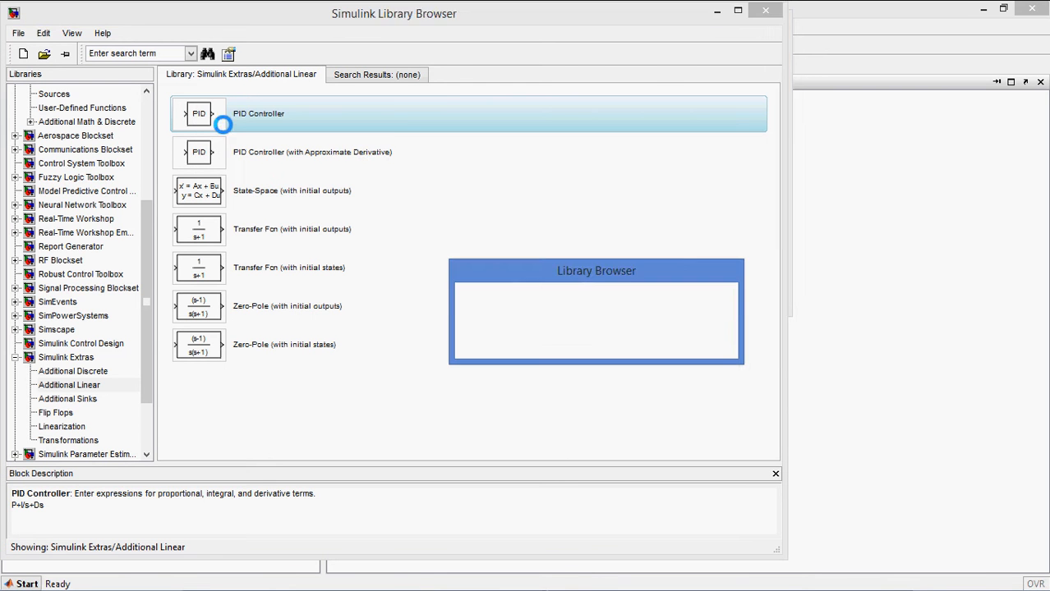
{"action": "left_click_drag", "start_coordinate": [199, 113], "coordinate": [575, 184]}
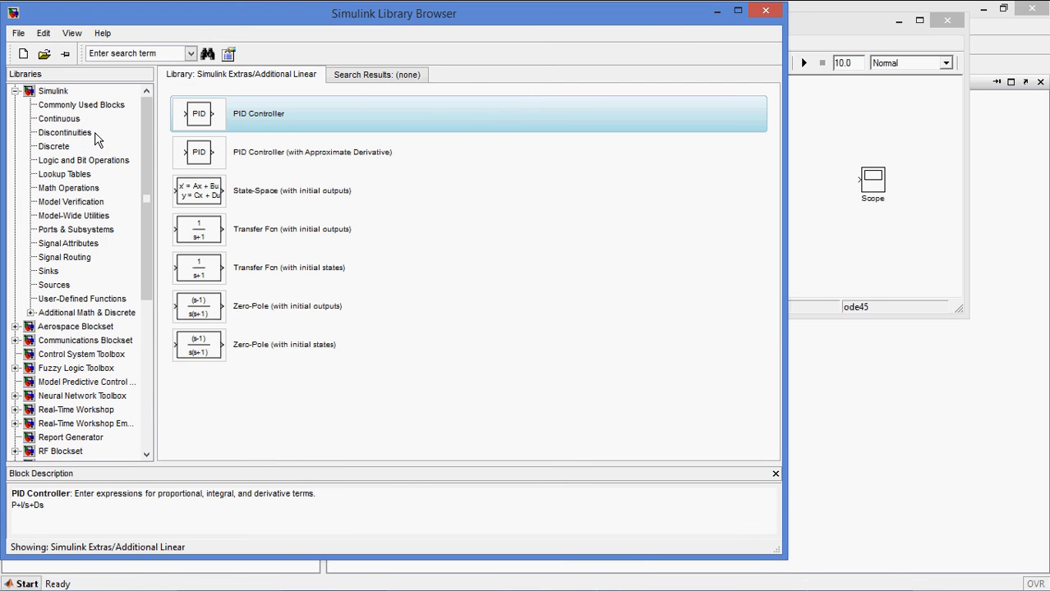
{"action": "left_click", "coordinate": [80, 105]}
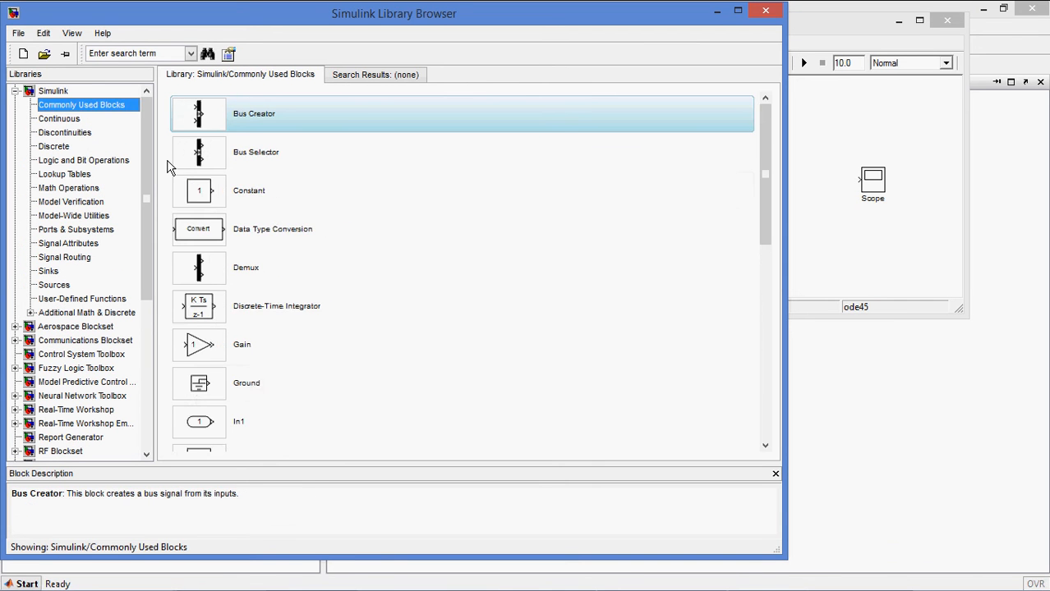
{"action": "scroll", "scroll_direction": "down", "scroll_amount": 3}
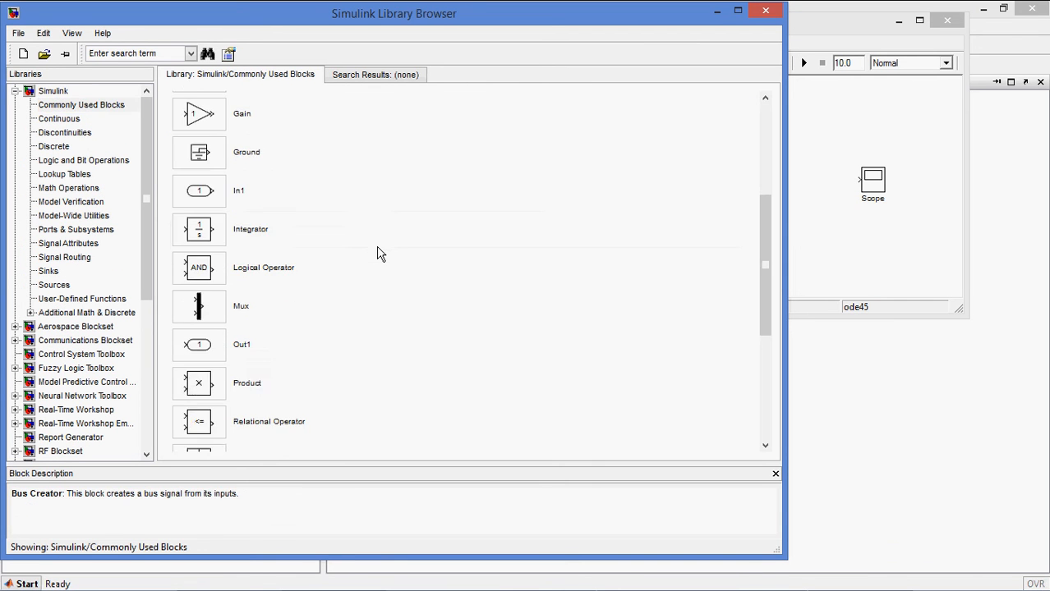
{"action": "scroll", "scroll_direction": "down", "scroll_amount": 3}
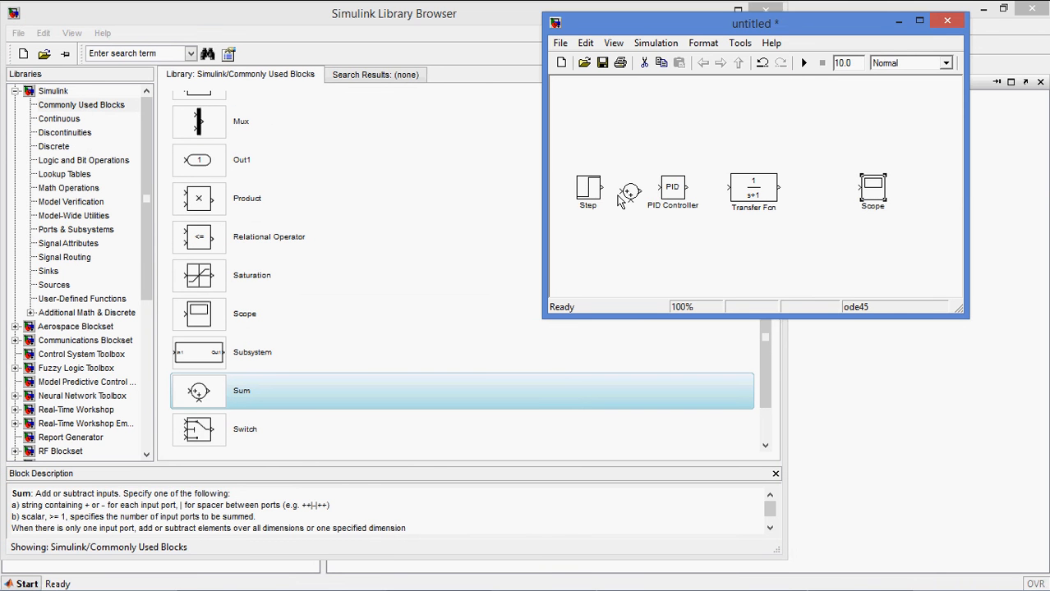
Step: Wire Step into Sum and Sum into the PID Controller, then check the Sum's sign list reads |+-
{"action": "left_click_drag", "start_coordinate": [604, 194], "coordinate": [649, 194]}
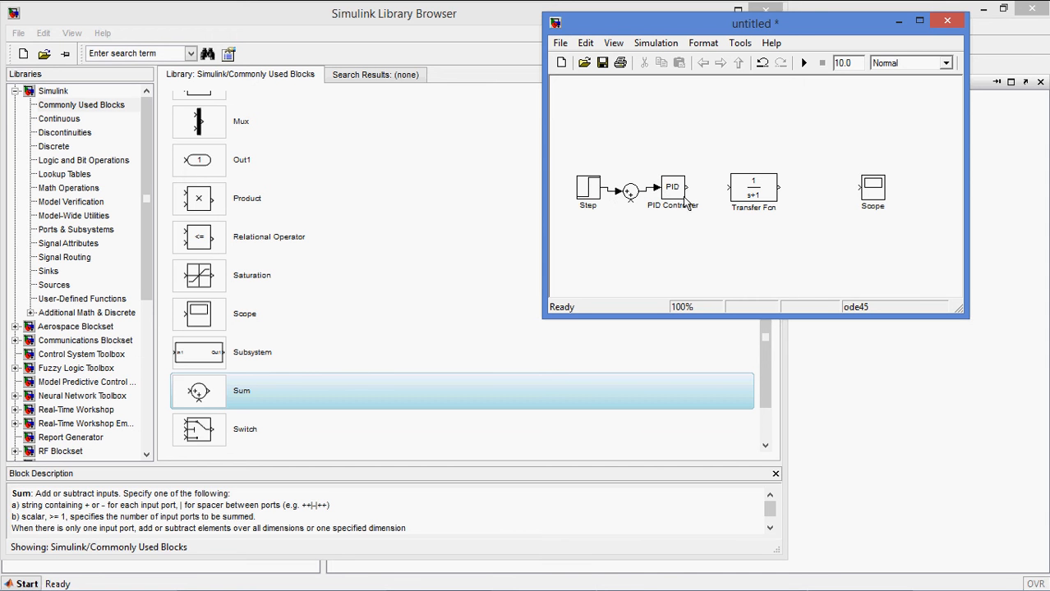
{"action": "left_click_drag", "start_coordinate": [693, 190], "coordinate": [730, 191]}
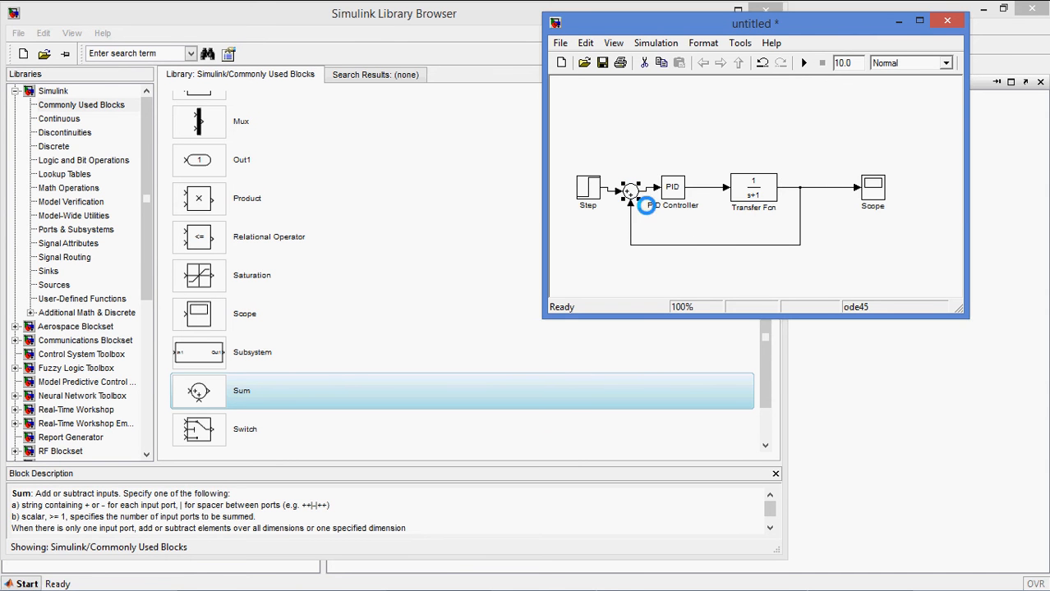
{"action": "double_click", "coordinate": [628, 190]}
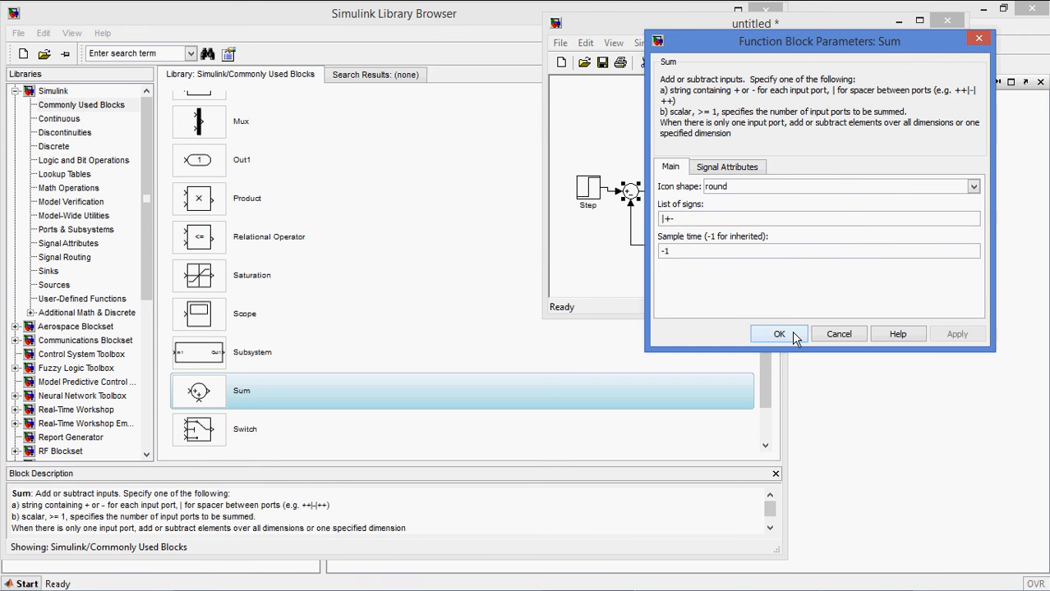
Step: Confirm the Sum signs and set the PID Controller gains to variables kp, ki and kd
{"action": "left_click", "coordinate": [779, 334]}
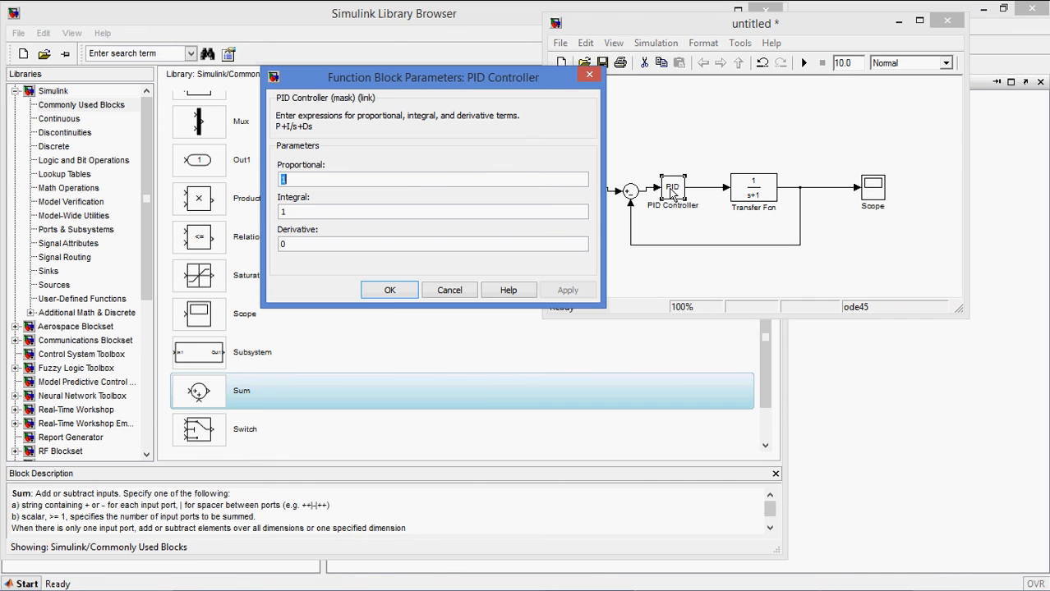
{"action": "mouse_move", "coordinate": [297, 211]}
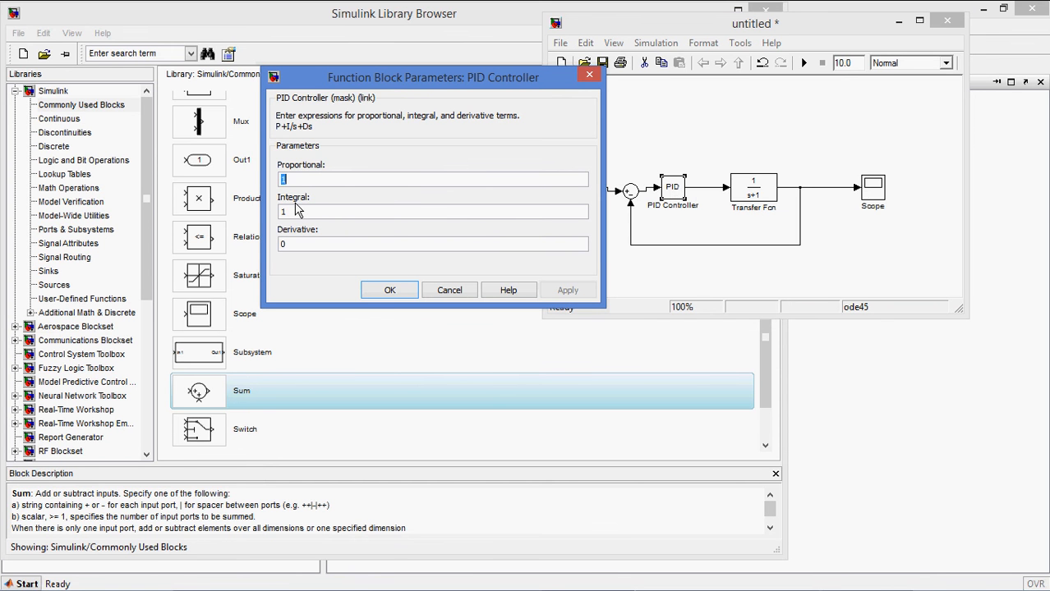
{"action": "type", "text": "kp"}
{"action": "left_click", "coordinate": [432, 212]}
{"action": "type", "text": "ki"}
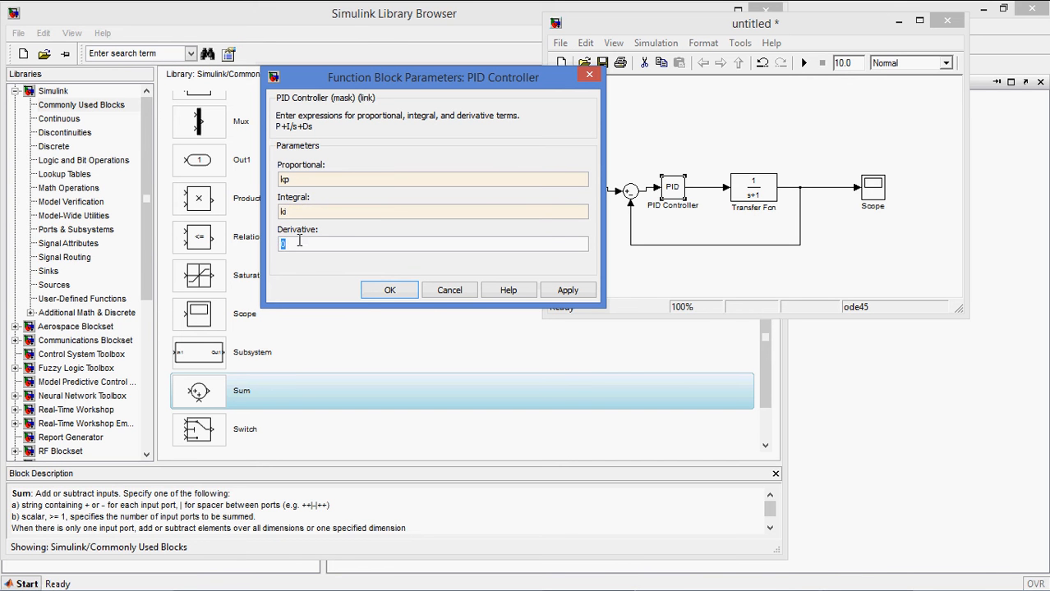
{"action": "type", "text": "kd"}
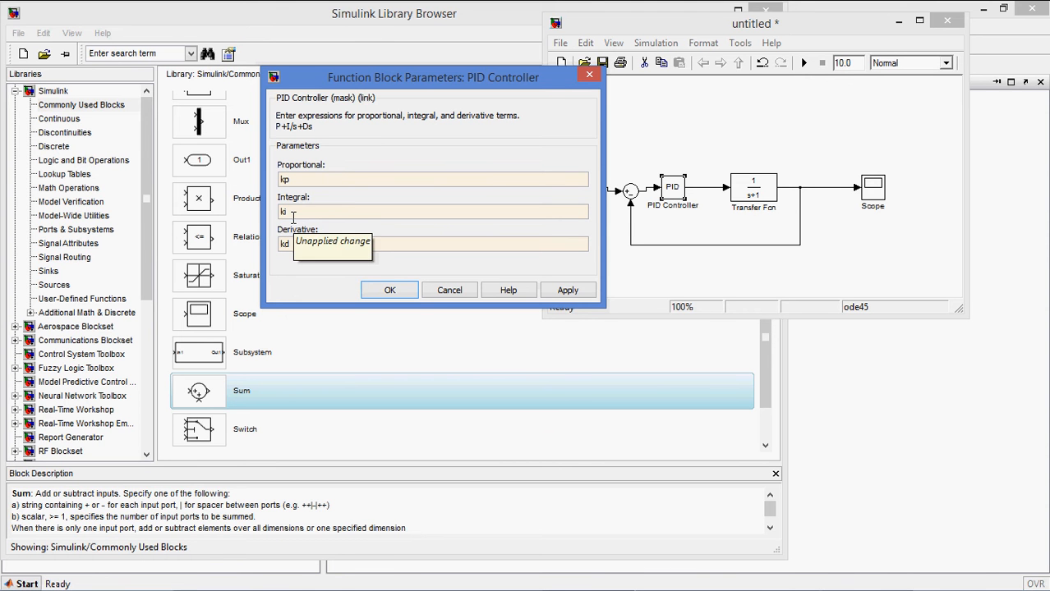
{"action": "left_click", "coordinate": [569, 289]}
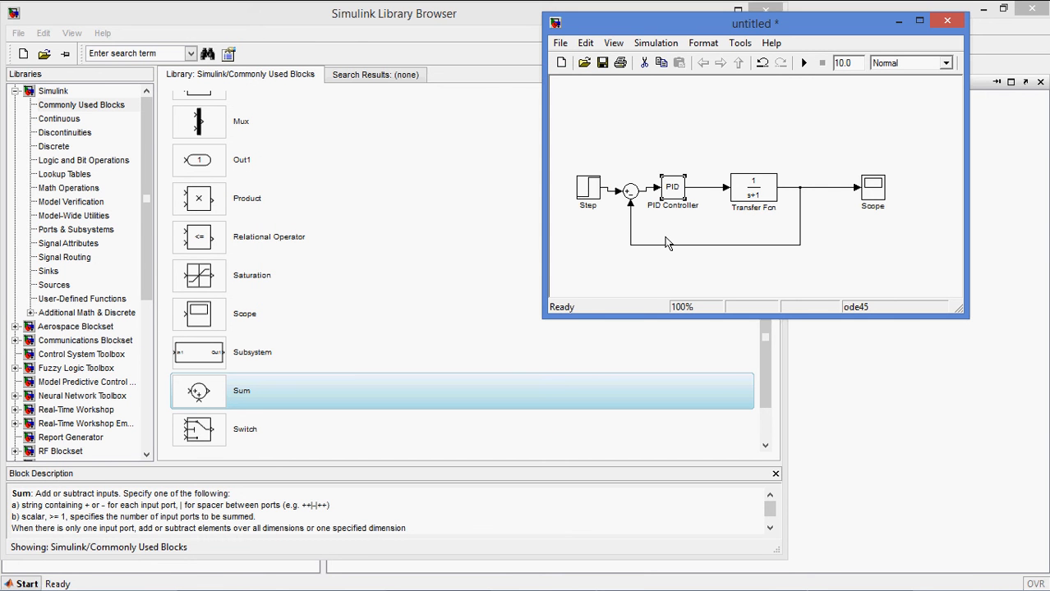
Step: Set the Transfer Fcn numerator to [50] and denominator to [1 5 50]
{"action": "left_click", "coordinate": [753, 189]}
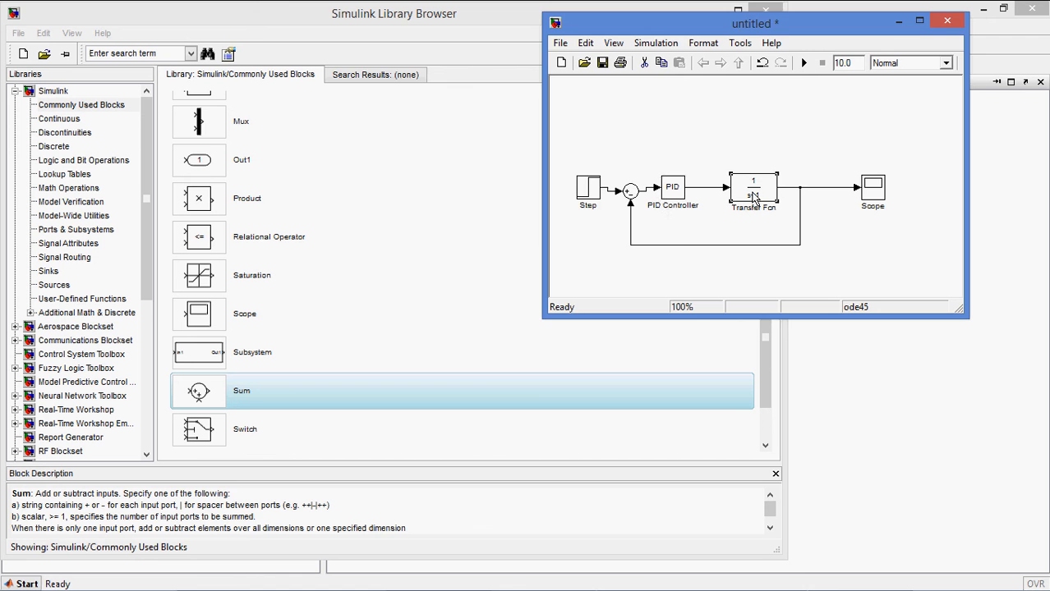
{"action": "double_click", "coordinate": [753, 189]}
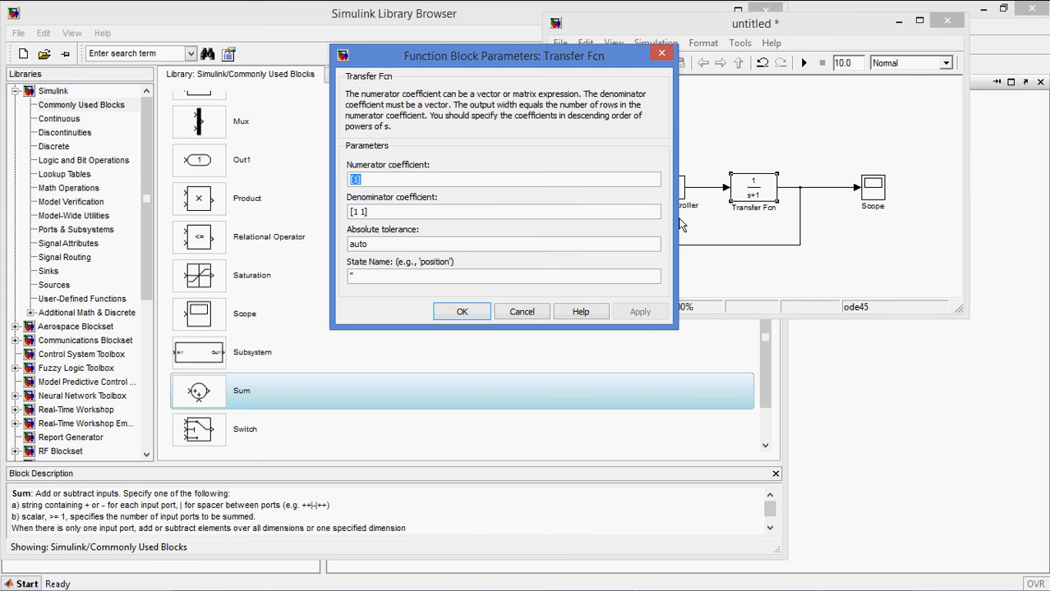
{"action": "mouse_move", "coordinate": [458, 115]}
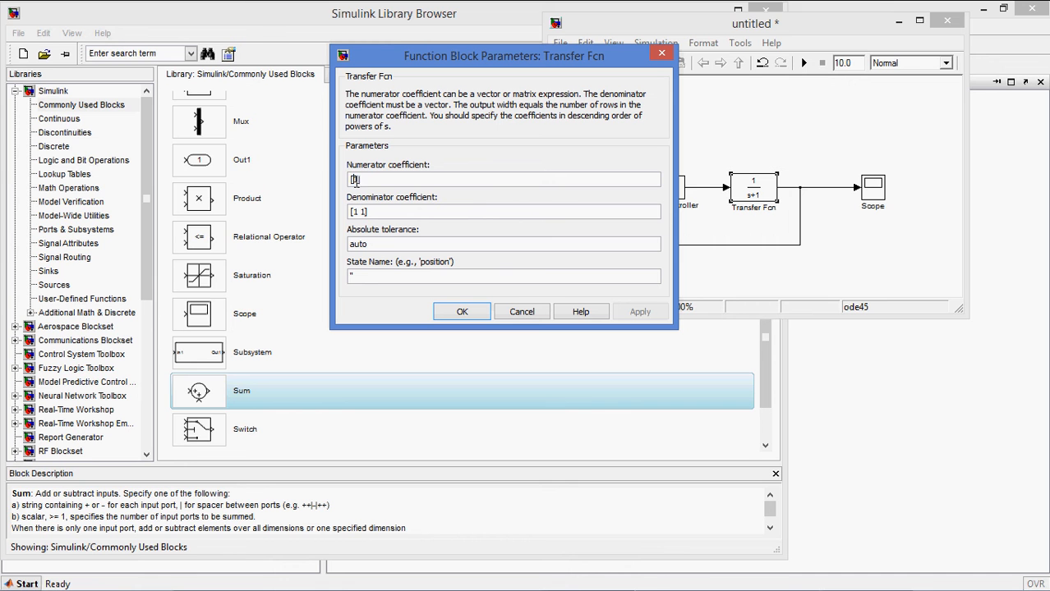
{"action": "type", "text": "50"}
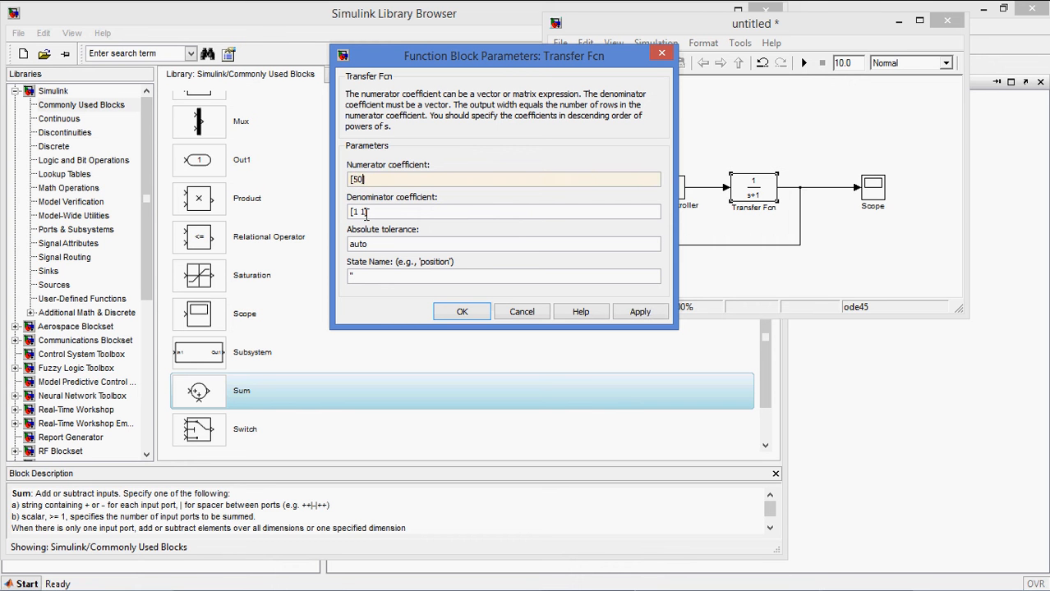
{"action": "double_click", "coordinate": [354, 212]}
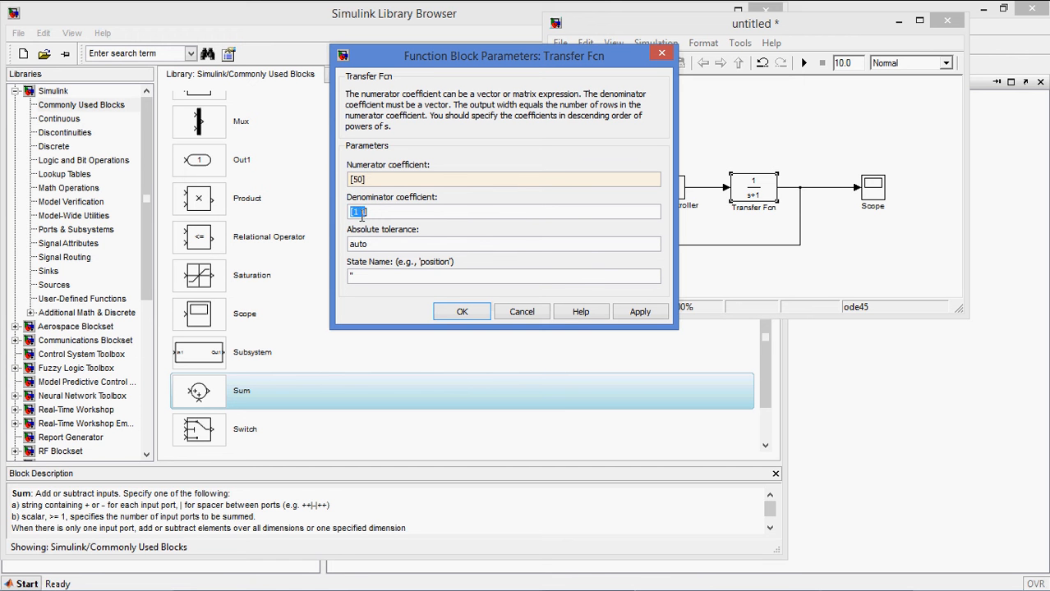
{"action": "type", "text": "[1 1]"}
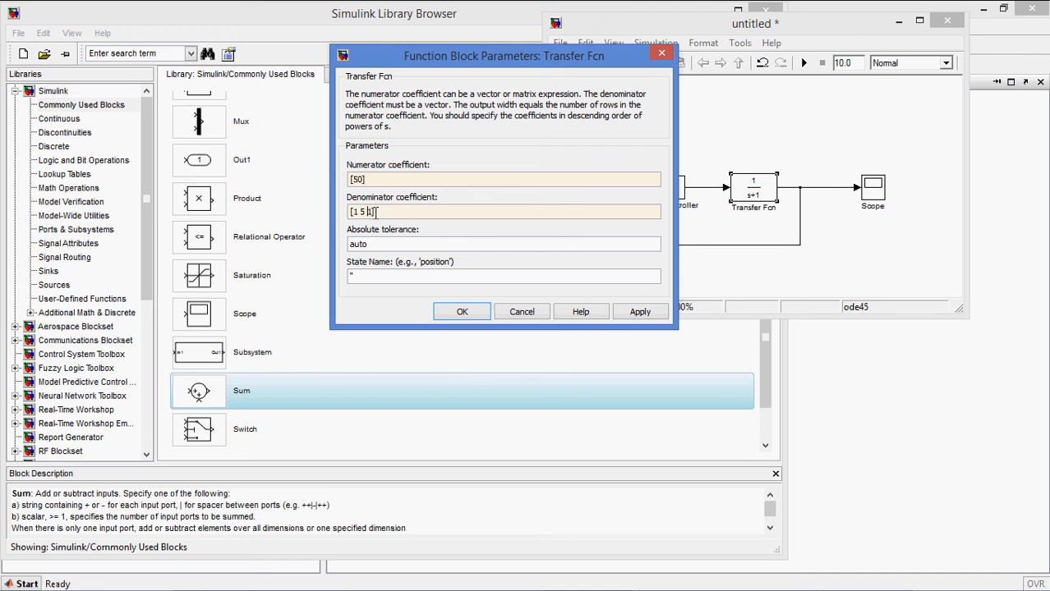
{"action": "type", "text": "50"}
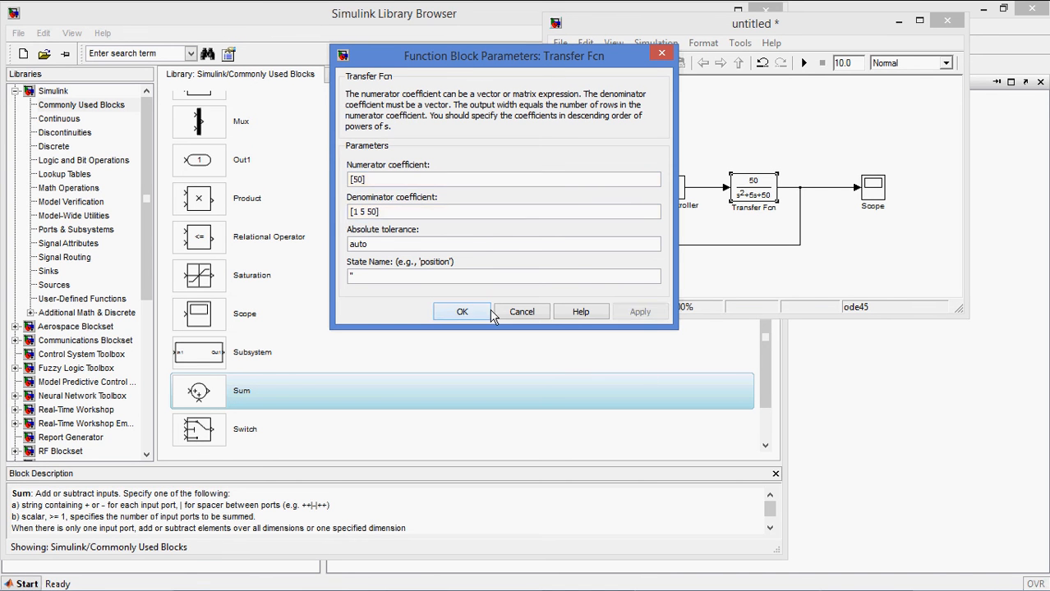
{"action": "left_click", "coordinate": [462, 313]}
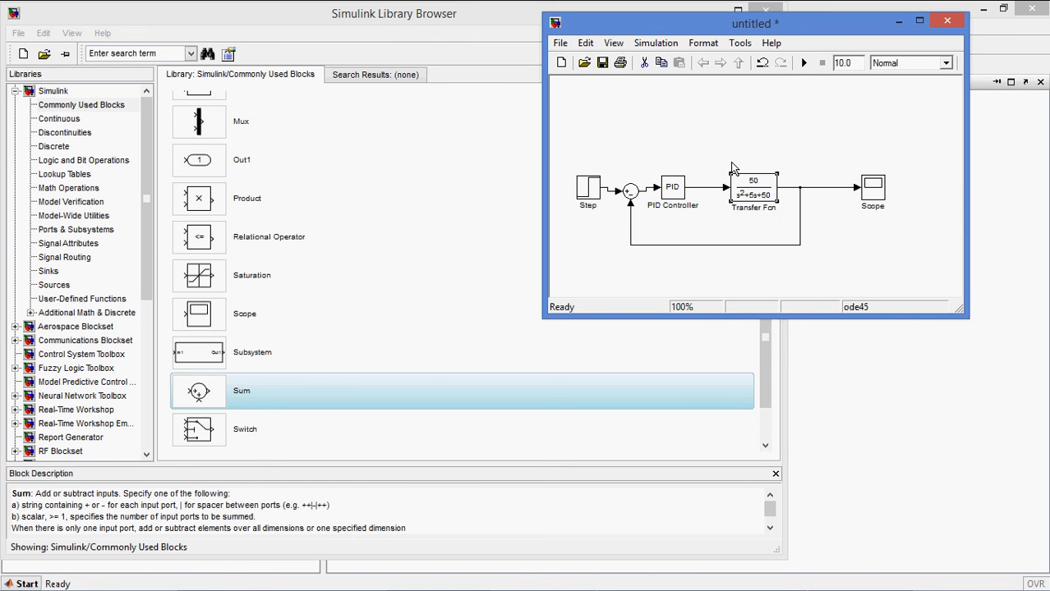
Step: Check the Step block uses step time 1, initial value 0 and final value 1
{"action": "double_click", "coordinate": [588, 184]}
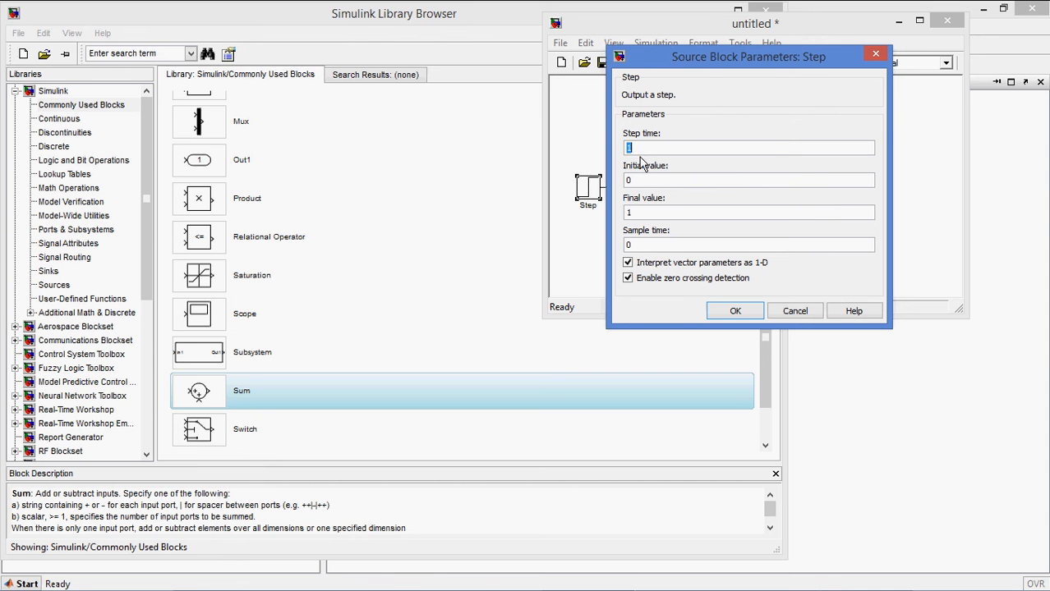
{"action": "left_click", "coordinate": [734, 310]}
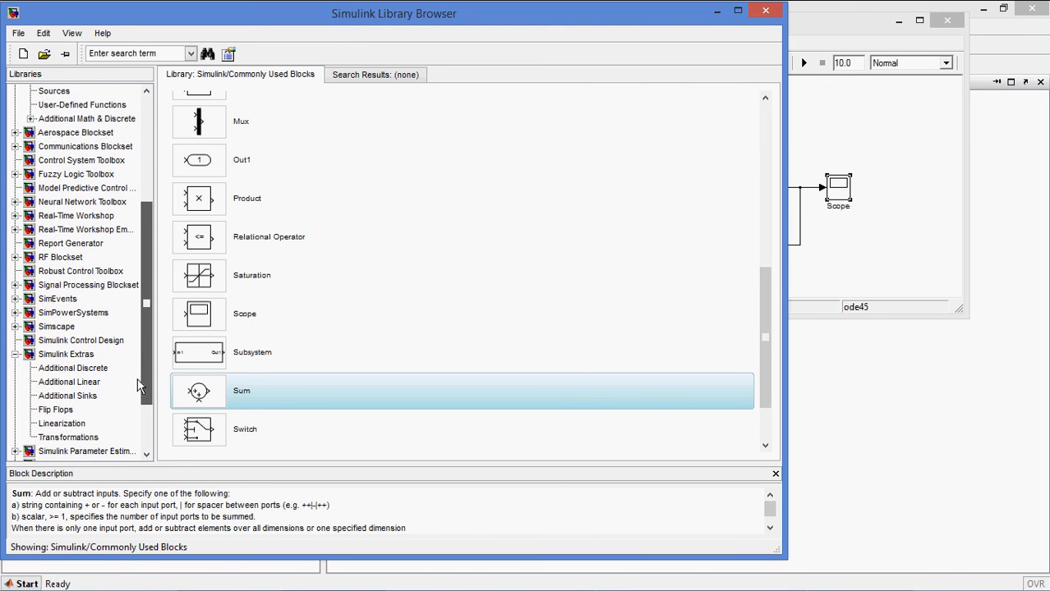
Step: Add a Signal Constraint block from Simulink Response Optimization and wire it to the Transfer Fcn output
{"action": "scroll", "scroll_direction": "down", "scroll_amount": 3}
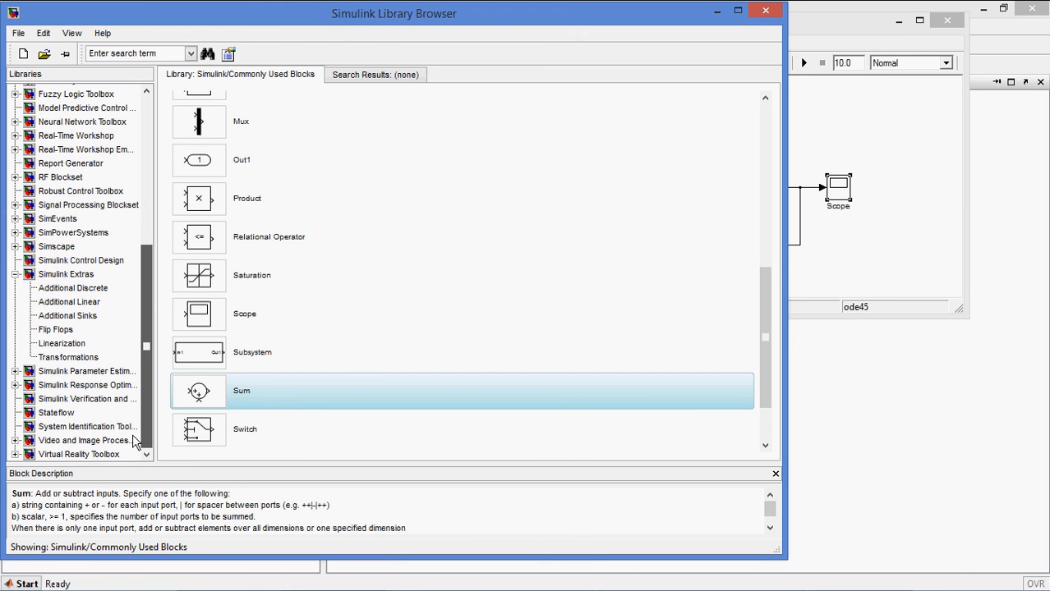
{"action": "left_click", "coordinate": [87, 384]}
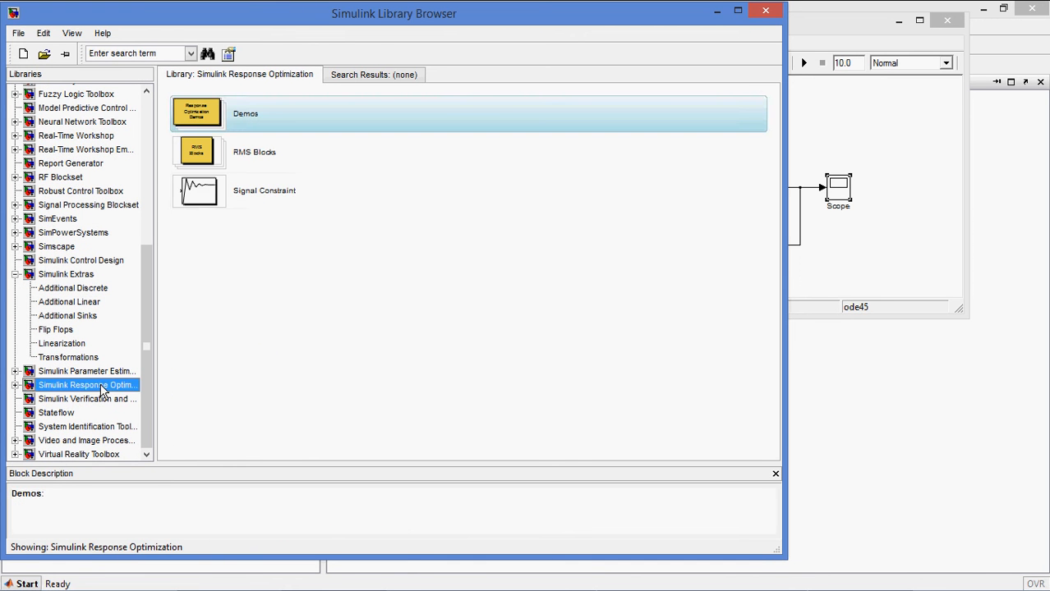
{"action": "right_click", "coordinate": [197, 191]}
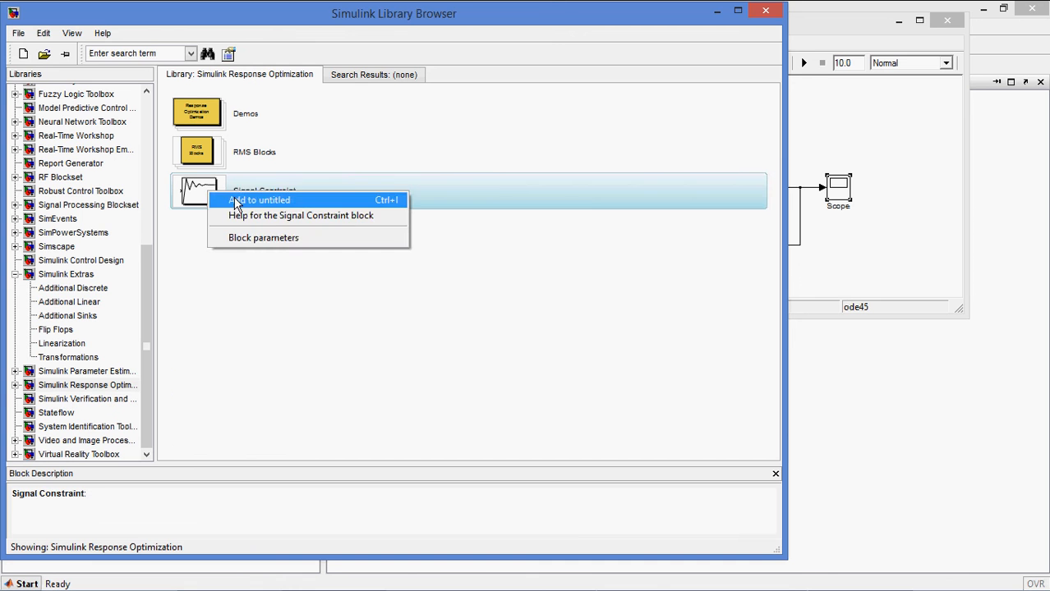
{"action": "left_click", "coordinate": [260, 201]}
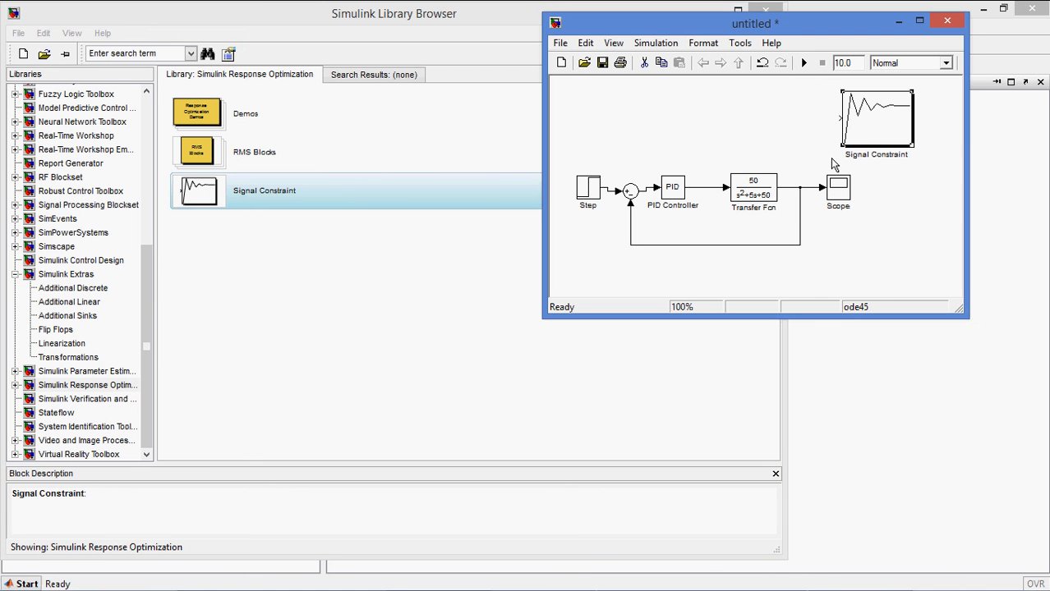
{"action": "left_click", "coordinate": [874, 118]}
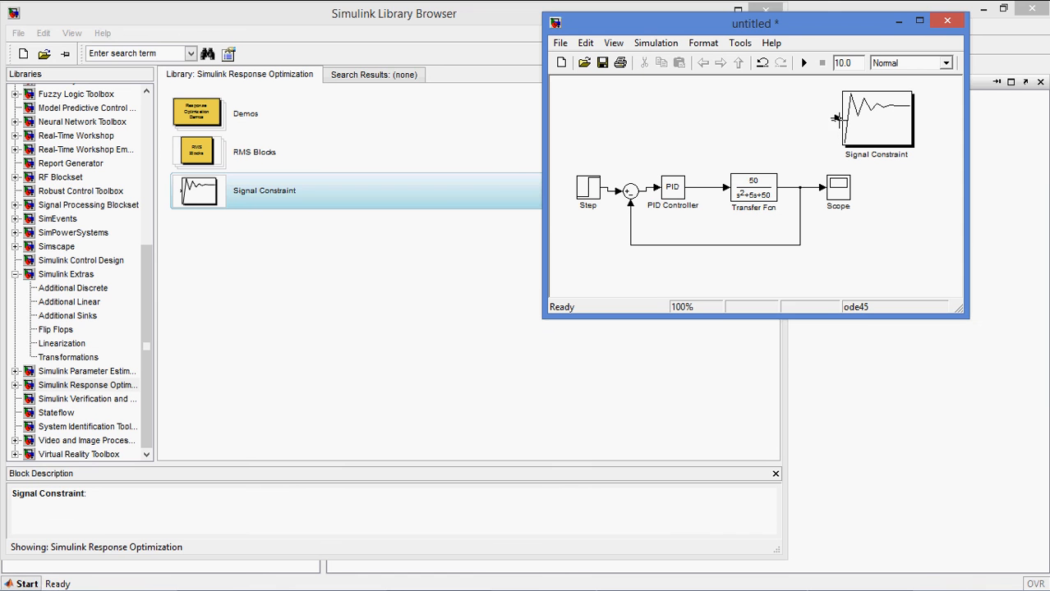
{"action": "left_click_drag", "start_coordinate": [802, 187], "coordinate": [838, 119]}
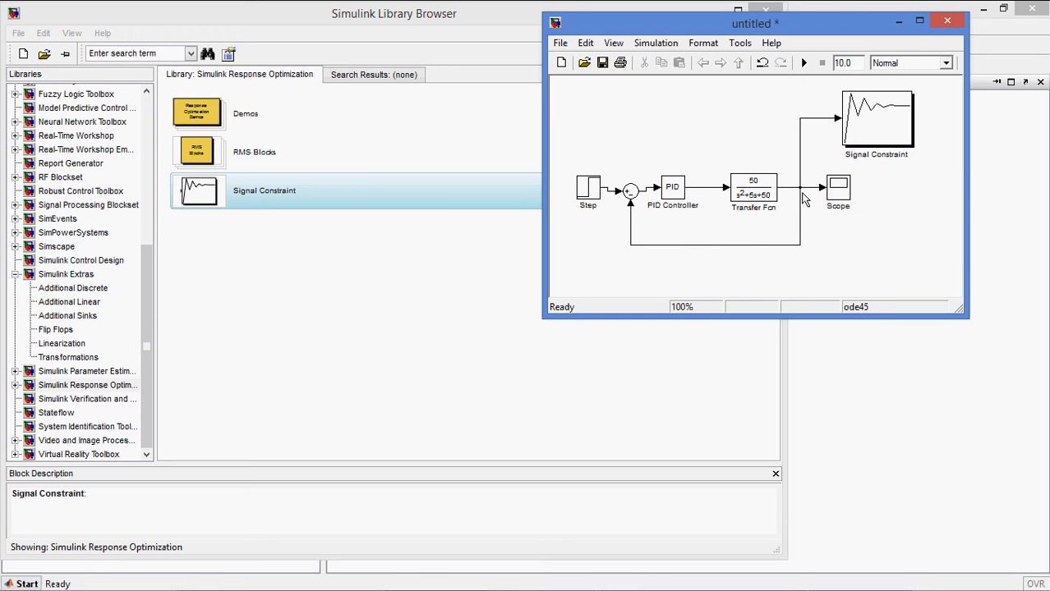
Step: Define kp=0, ki=0 and kd=0 in the MATLAB Command Window
{"action": "left_click", "coordinate": [674, 187]}
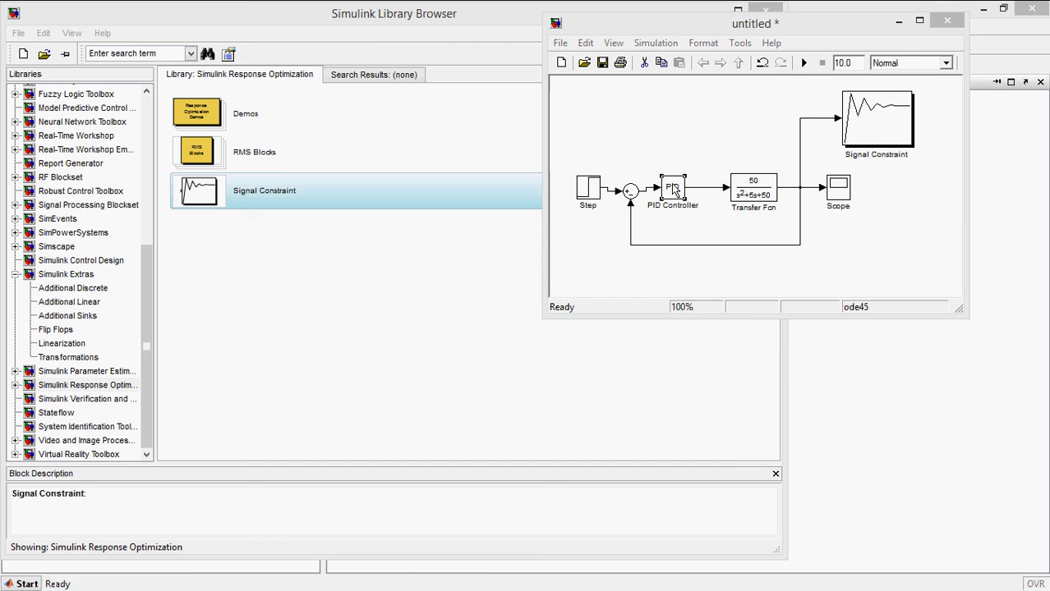
{"action": "double_click", "coordinate": [672, 189]}
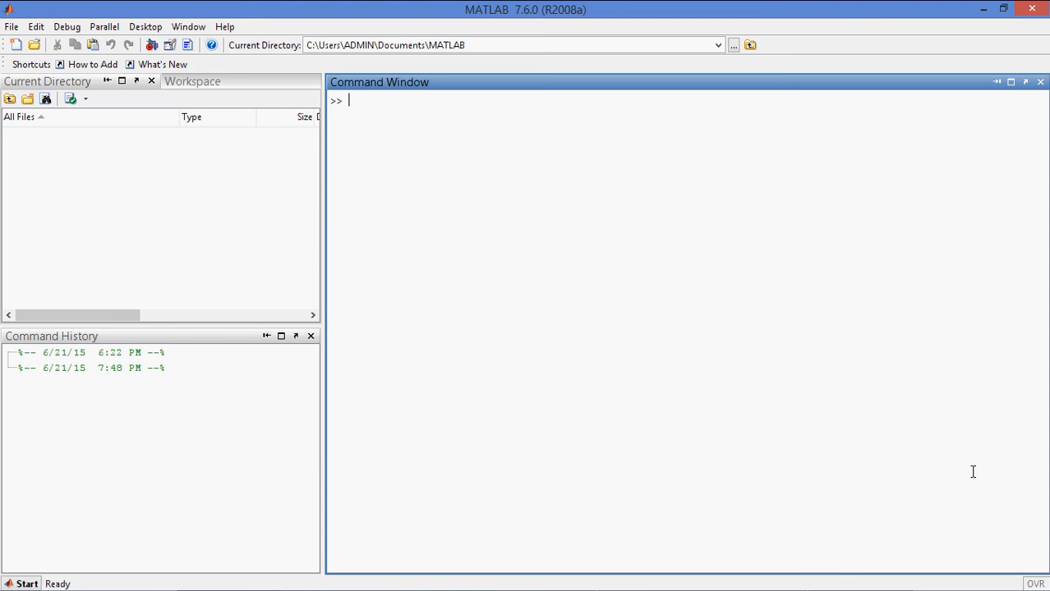
{"action": "type", "text": "kp=0"}
{"action": "type", "text": "ki=0"}
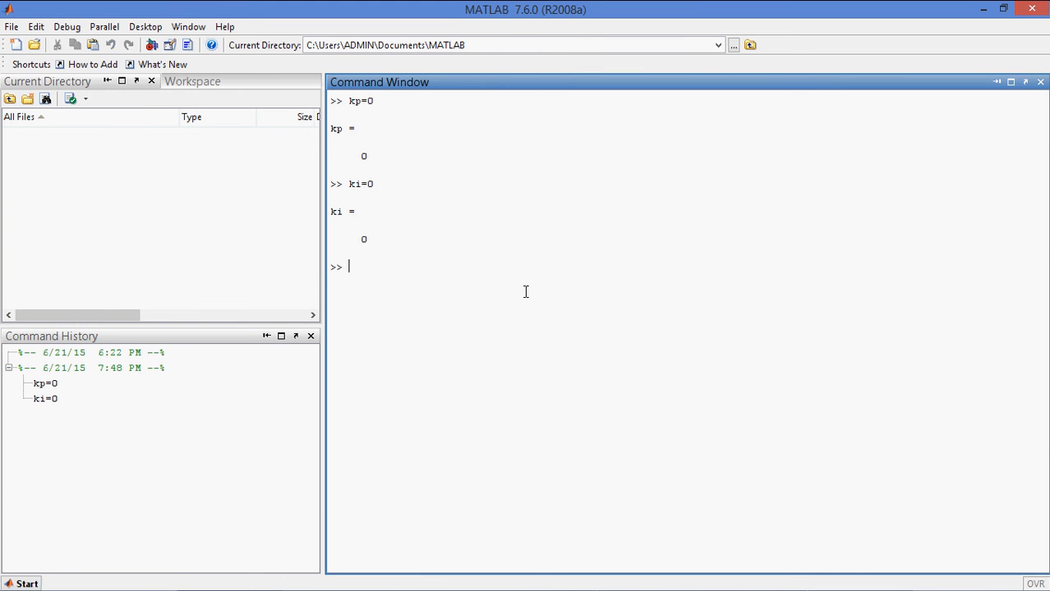
{"action": "type", "text": "kd=0"}
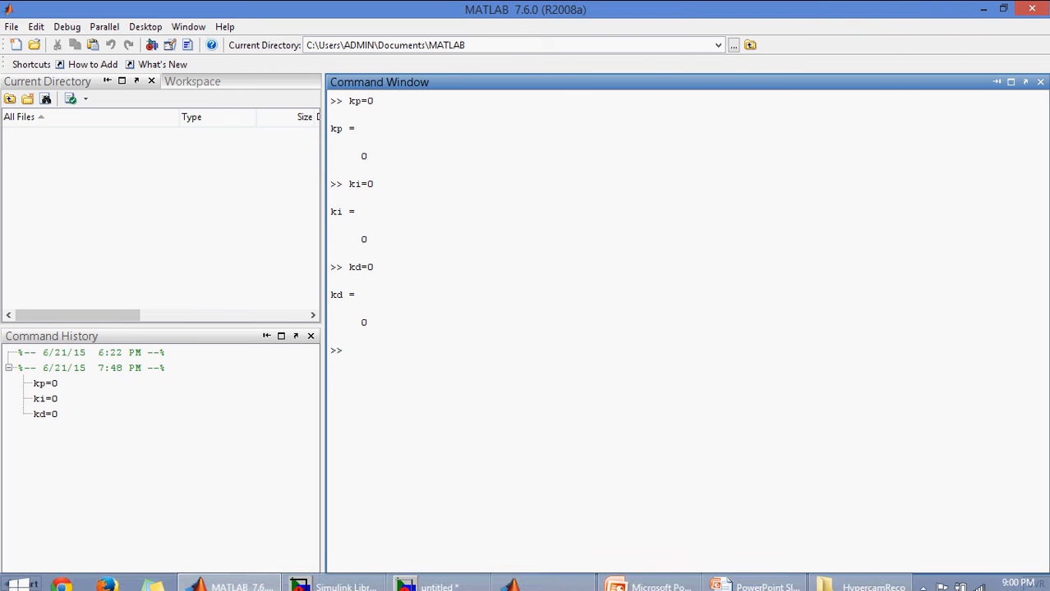
Step: Show the Signal Constraint block's default 0–10 s bounds plot maximized to full screen
{"action": "left_click", "coordinate": [437, 575]}
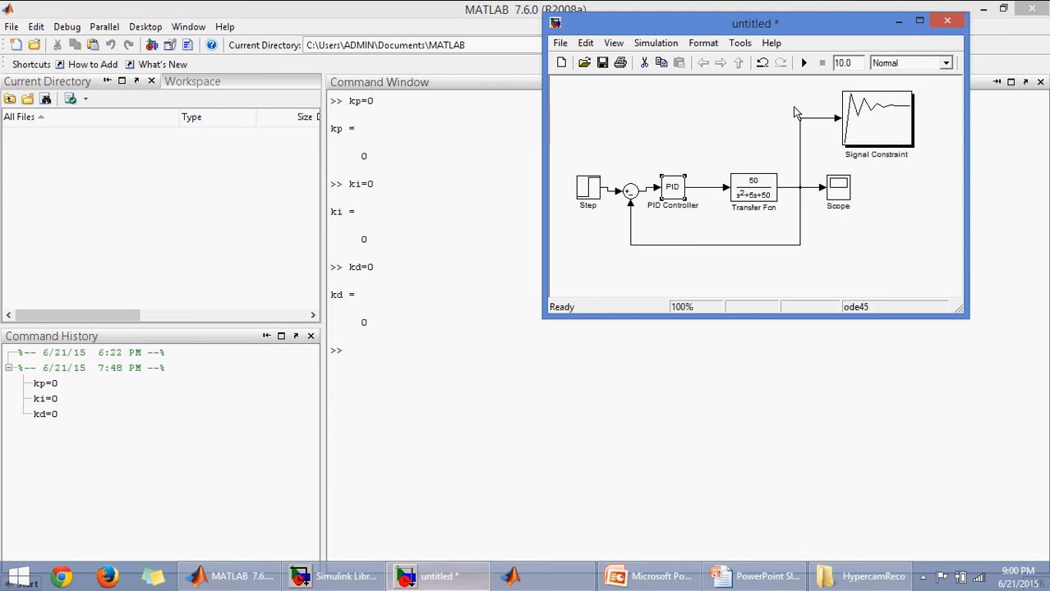
{"action": "left_click", "coordinate": [876, 118]}
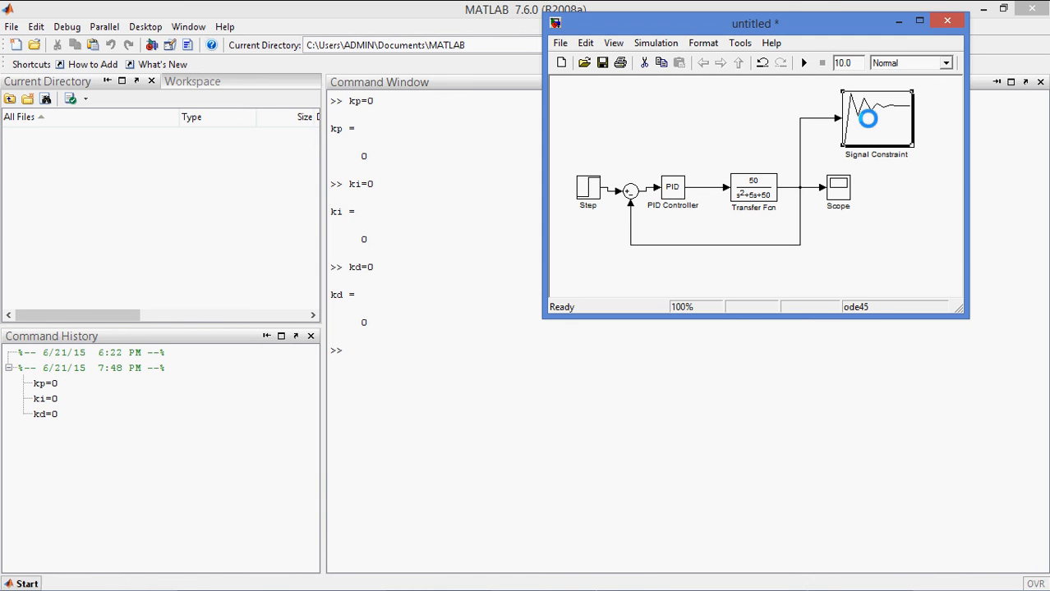
{"action": "double_click", "coordinate": [876, 118]}
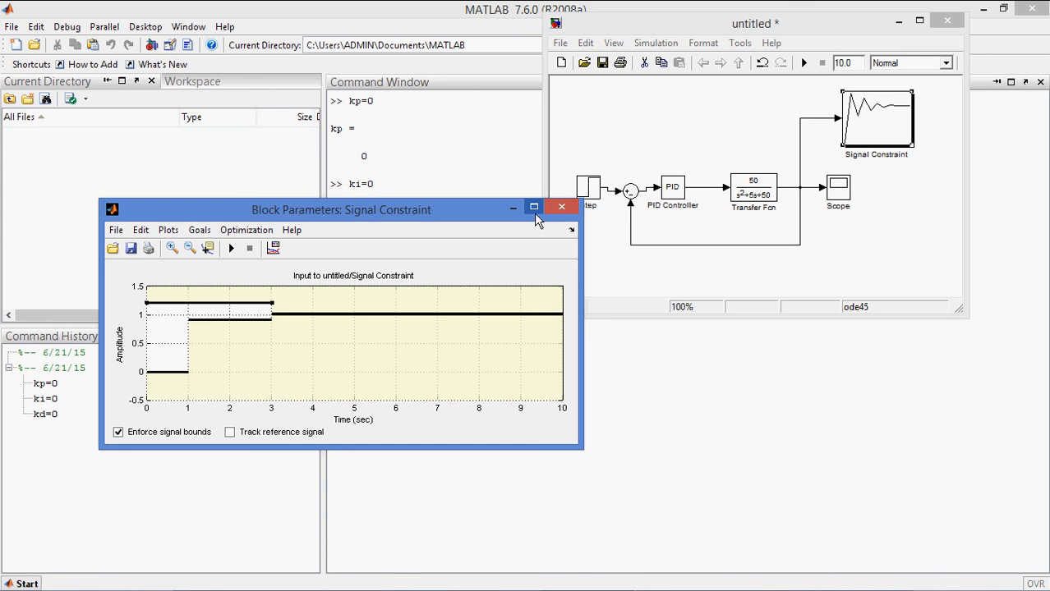
{"action": "left_click", "coordinate": [532, 207]}
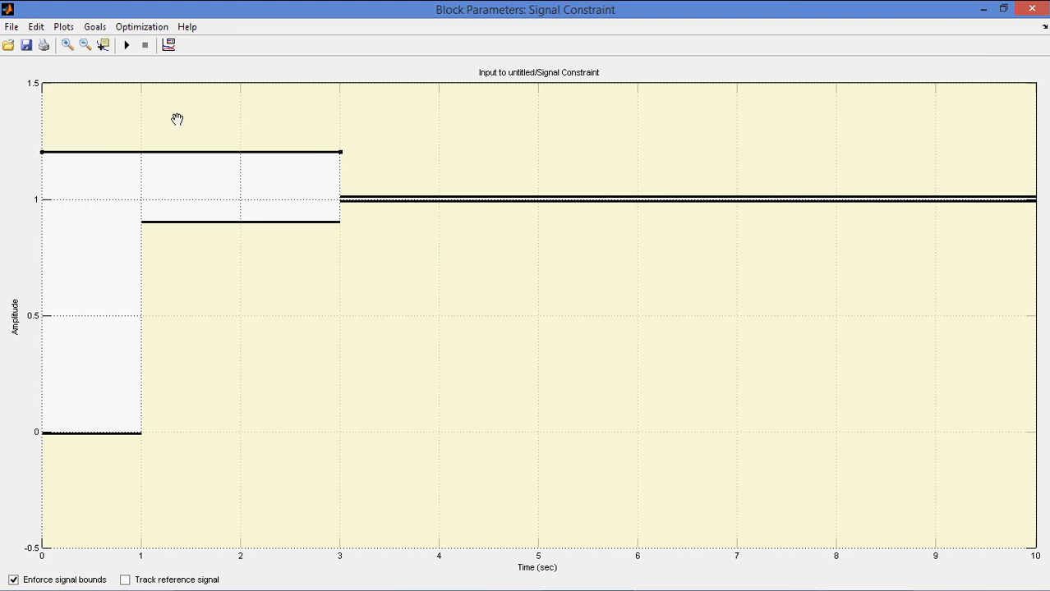
Step: Add workspace variables kd, ki and kp as the optimization's tuned parameters
{"action": "left_click", "coordinate": [141, 26]}
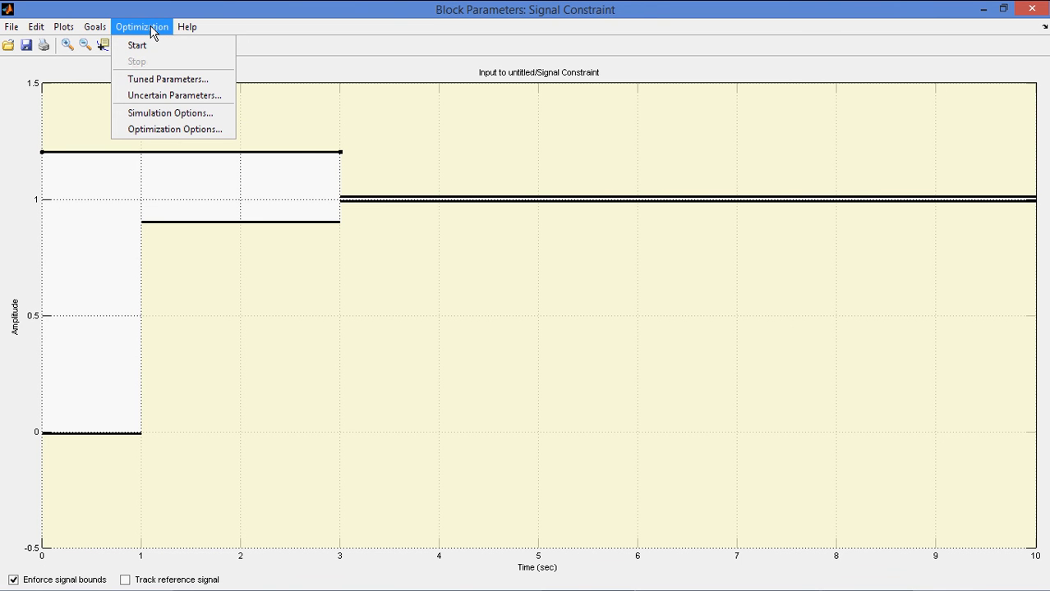
{"action": "left_click", "coordinate": [166, 79]}
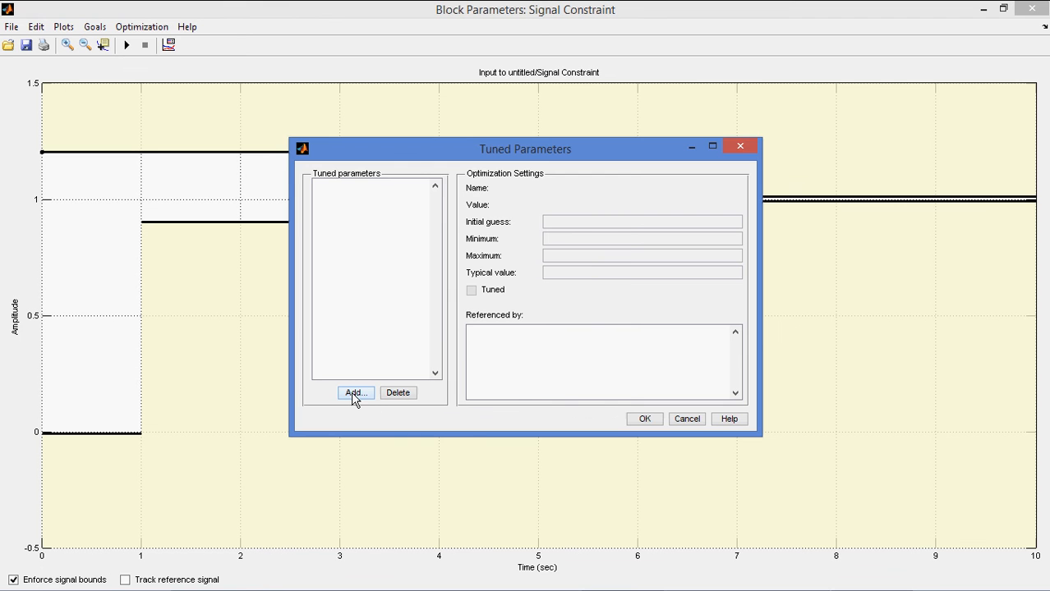
{"action": "left_click", "coordinate": [355, 393]}
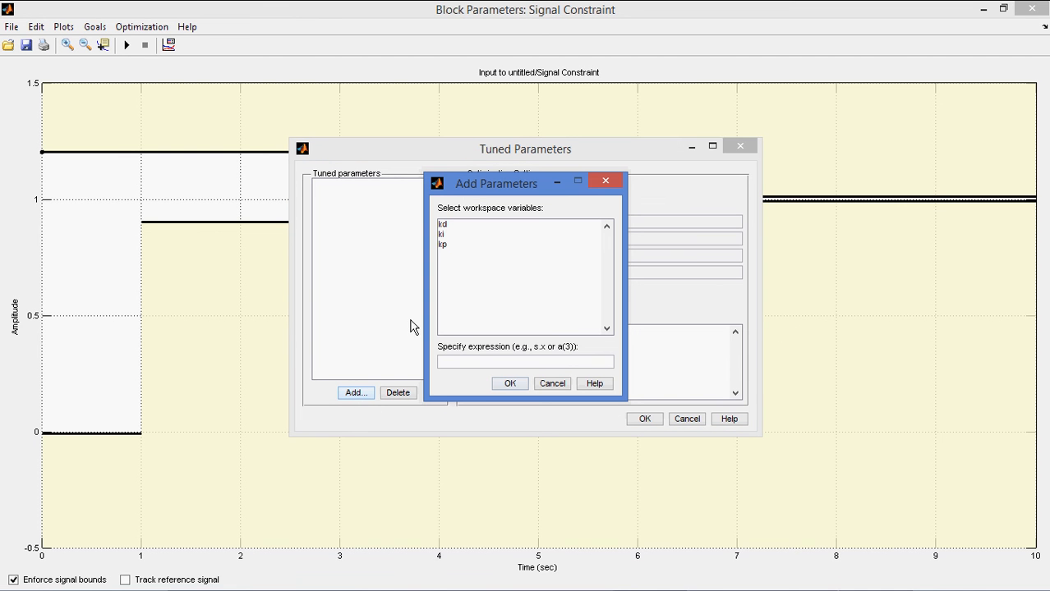
{"action": "left_click", "coordinate": [443, 244]}
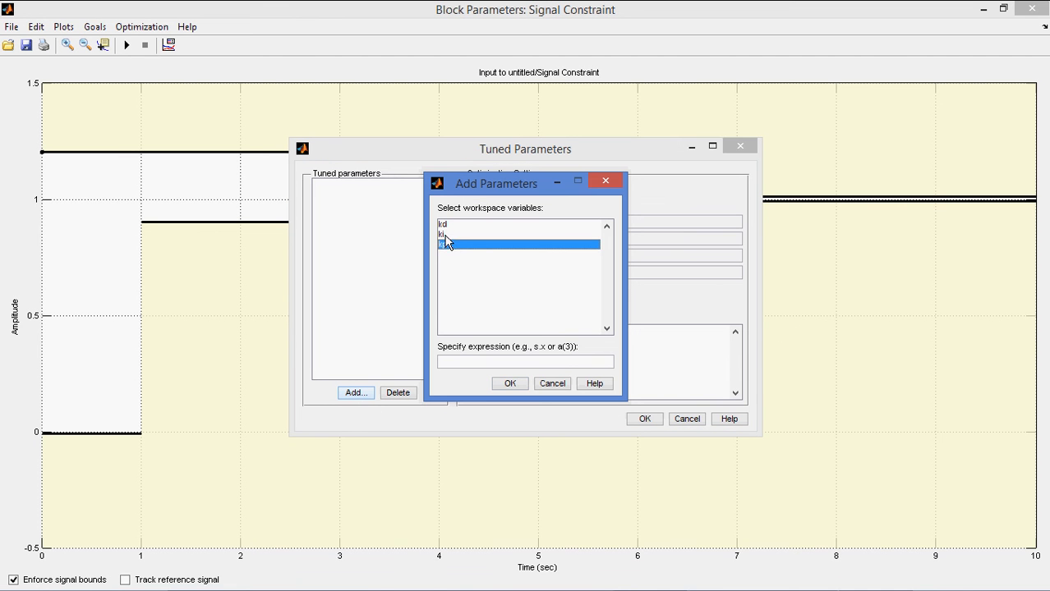
{"action": "left_click", "coordinate": [522, 240]}
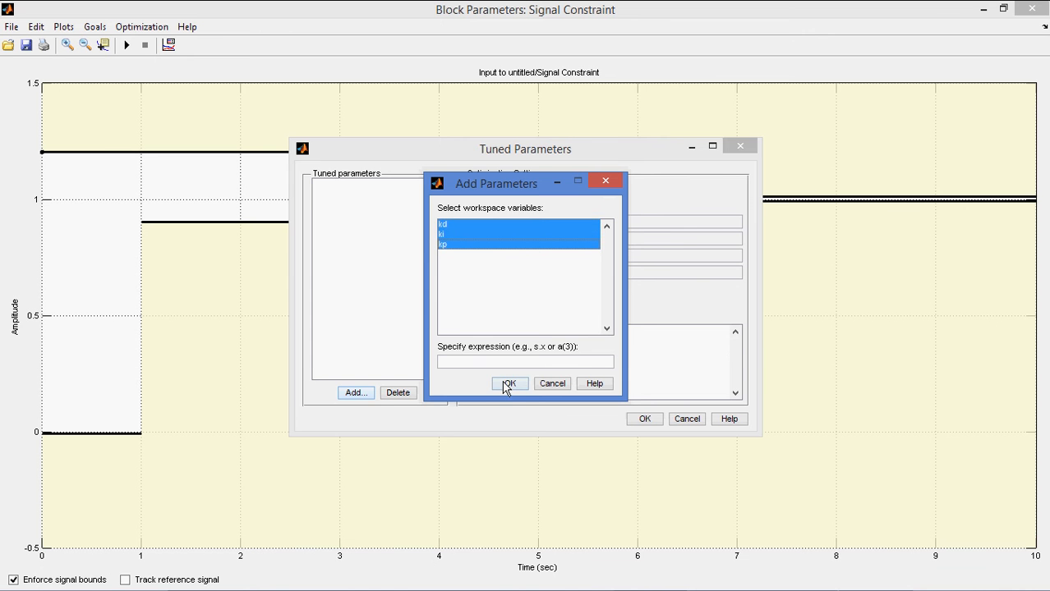
{"action": "left_click", "coordinate": [510, 385]}
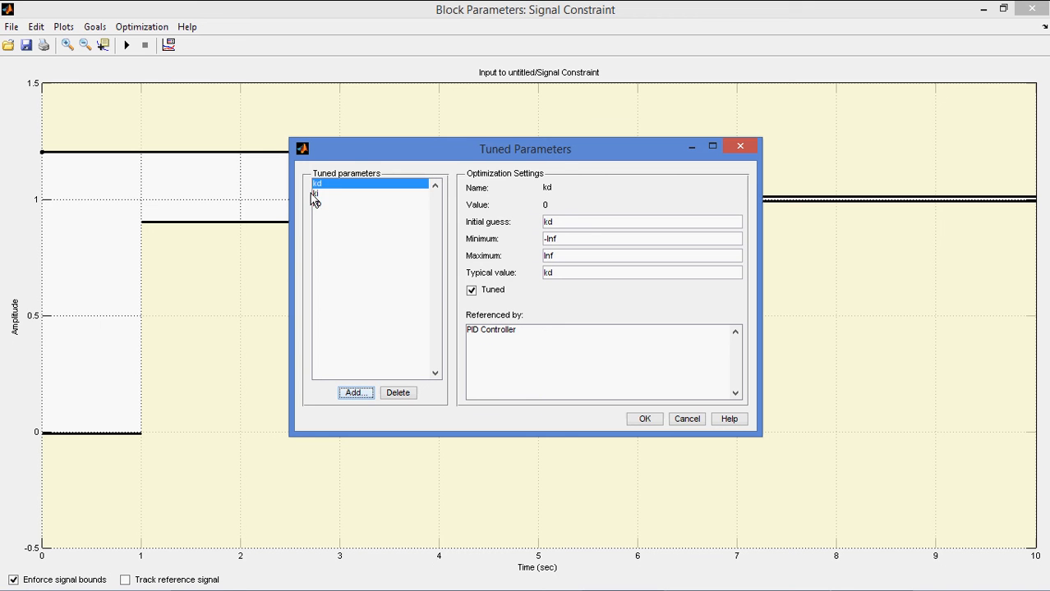
Step: Bound the tuned parameter kp between 0 and 100
{"action": "left_click", "coordinate": [328, 204]}
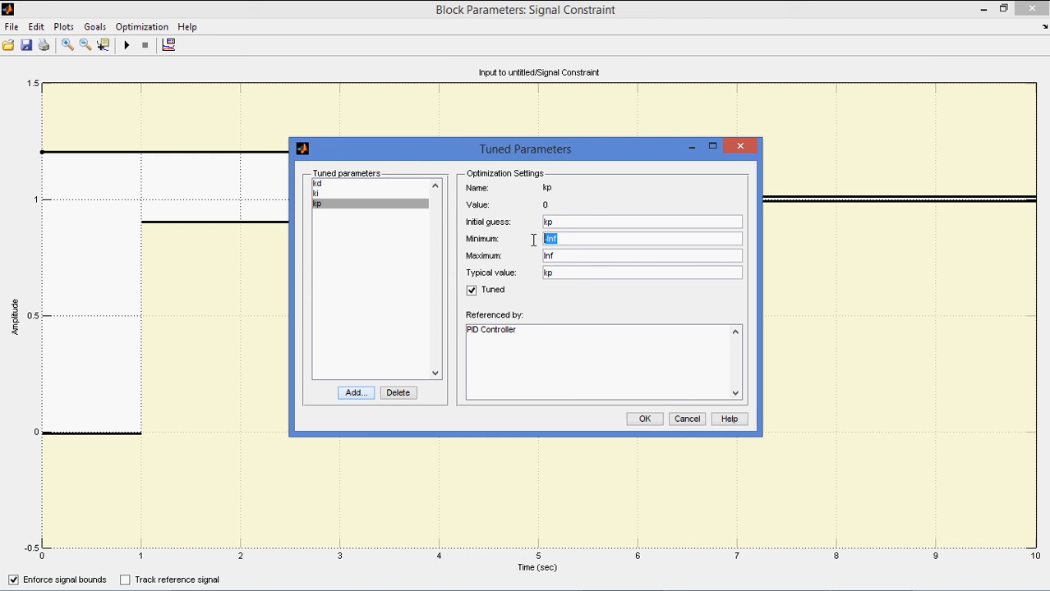
{"action": "type", "text": "0"}
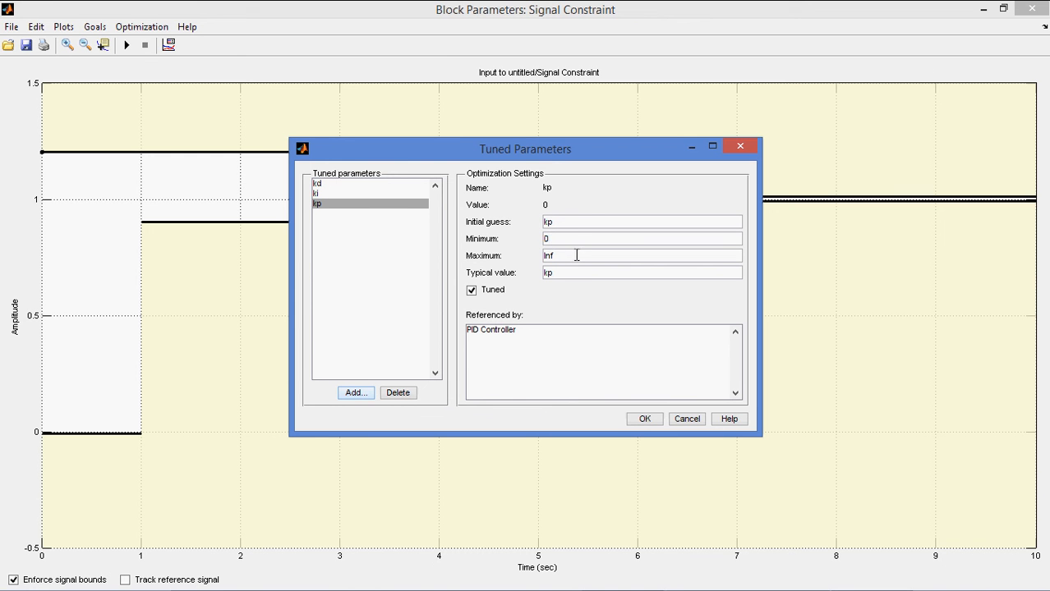
{"action": "type", "text": "100"}
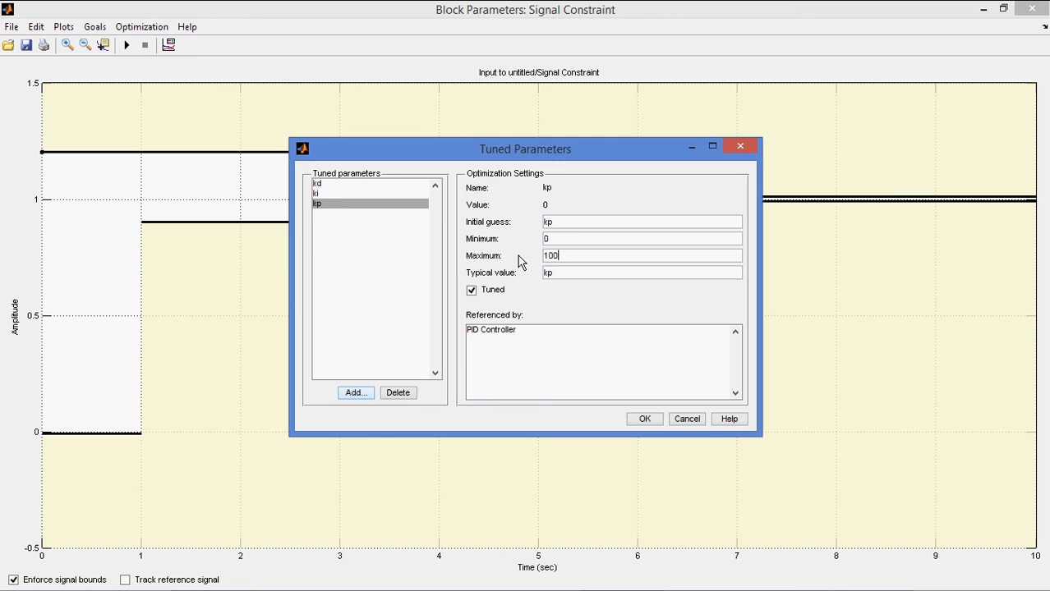
Step: Set the maximum of ki and kd to 10 and confirm the tuned-parameter ranges
{"action": "left_click", "coordinate": [316, 194]}
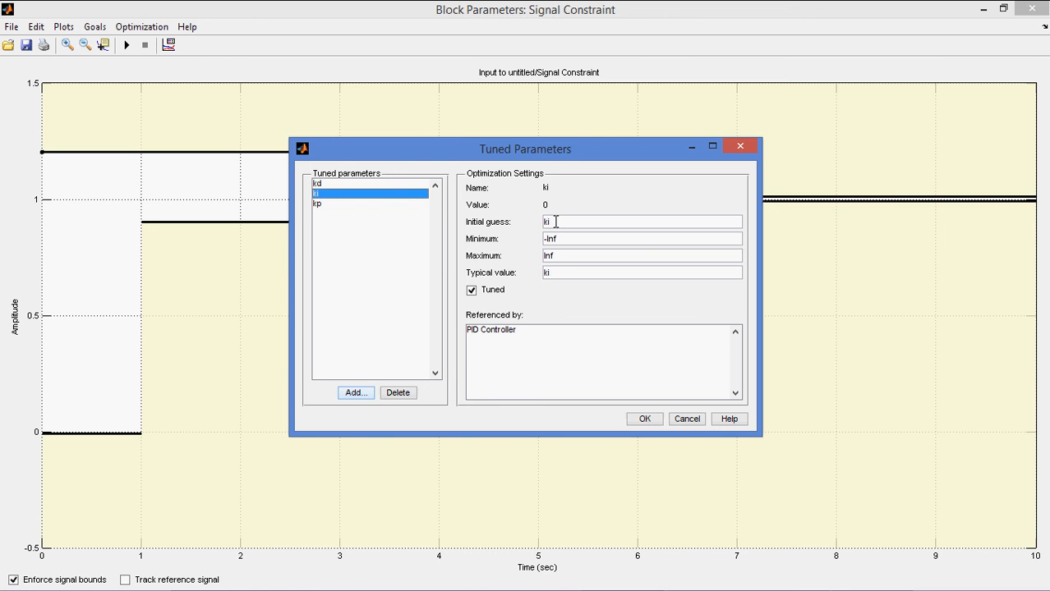
{"action": "left_click", "coordinate": [641, 239]}
{"action": "type", "text": "0"}
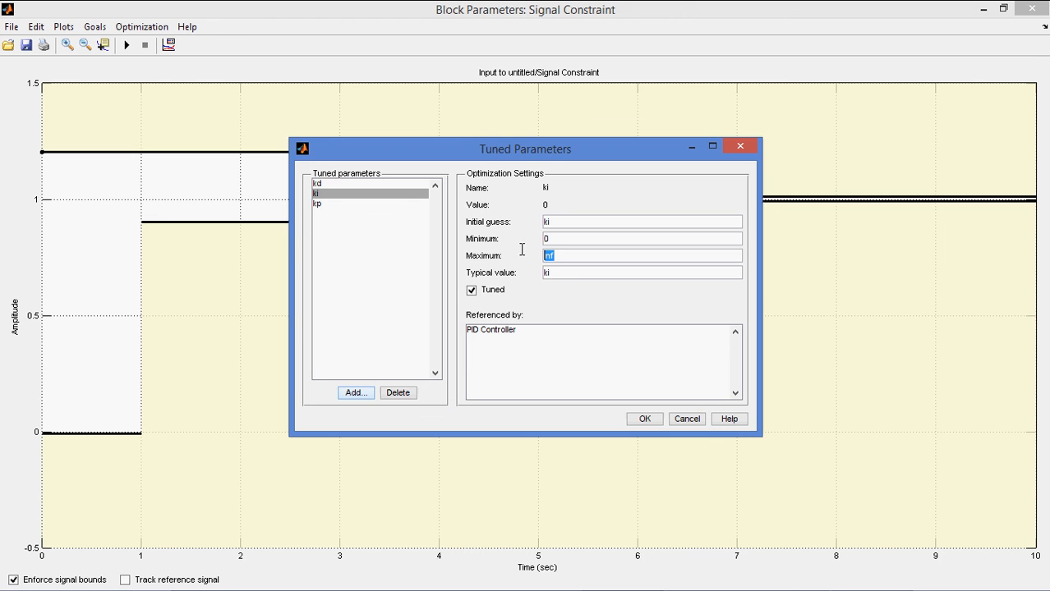
{"action": "type", "text": "10"}
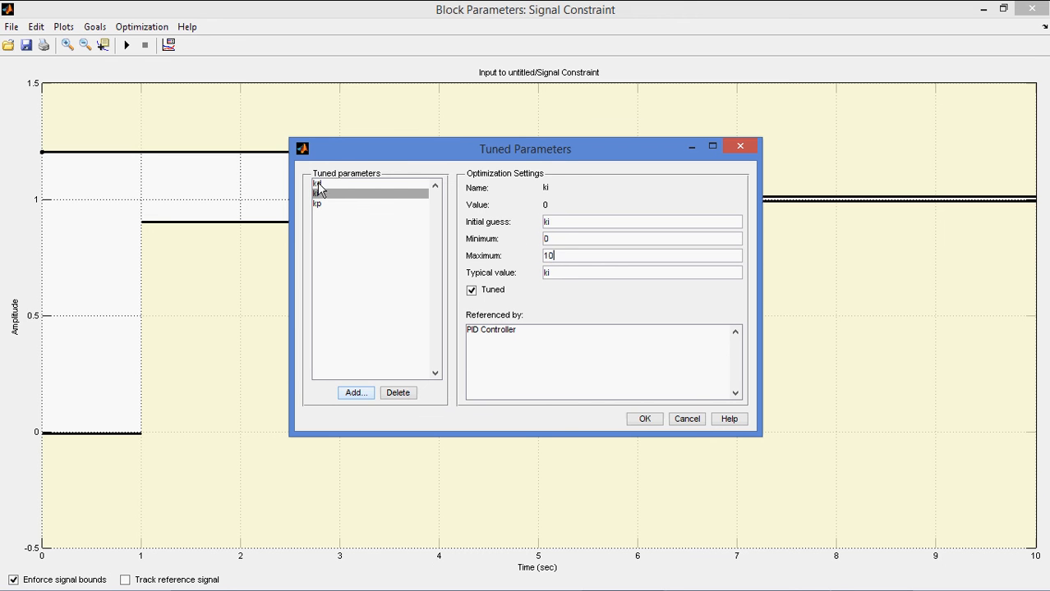
{"action": "left_click", "coordinate": [317, 184]}
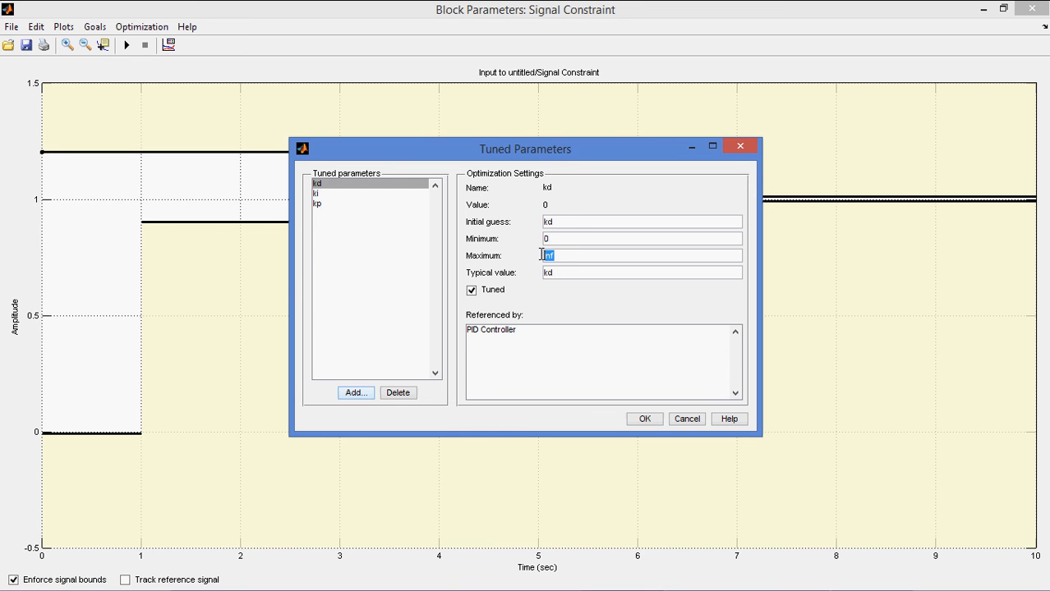
{"action": "type", "text": "10"}
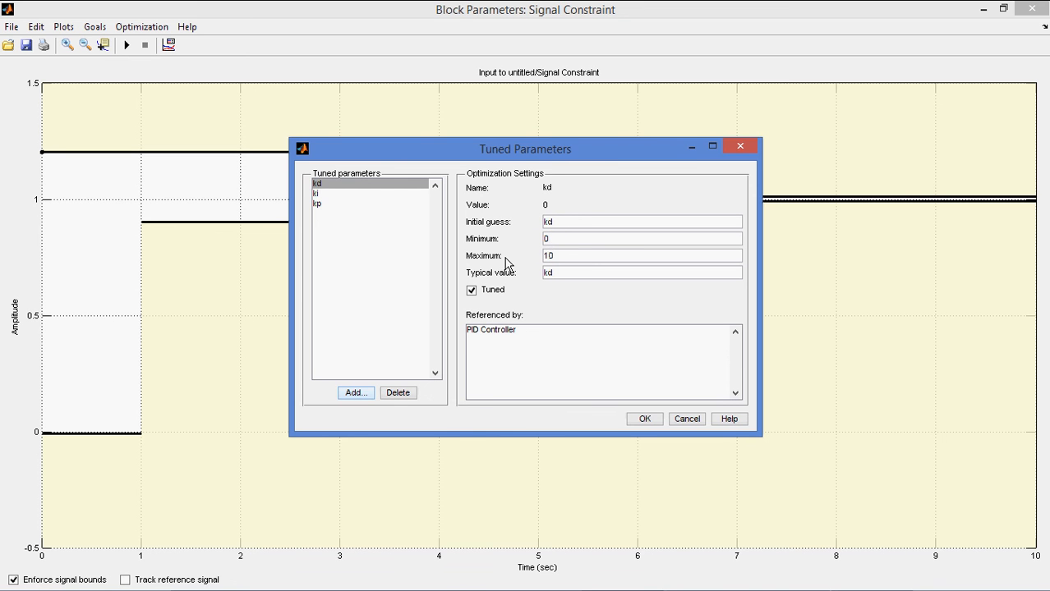
{"action": "mouse_move", "coordinate": [508, 345]}
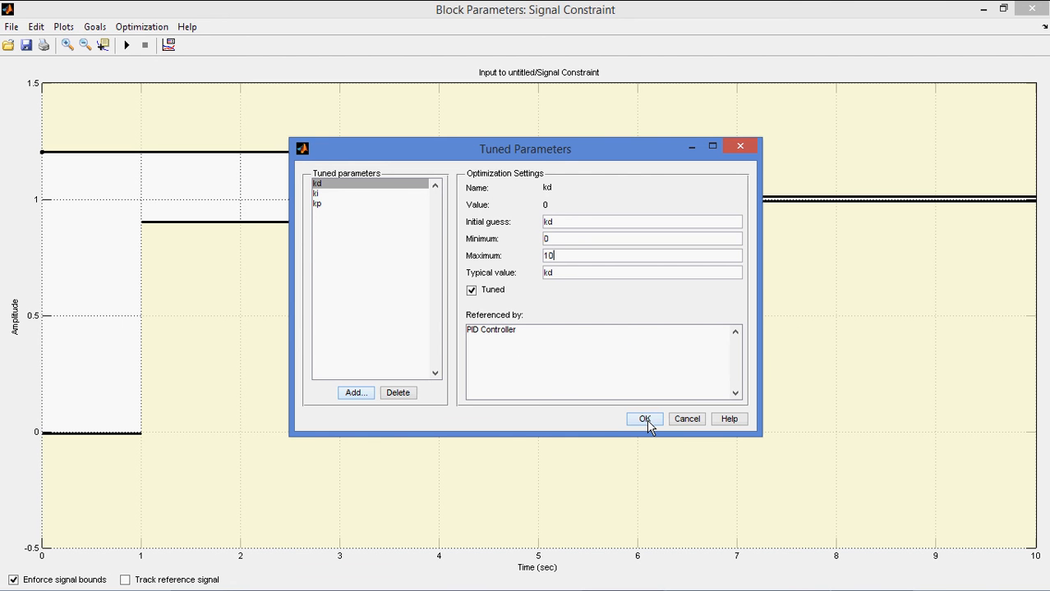
{"action": "left_click", "coordinate": [644, 419]}
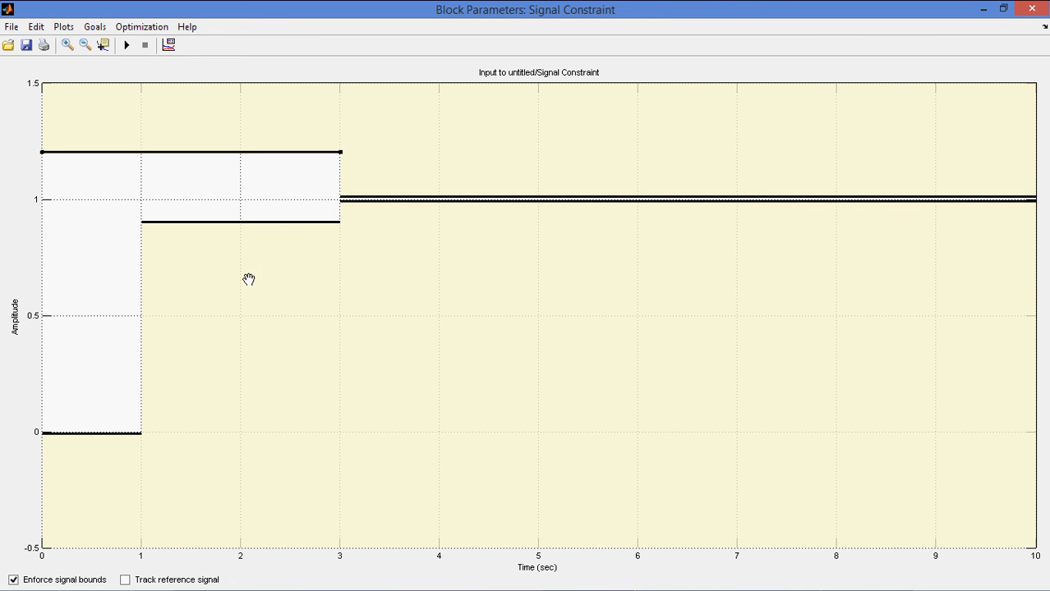
{"action": "mouse_move", "coordinate": [106, 381]}
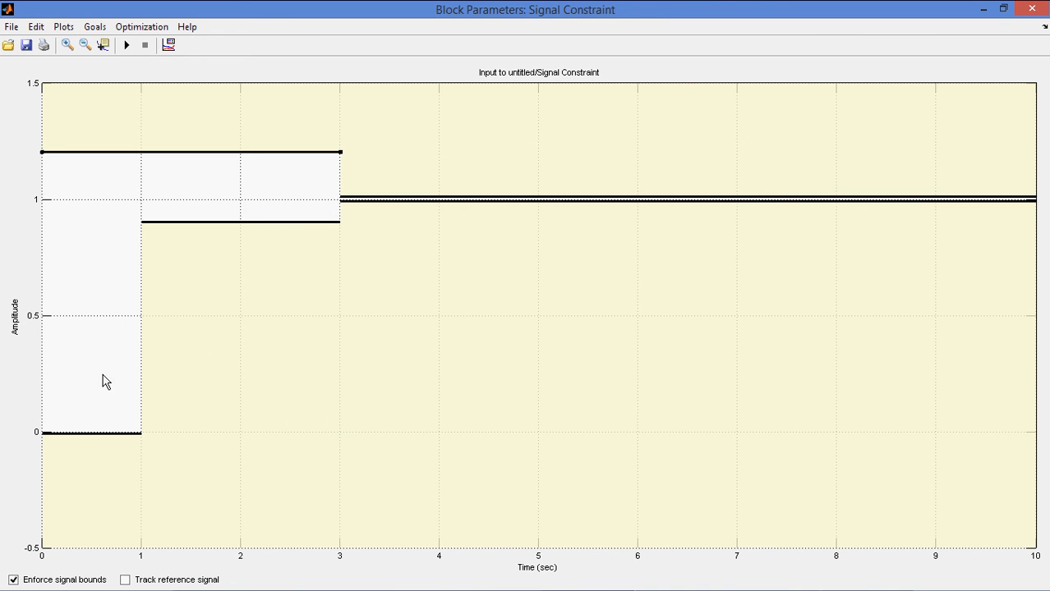
{"action": "mouse_move", "coordinate": [177, 282]}
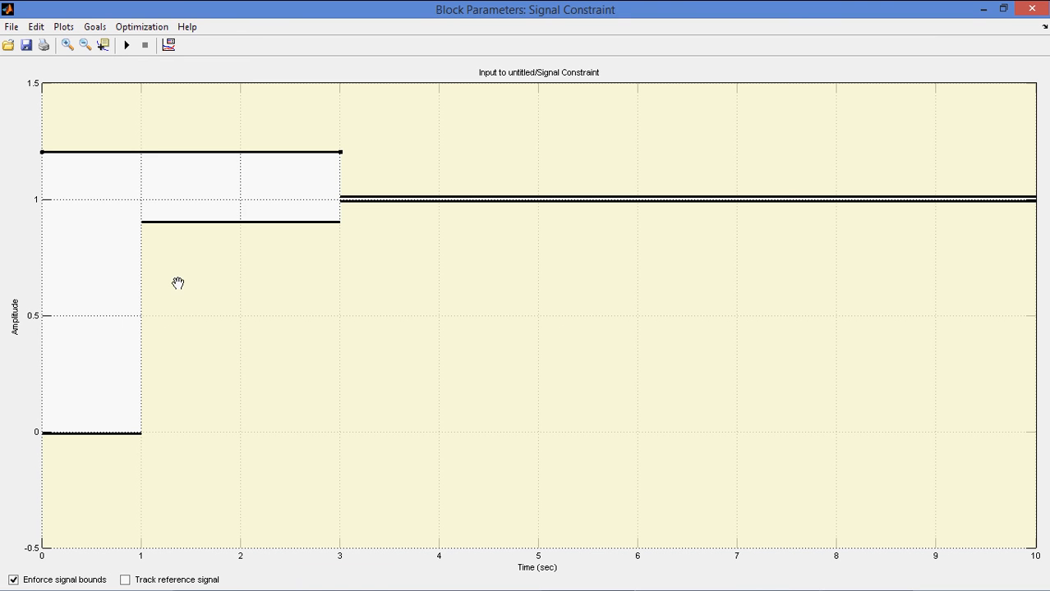
{"action": "mouse_move", "coordinate": [286, 222]}
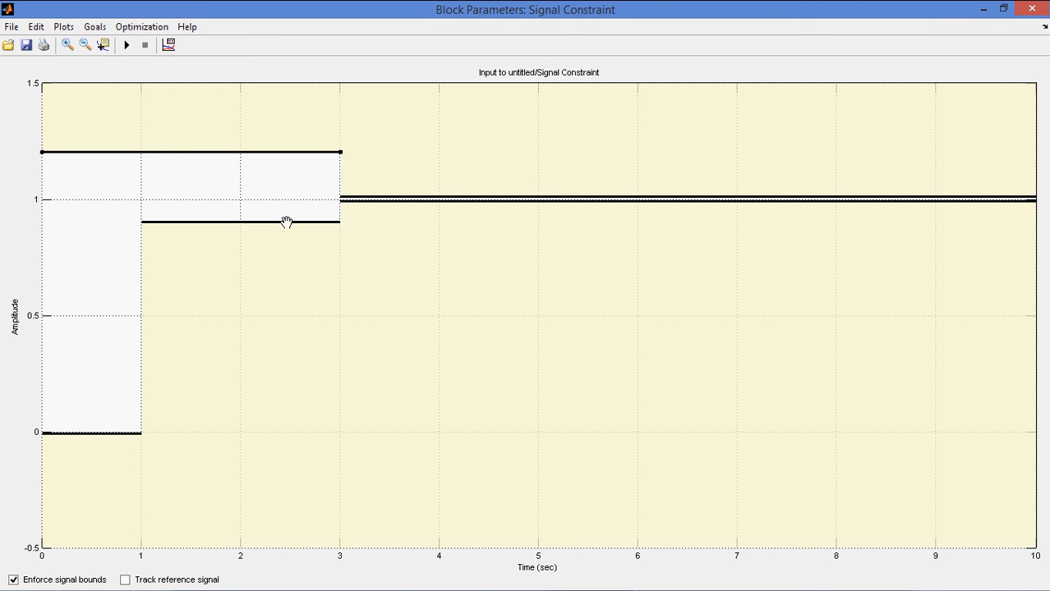
{"action": "mouse_move", "coordinate": [206, 204]}
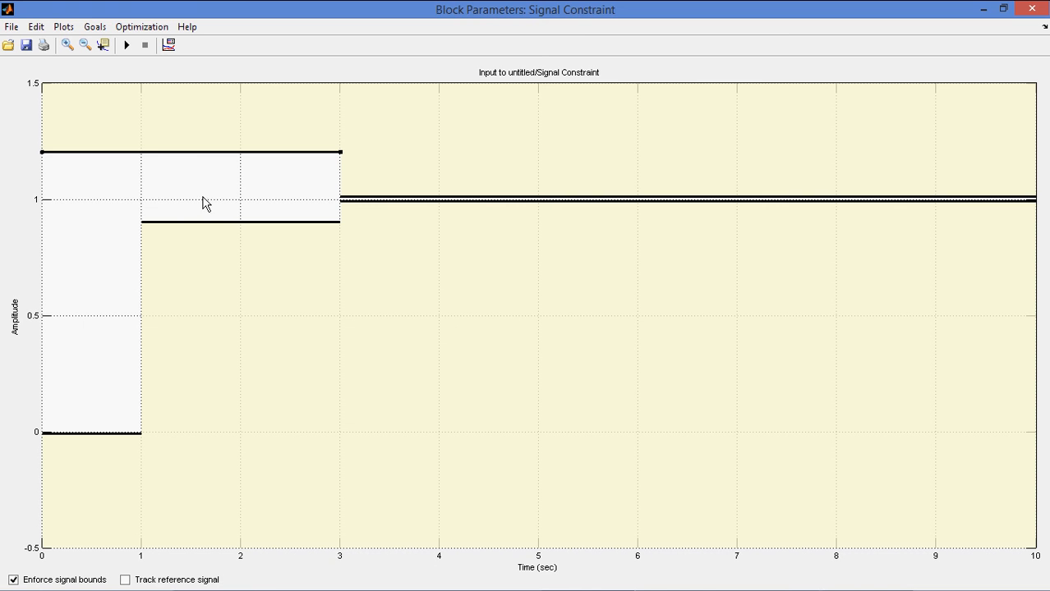
{"action": "mouse_move", "coordinate": [216, 233]}
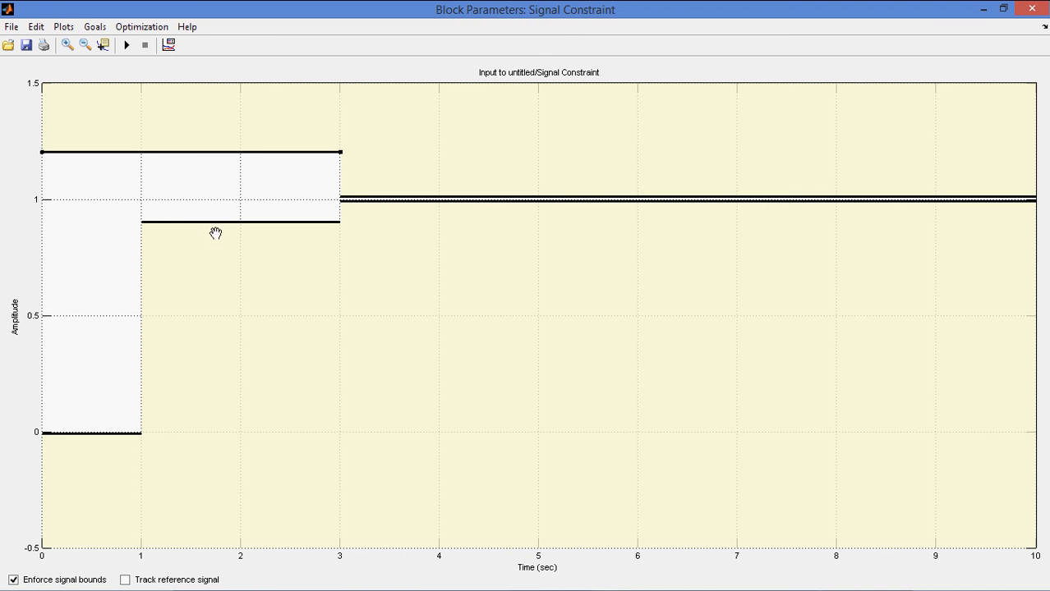
{"action": "mouse_move", "coordinate": [46, 437]}
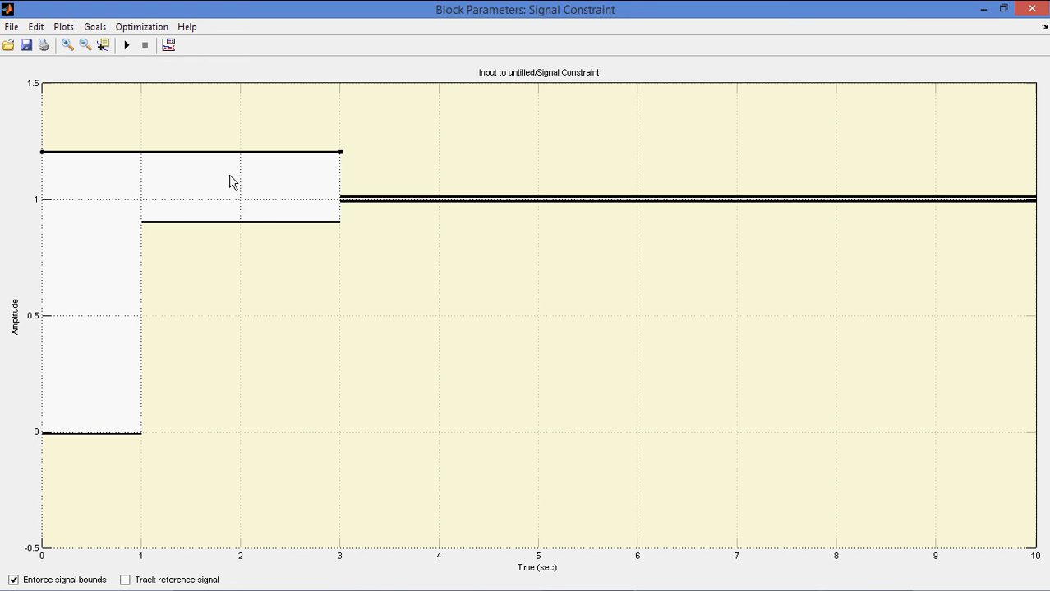
{"action": "mouse_move", "coordinate": [246, 151]}
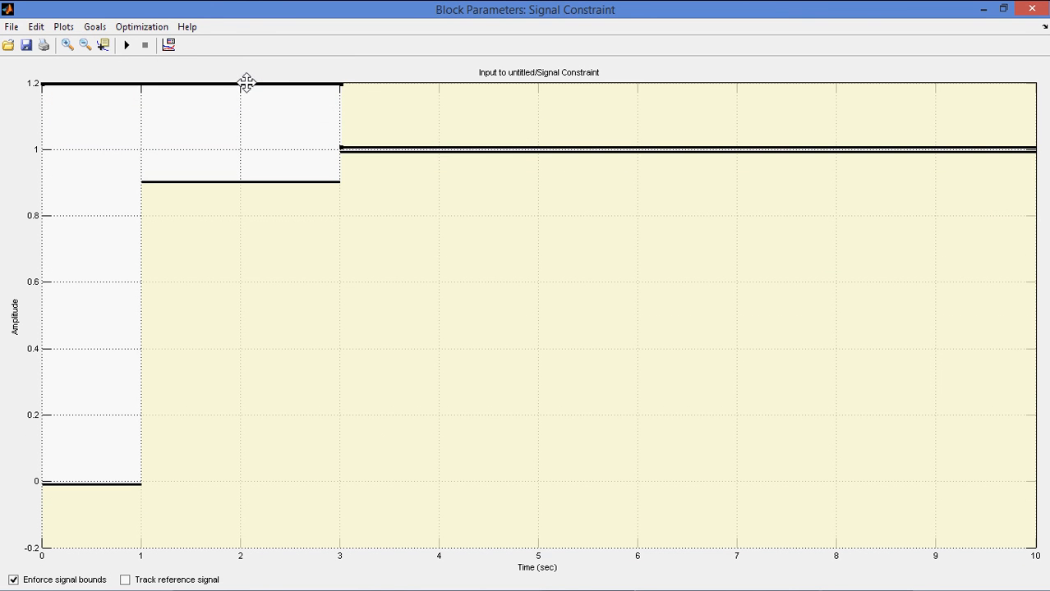
{"action": "mouse_move", "coordinate": [265, 148]}
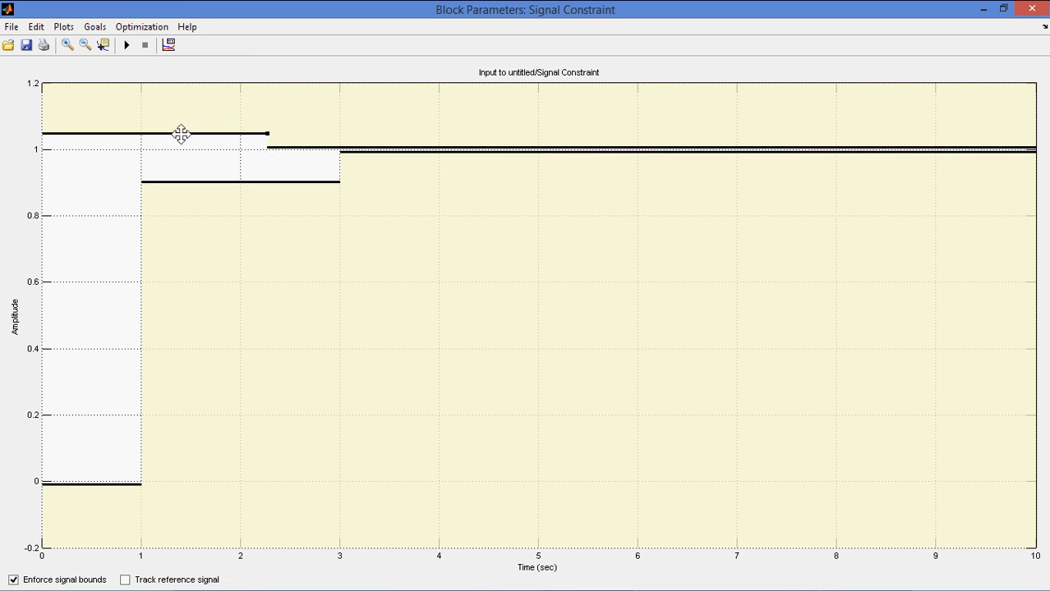
{"action": "mouse_move", "coordinate": [223, 279]}
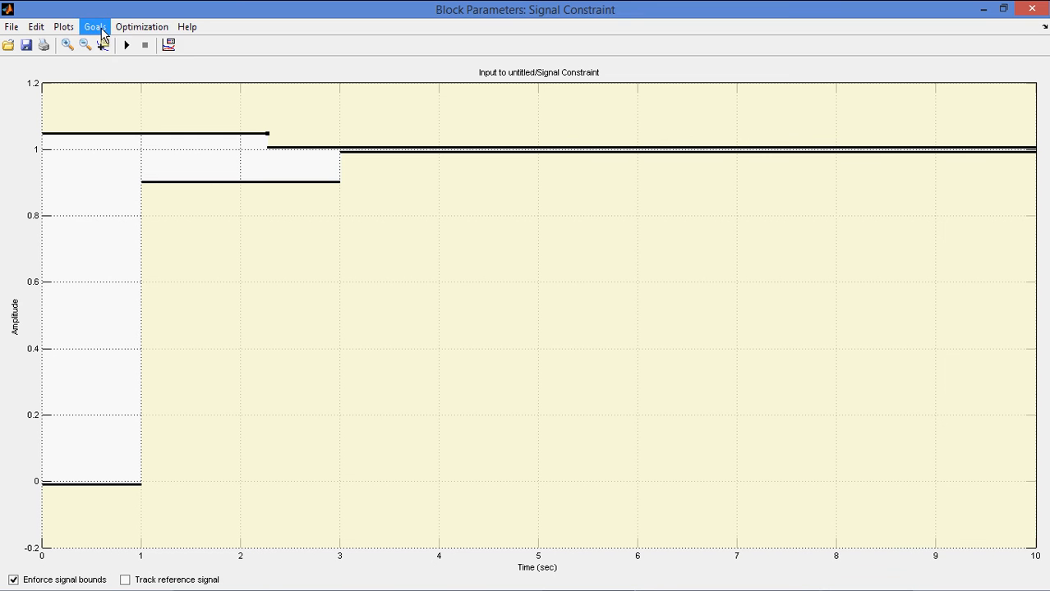
Step: Define a desired response with time vector [1 10] and amplitude [1 1], applied to the plot
{"action": "left_click", "coordinate": [94, 26]}
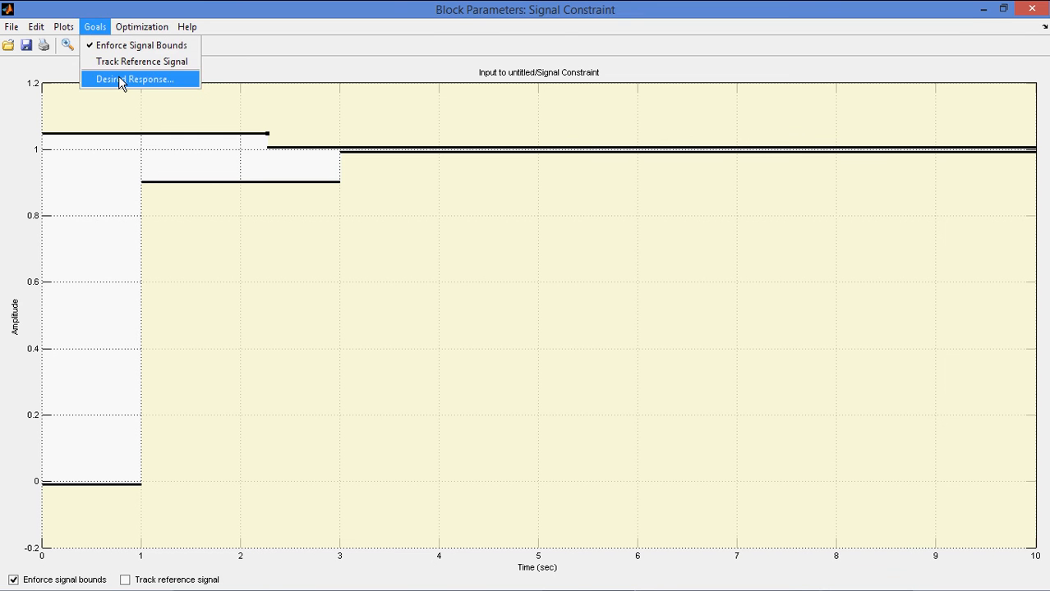
{"action": "left_click", "coordinate": [133, 79]}
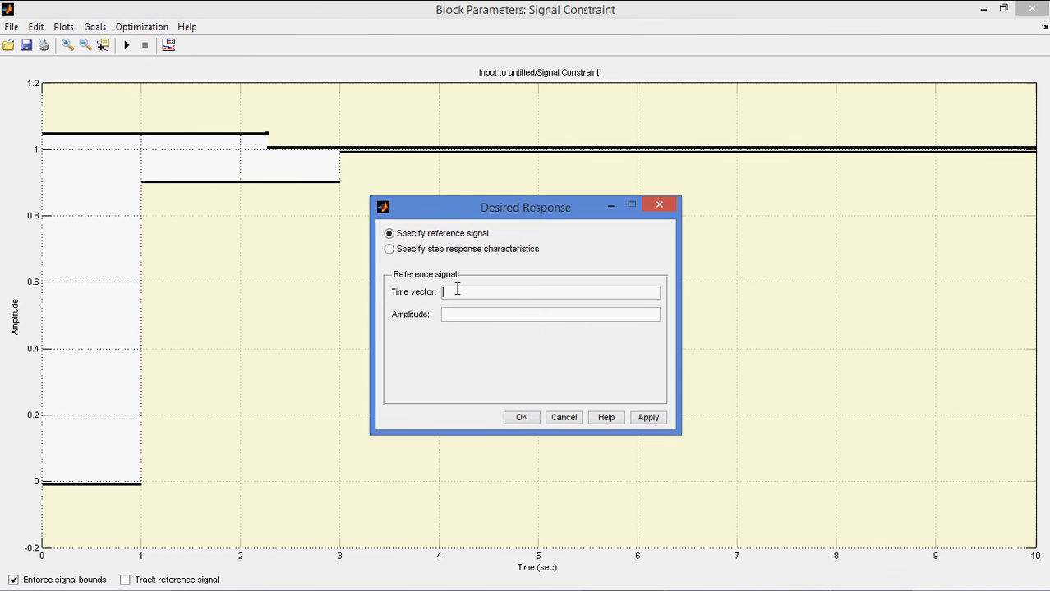
{"action": "type", "text": "[1]"}
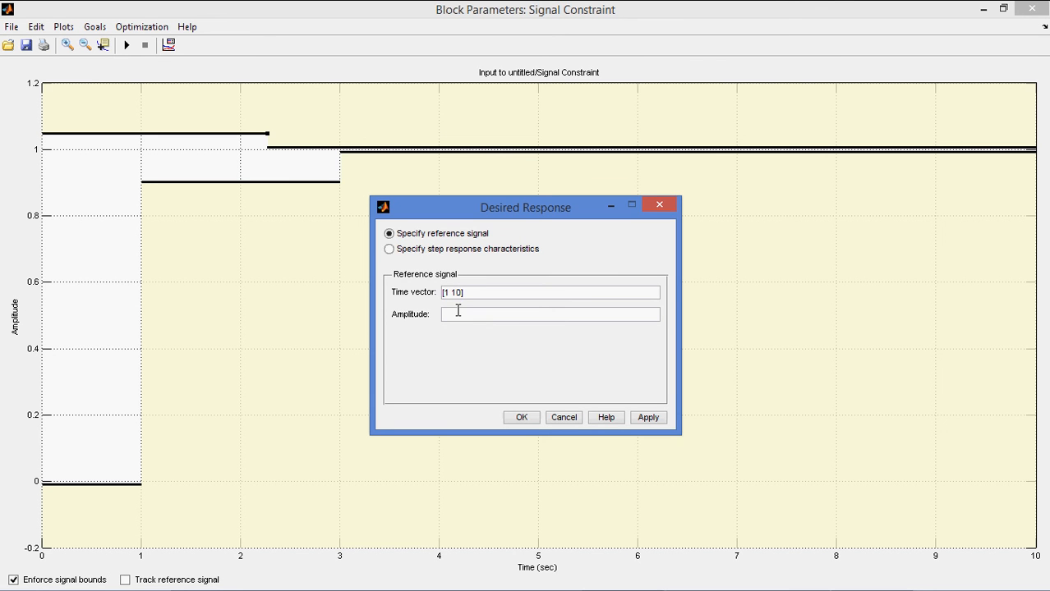
{"action": "type", "text": "1"}
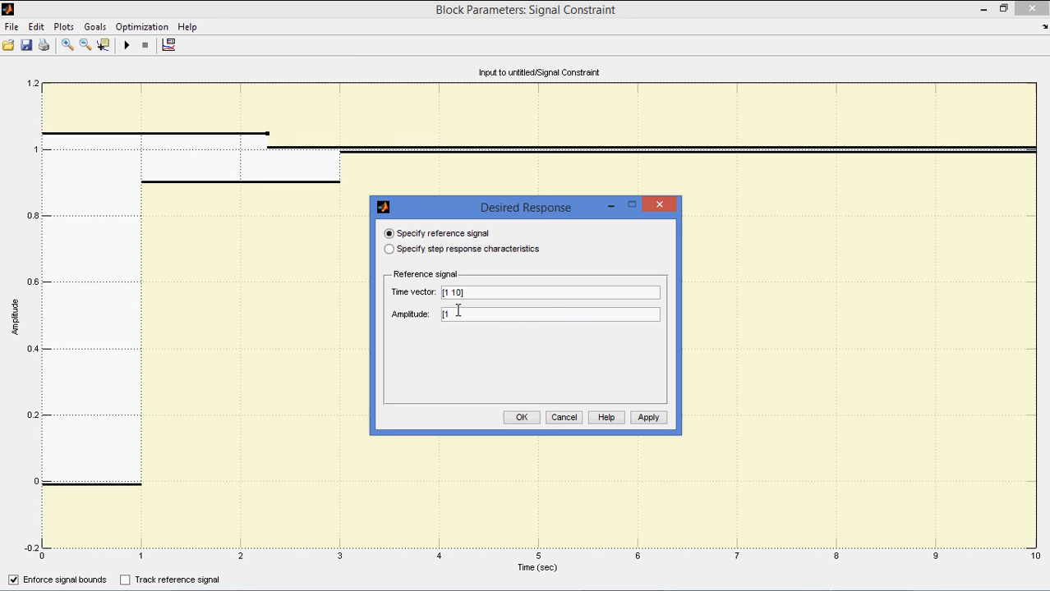
{"action": "type", "text": "1]"}
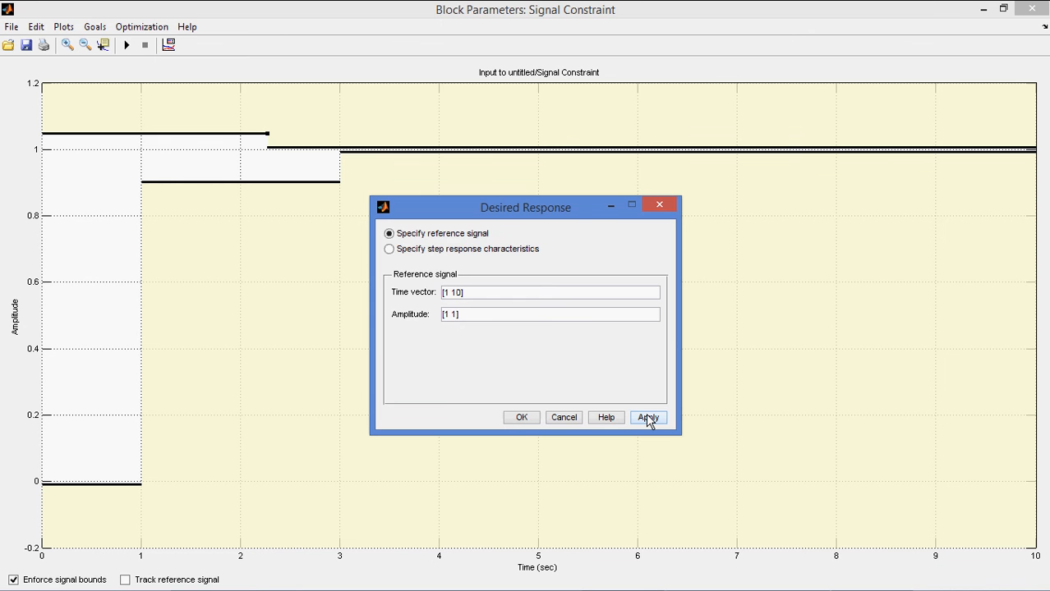
{"action": "left_click", "coordinate": [647, 417]}
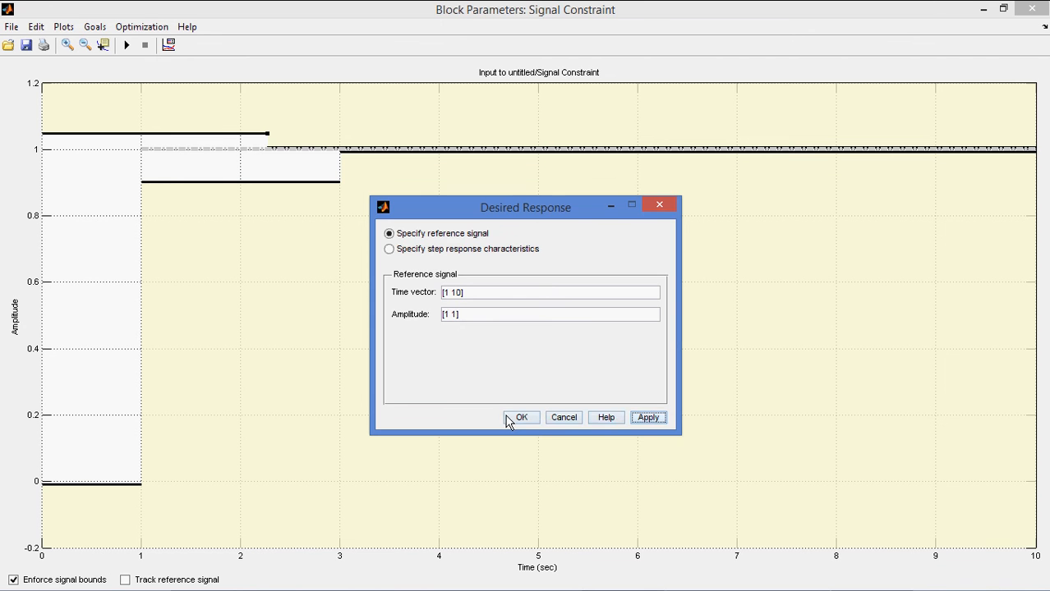
{"action": "left_click", "coordinate": [521, 417]}
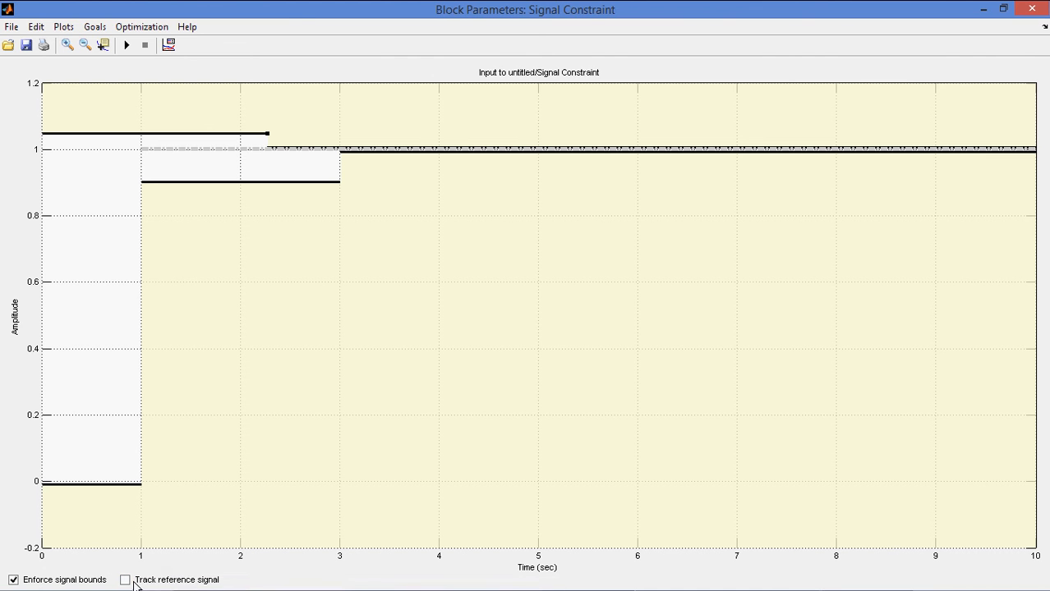
Step: Enable Track reference signal alongside Enforce signal bounds
{"action": "left_click", "coordinate": [125, 580]}
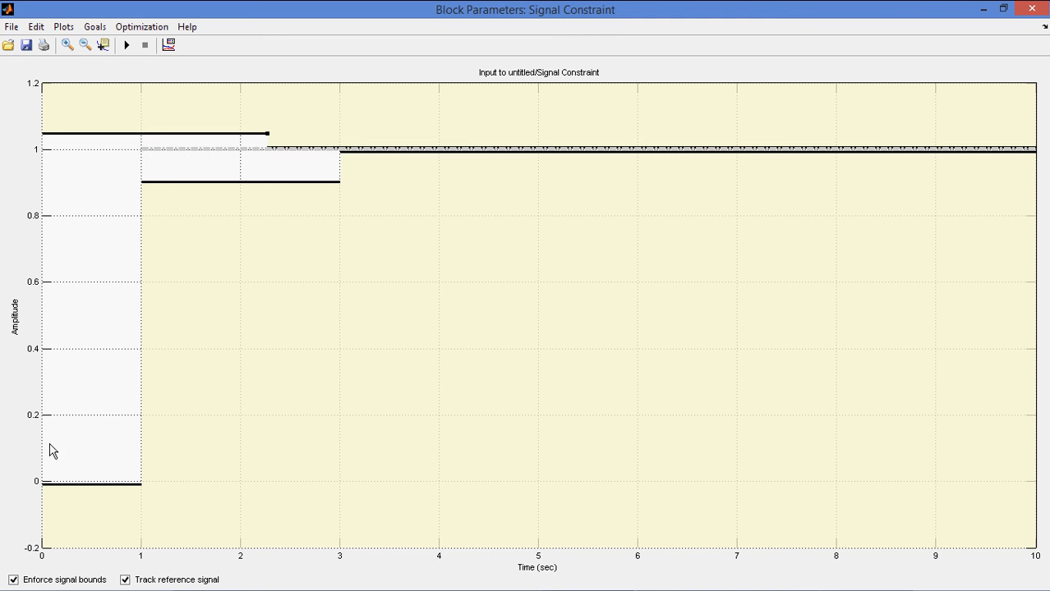
{"action": "mouse_move", "coordinate": [312, 159]}
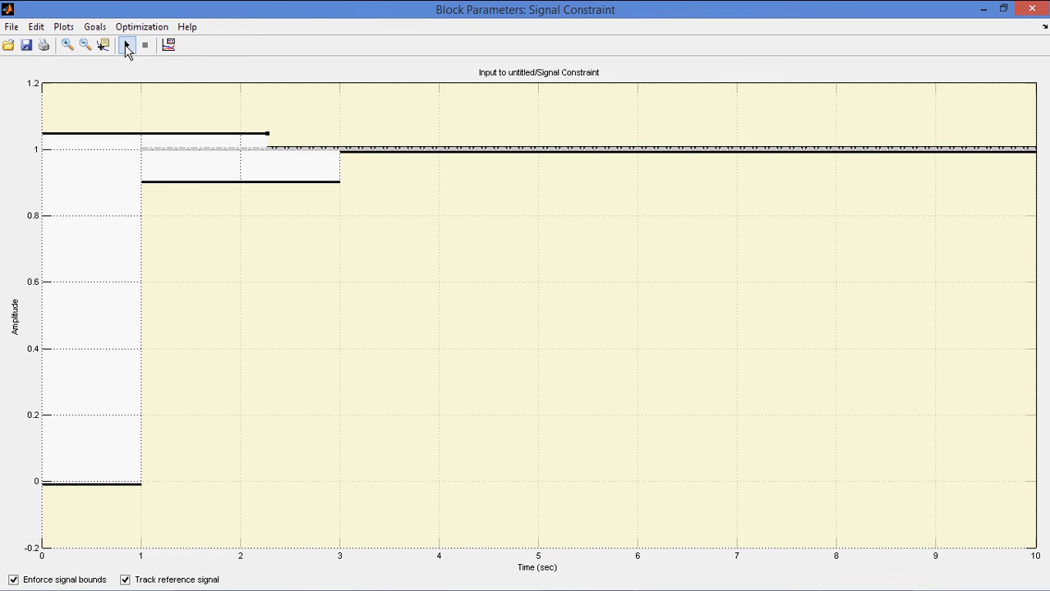
{"action": "mouse_move", "coordinate": [128, 46]}
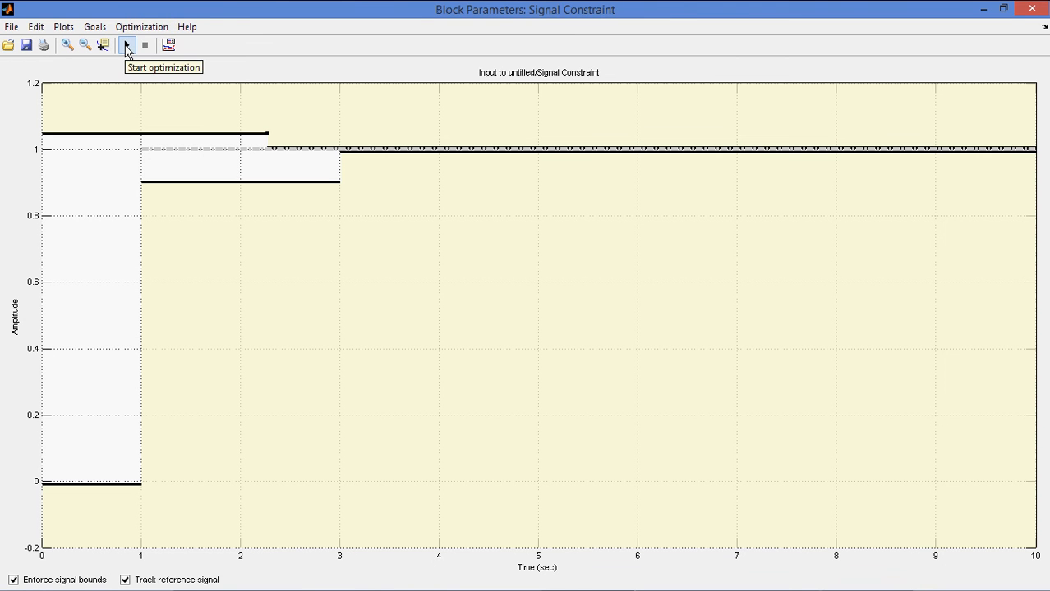
Step: Start the response optimization and move the progress report off the response curves
{"action": "left_click", "coordinate": [127, 46]}
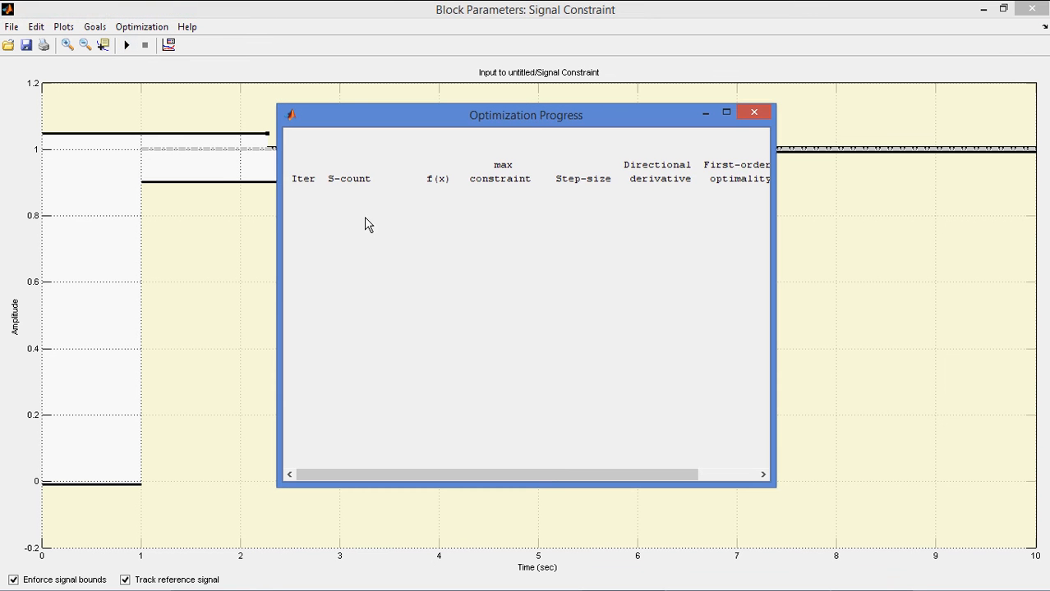
{"action": "left_click", "coordinate": [125, 46]}
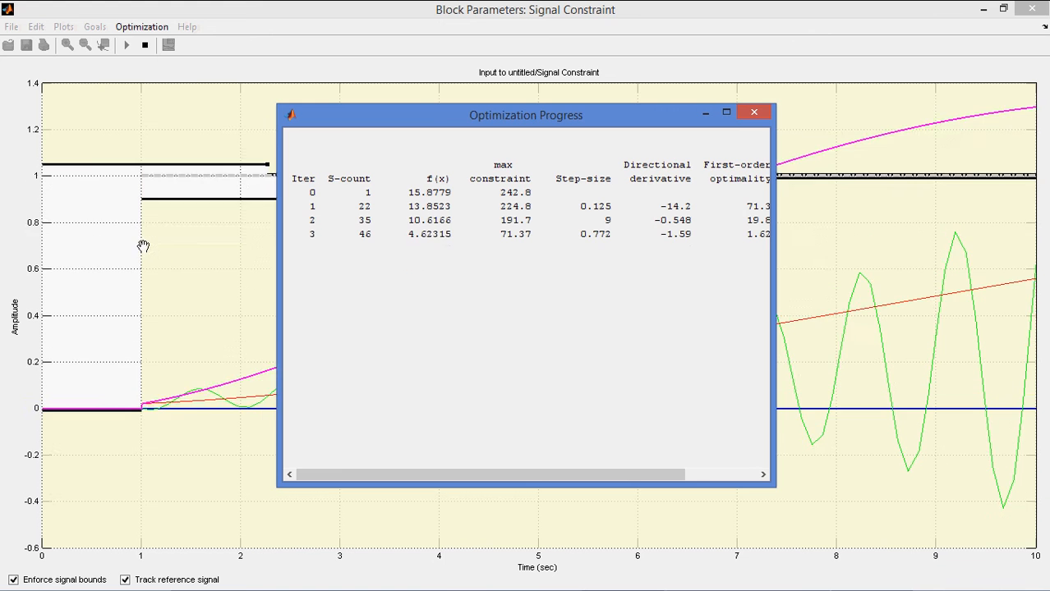
{"action": "left_click_drag", "start_coordinate": [525, 115], "coordinate": [674, 137]}
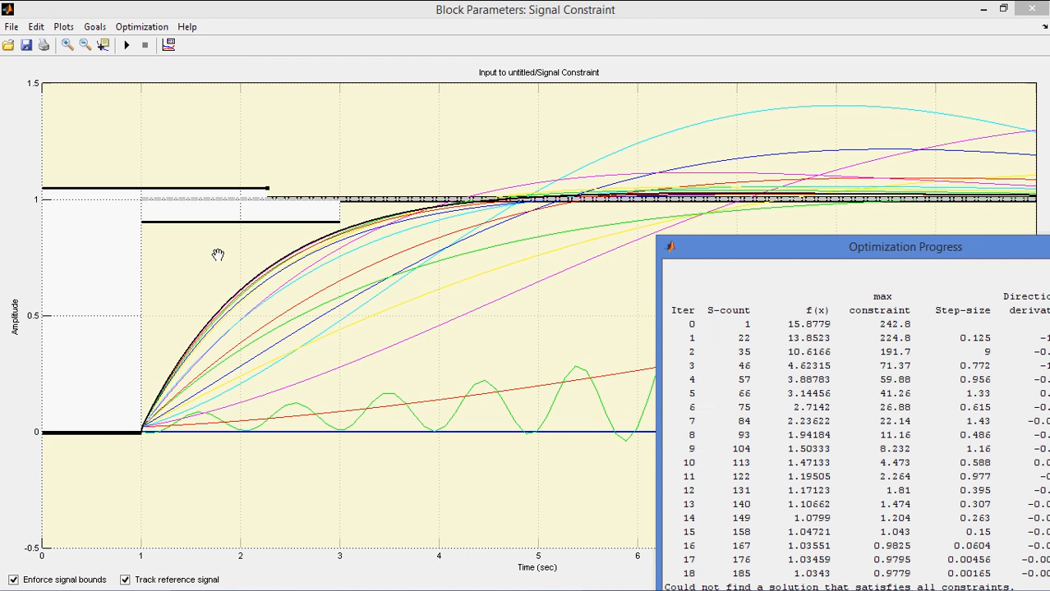
{"action": "mouse_move", "coordinate": [424, 295]}
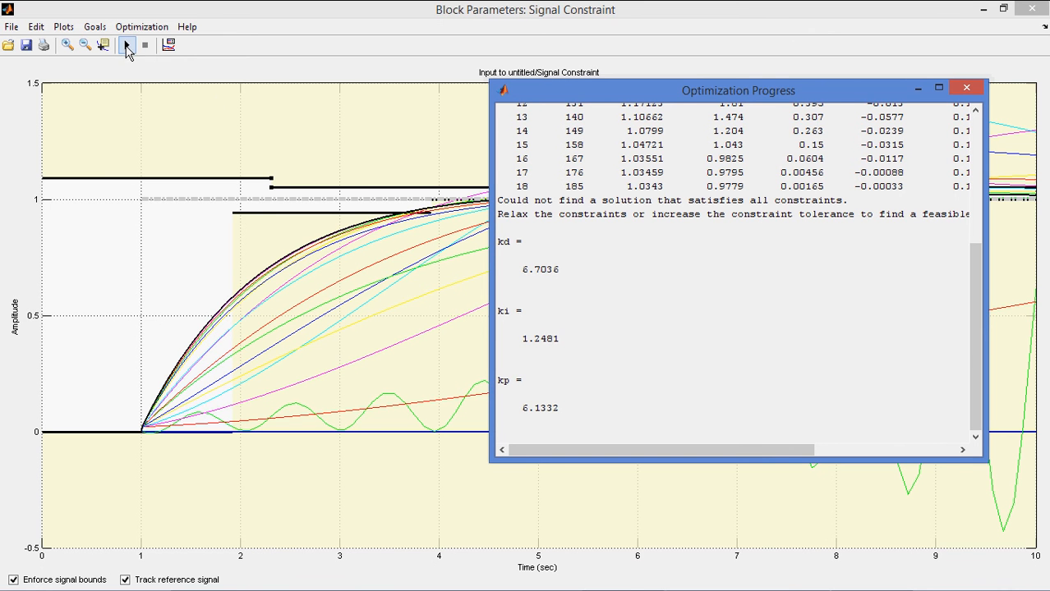
{"action": "mouse_move", "coordinate": [128, 46]}
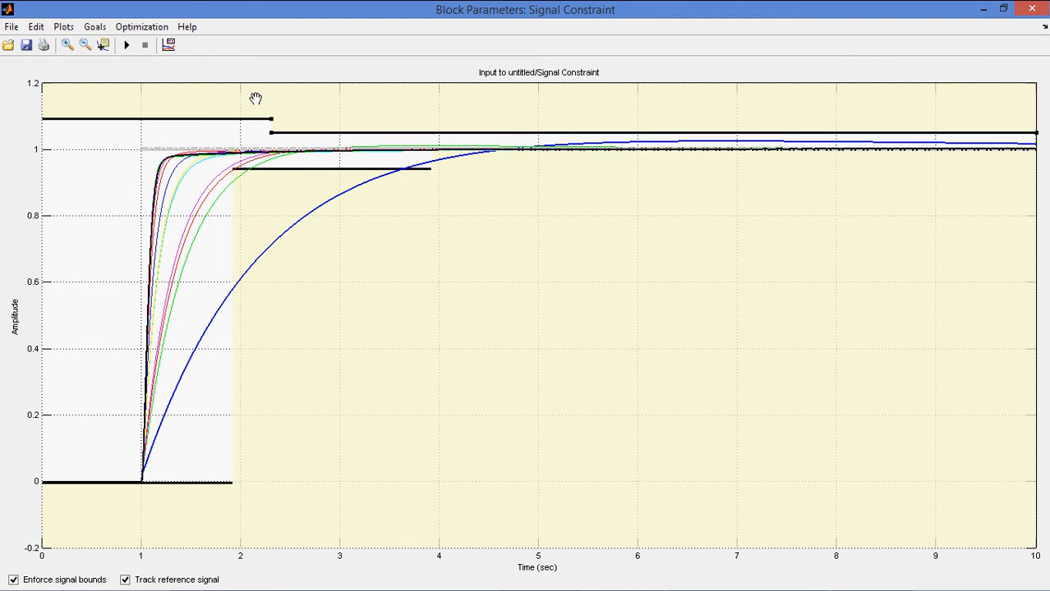
{"action": "mouse_move", "coordinate": [160, 82]}
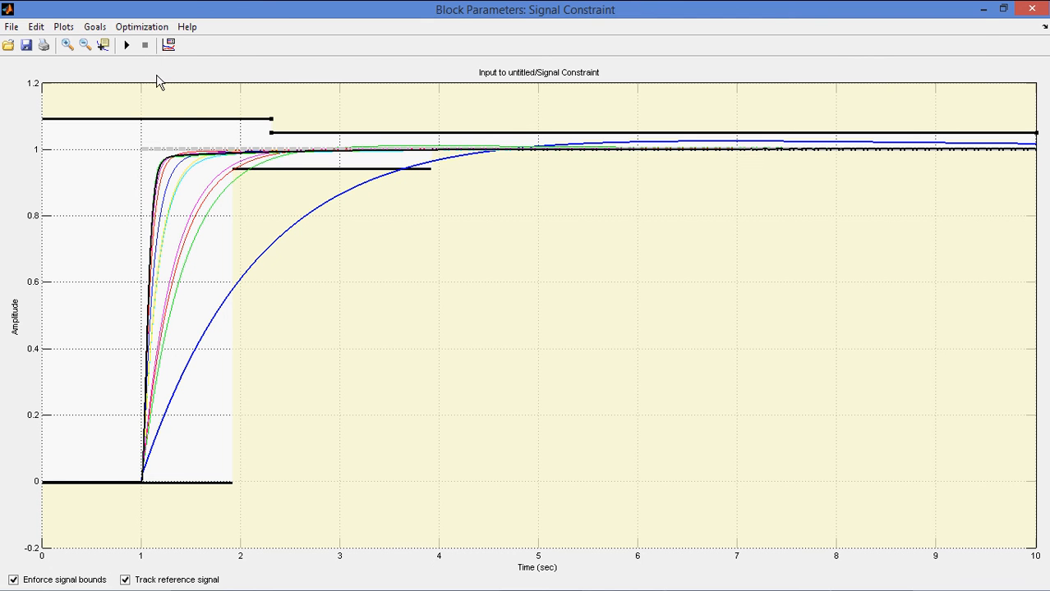
Step: Read the converged gains kd 0.7693, ki 10, kp 12.4326, then bring the PID model forward
{"action": "left_click", "coordinate": [125, 46]}
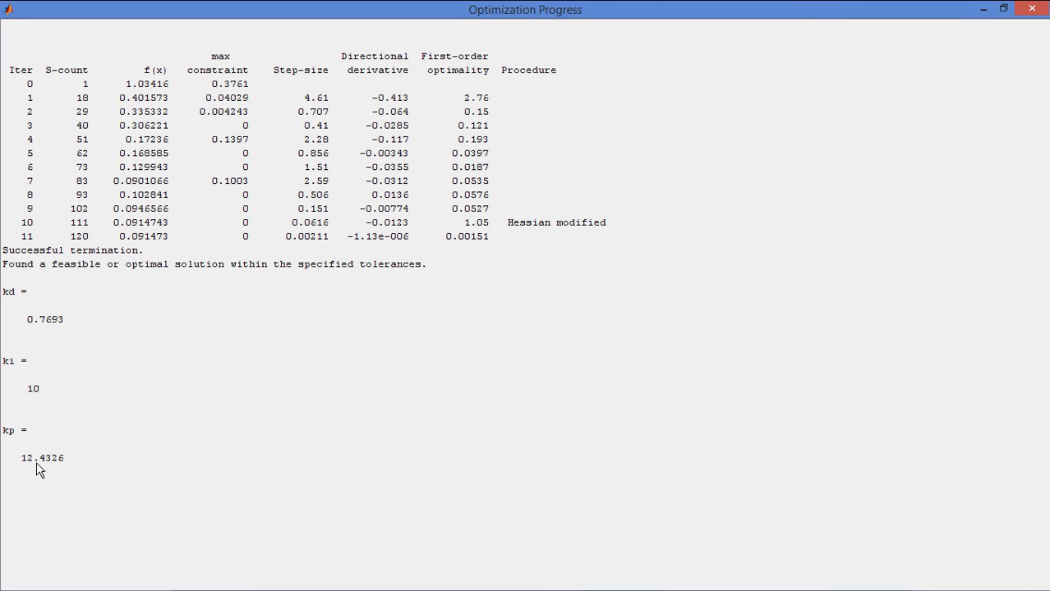
{"action": "mouse_move", "coordinate": [48, 401]}
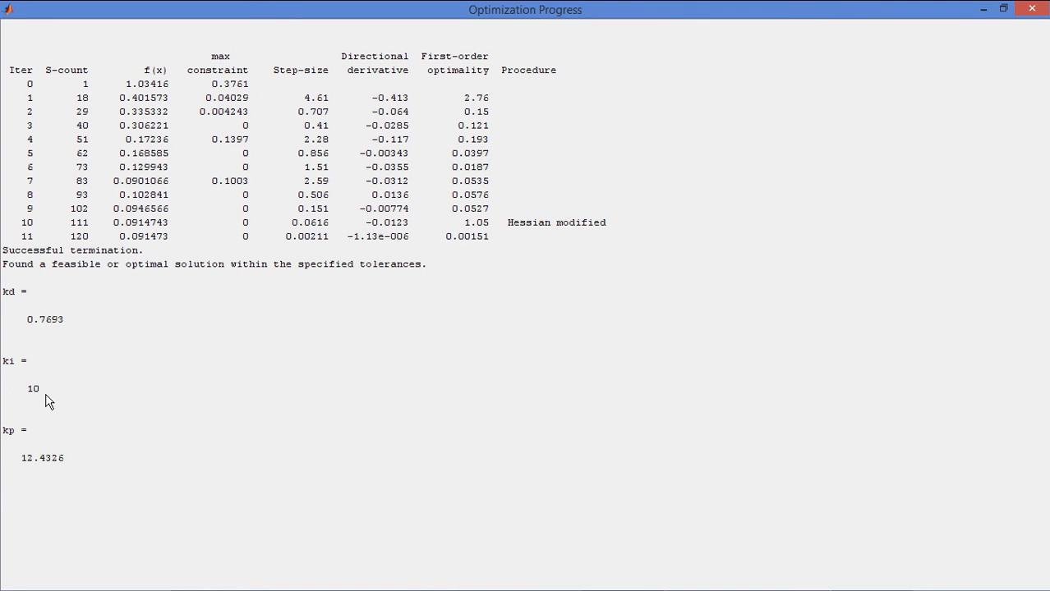
{"action": "mouse_move", "coordinate": [125, 368]}
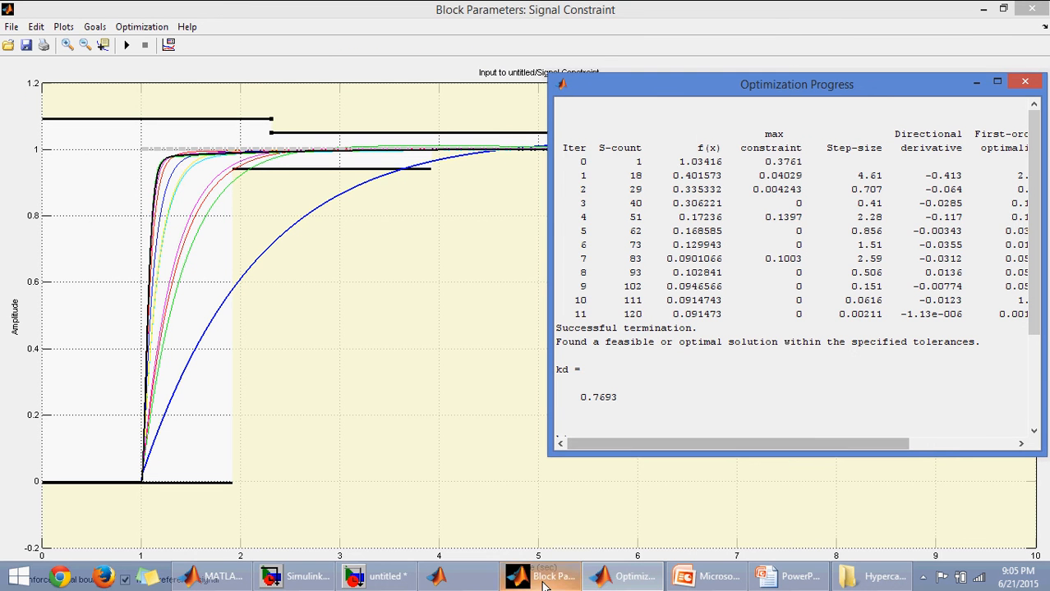
{"action": "left_click", "coordinate": [386, 575]}
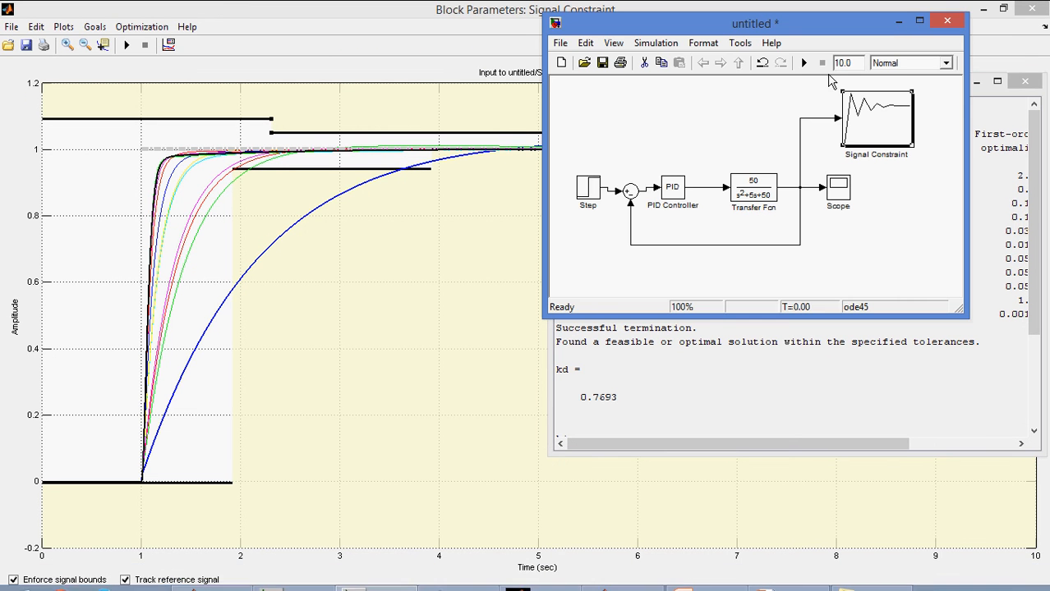
{"action": "mouse_move", "coordinate": [869, 158]}
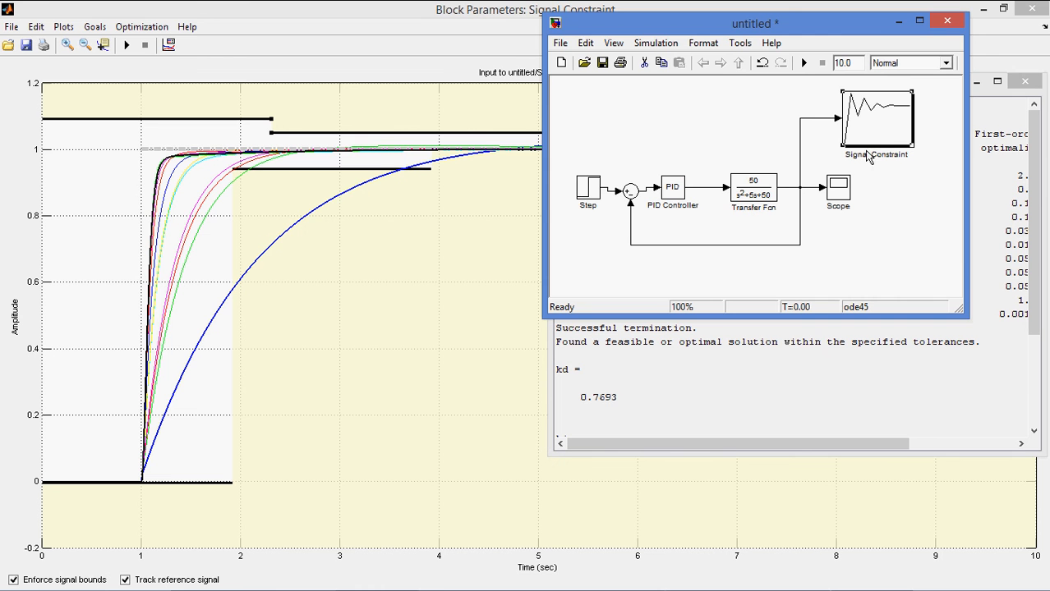
{"action": "mouse_move", "coordinate": [945, 110]}
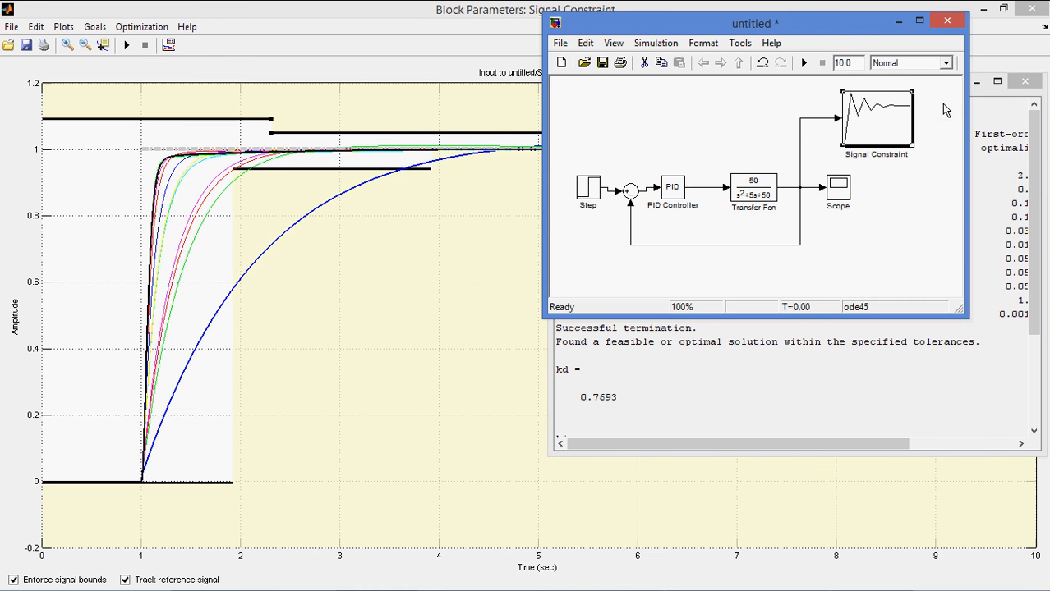
{"action": "mouse_move", "coordinate": [900, 130]}
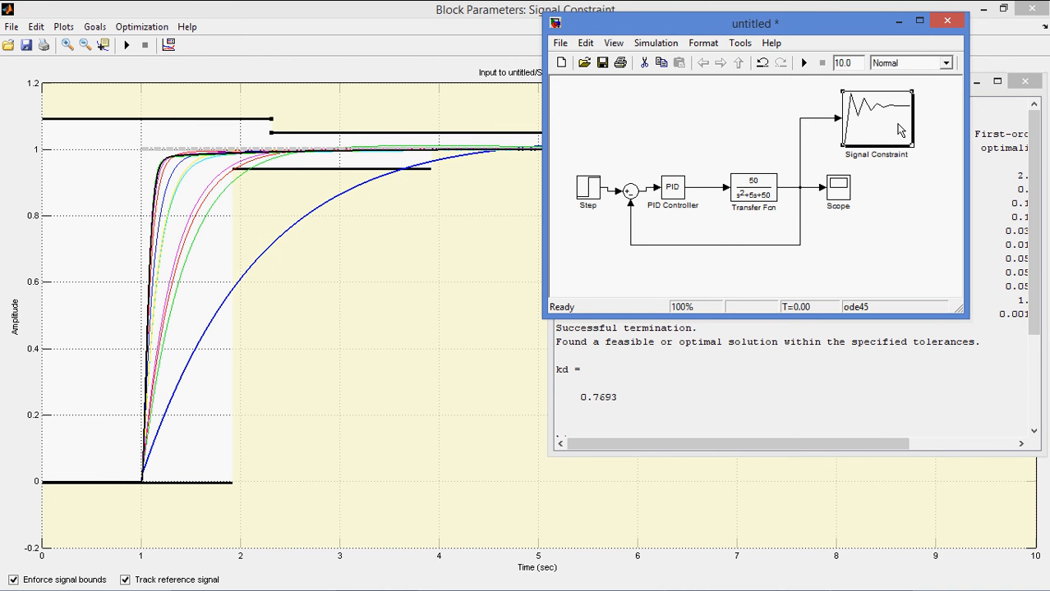
Step: Open Simulink Response Optimization Help from the Signal Constraint Help menu
{"action": "left_click", "coordinate": [187, 26]}
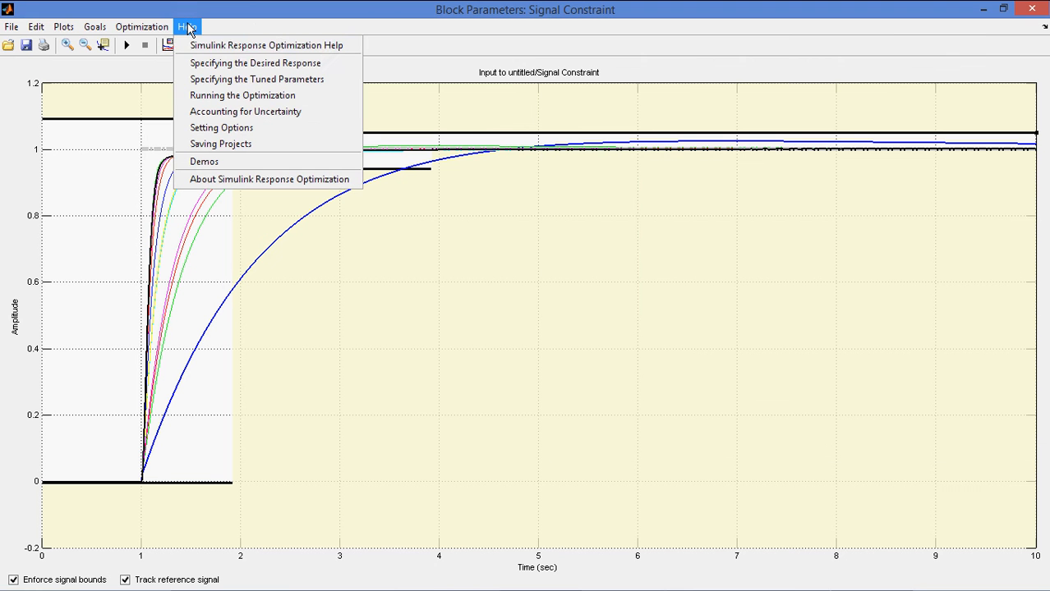
{"action": "mouse_move", "coordinate": [266, 46]}
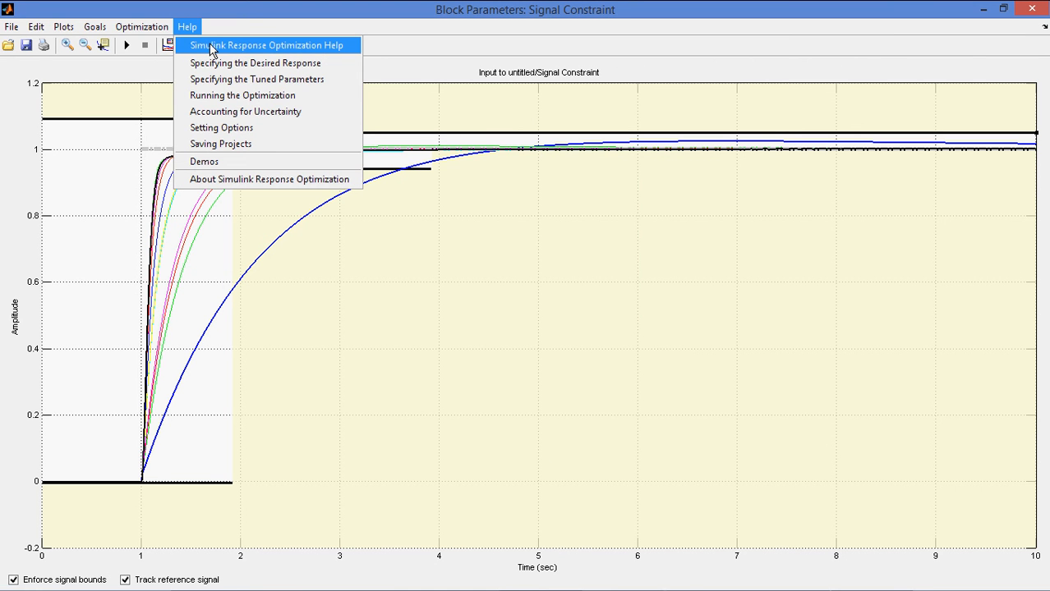
{"action": "left_click", "coordinate": [264, 46]}
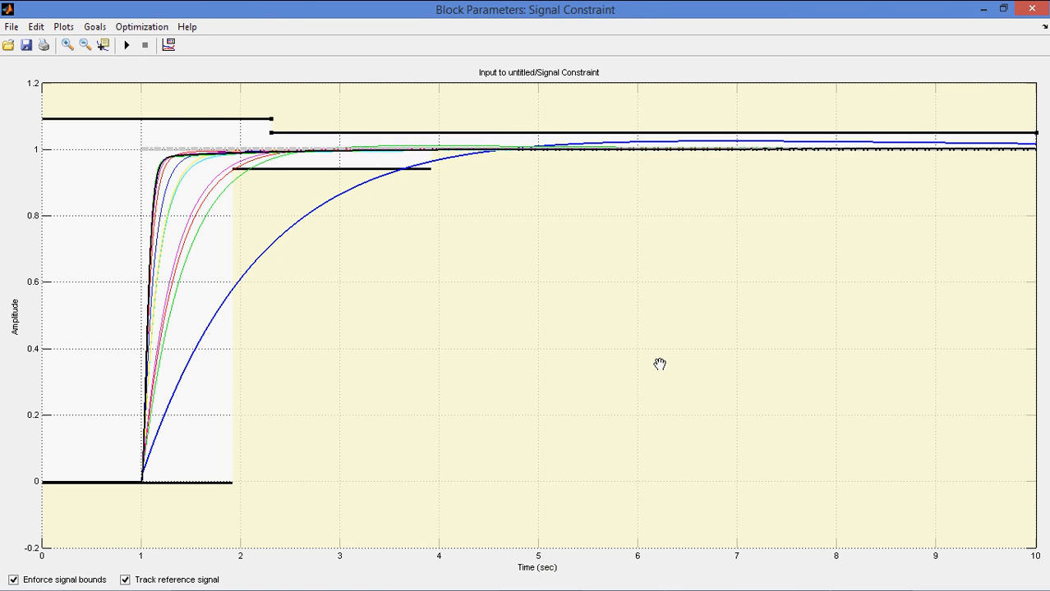
{"action": "mouse_move", "coordinate": [670, 364]}
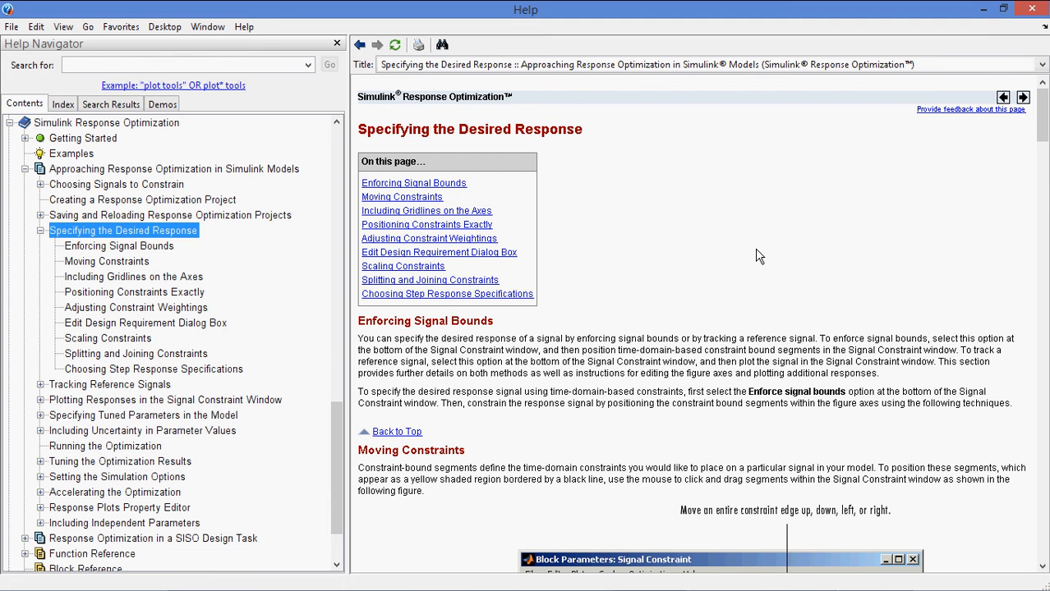
Step: Scroll the Specifying the Desired Response page down to the step response characteristics figure
{"action": "scroll", "scroll_direction": "down", "scroll_amount": 3}
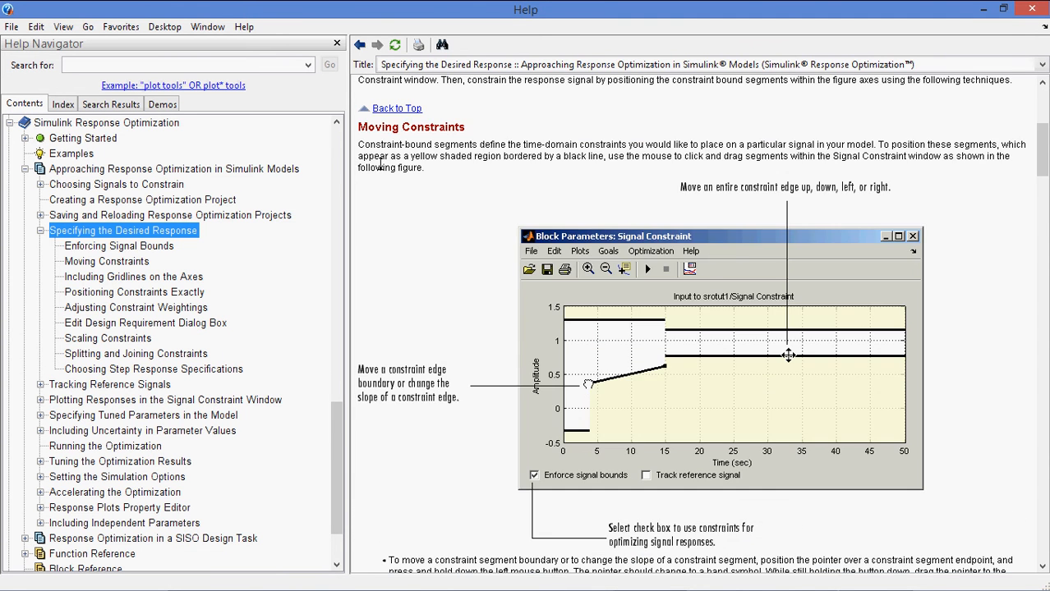
{"action": "scroll", "scroll_direction": "down", "scroll_amount": 3}
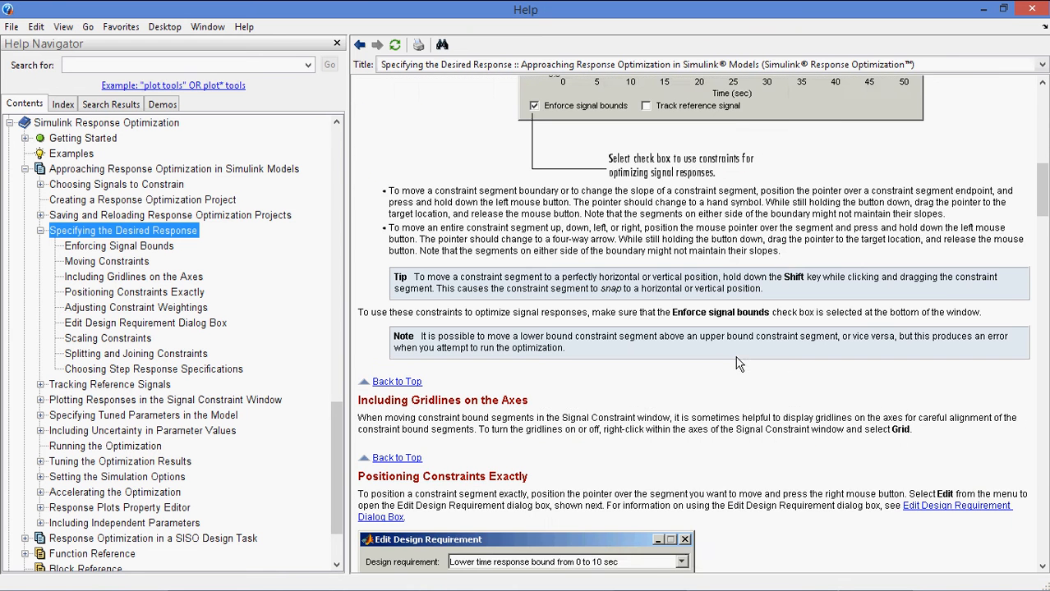
{"action": "scroll", "scroll_direction": "down", "scroll_amount": 3}
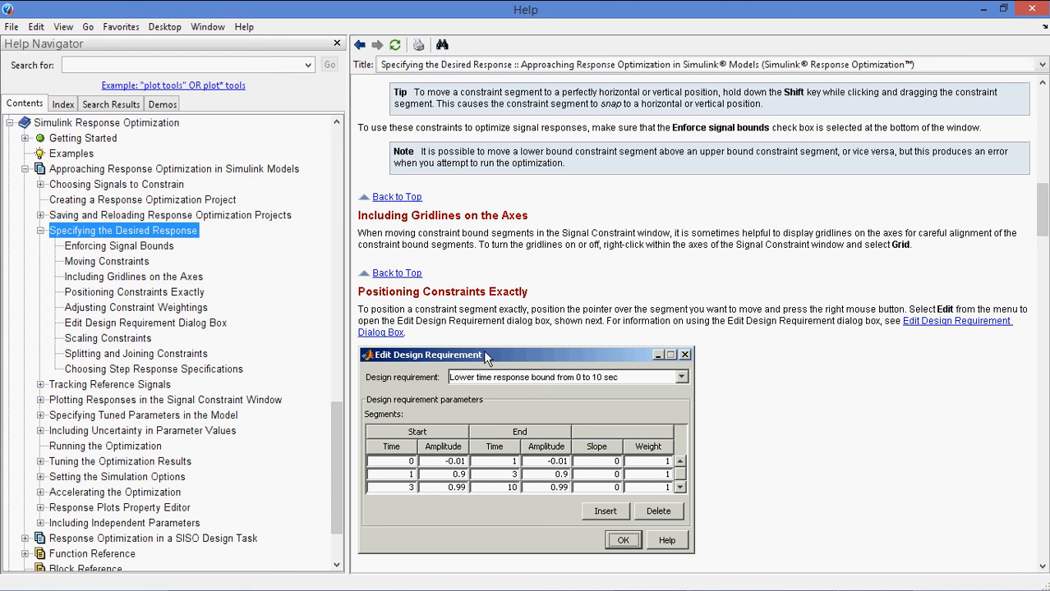
{"action": "mouse_move", "coordinate": [456, 440]}
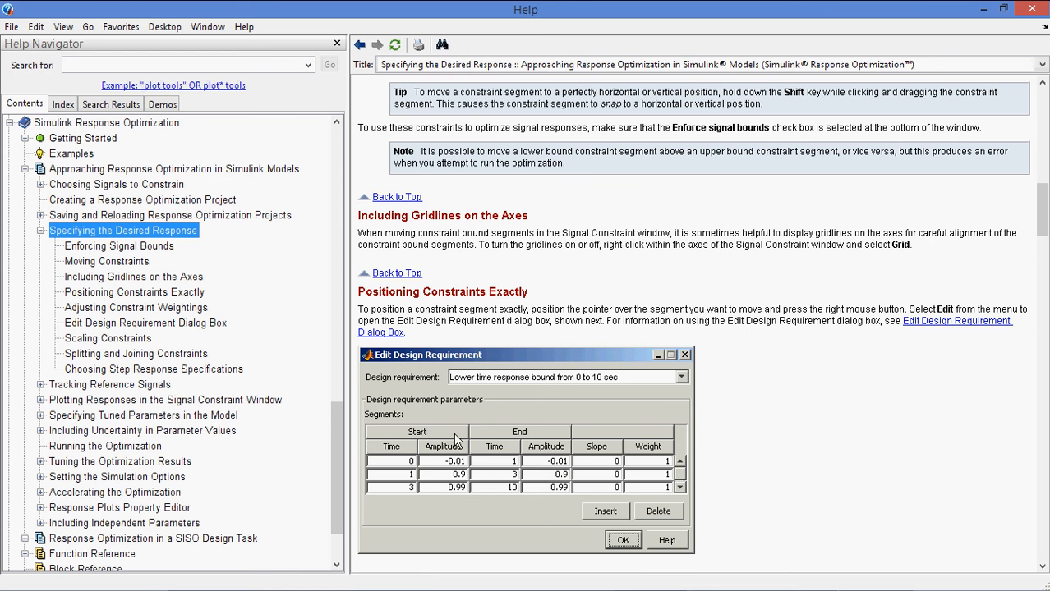
{"action": "mouse_move", "coordinate": [557, 461]}
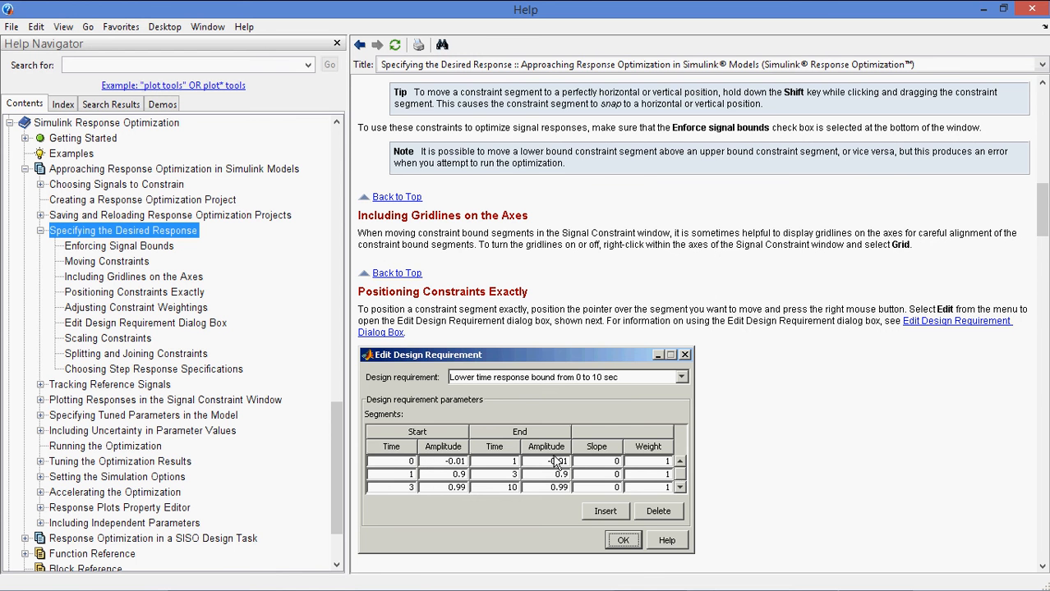
{"action": "scroll", "scroll_direction": "down", "scroll_amount": 3}
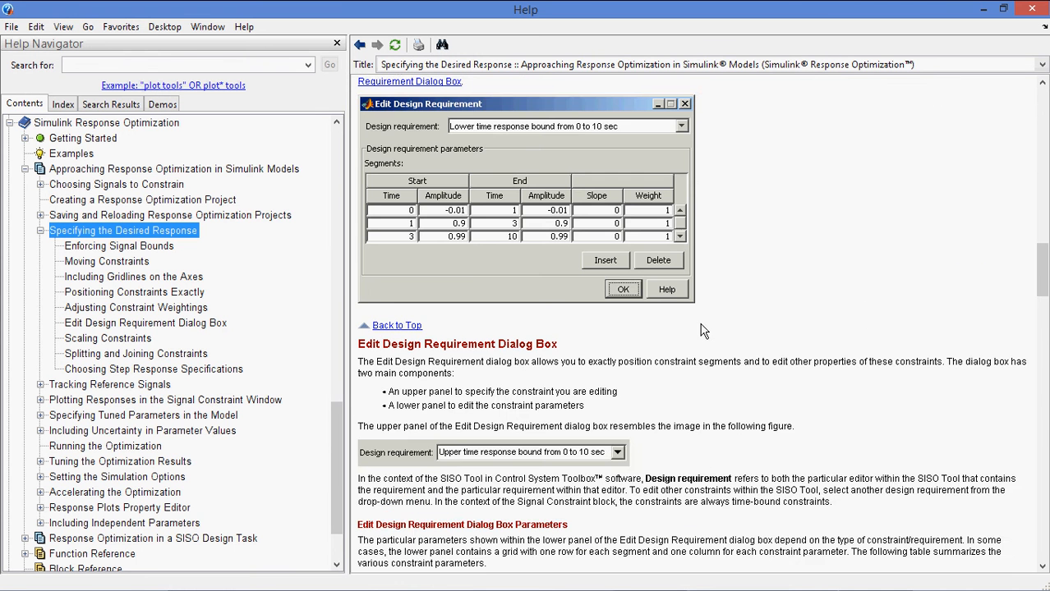
{"action": "scroll", "scroll_direction": "down", "scroll_amount": 3}
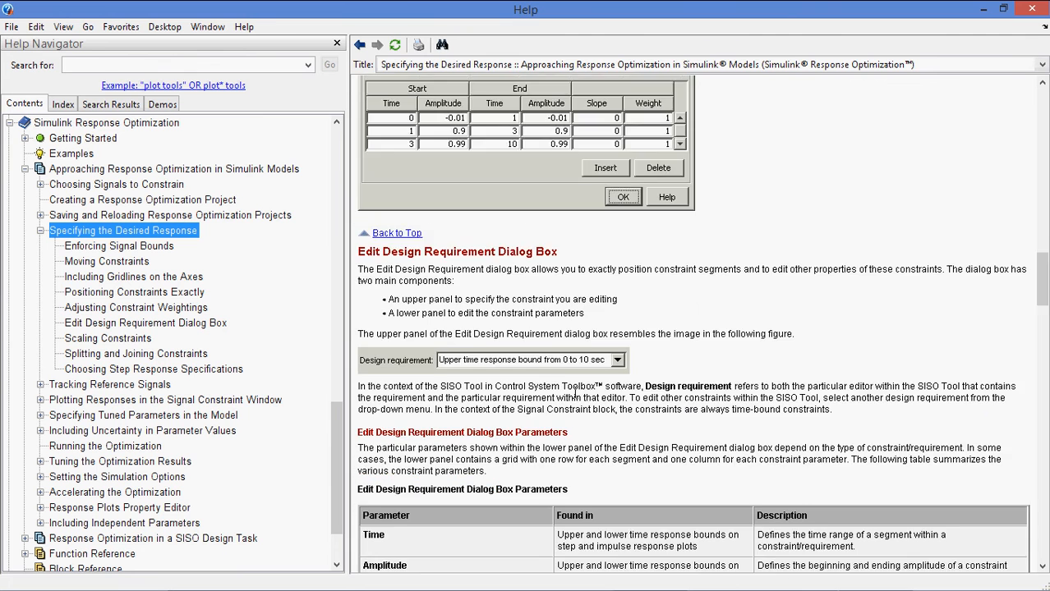
{"action": "scroll", "scroll_direction": "down", "scroll_amount": 3}
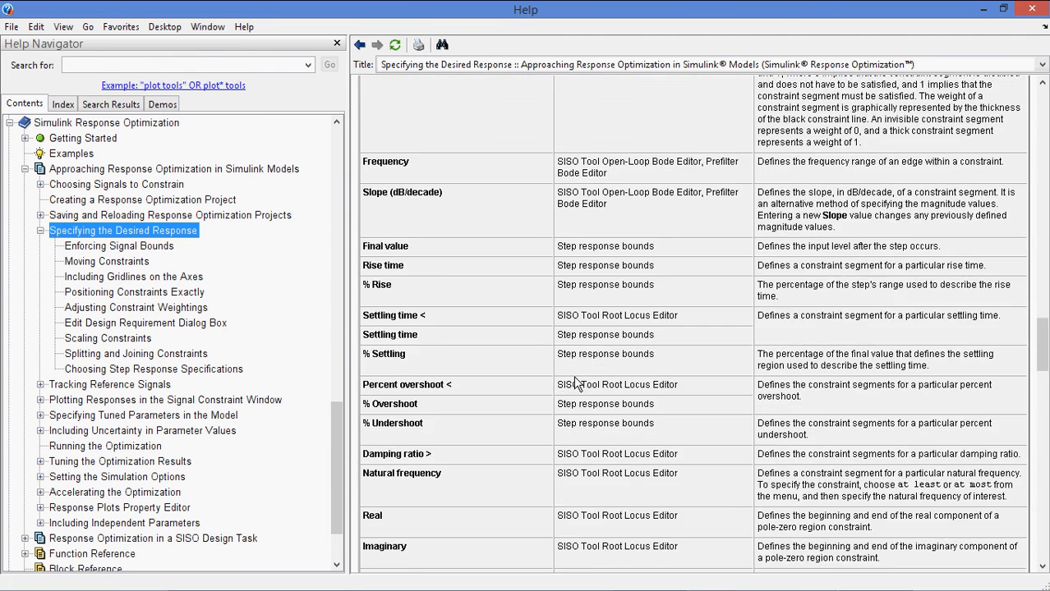
{"action": "scroll", "scroll_direction": "down", "scroll_amount": 3}
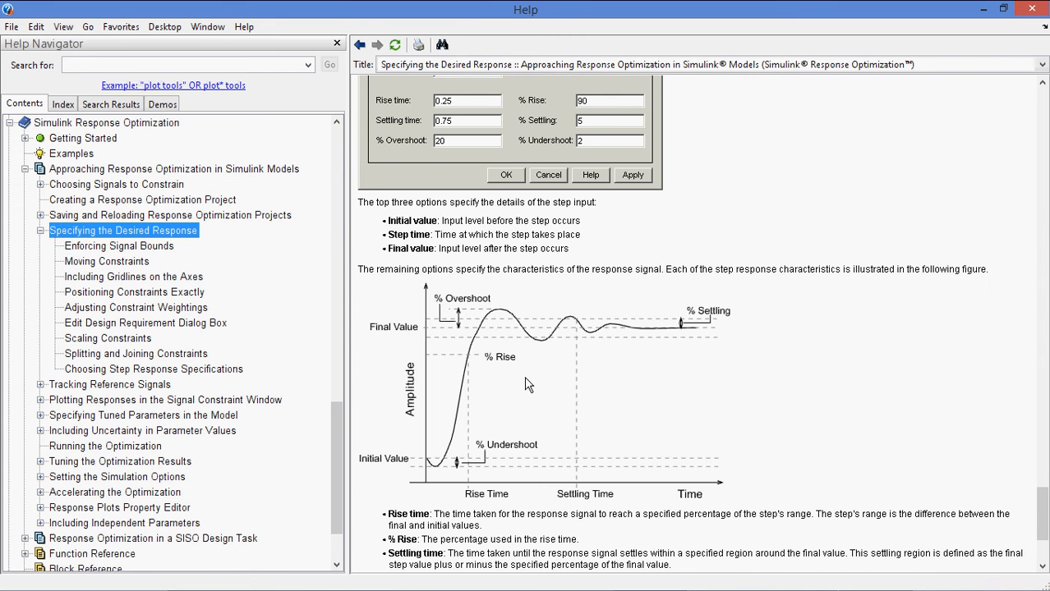
{"action": "mouse_move", "coordinate": [475, 331]}
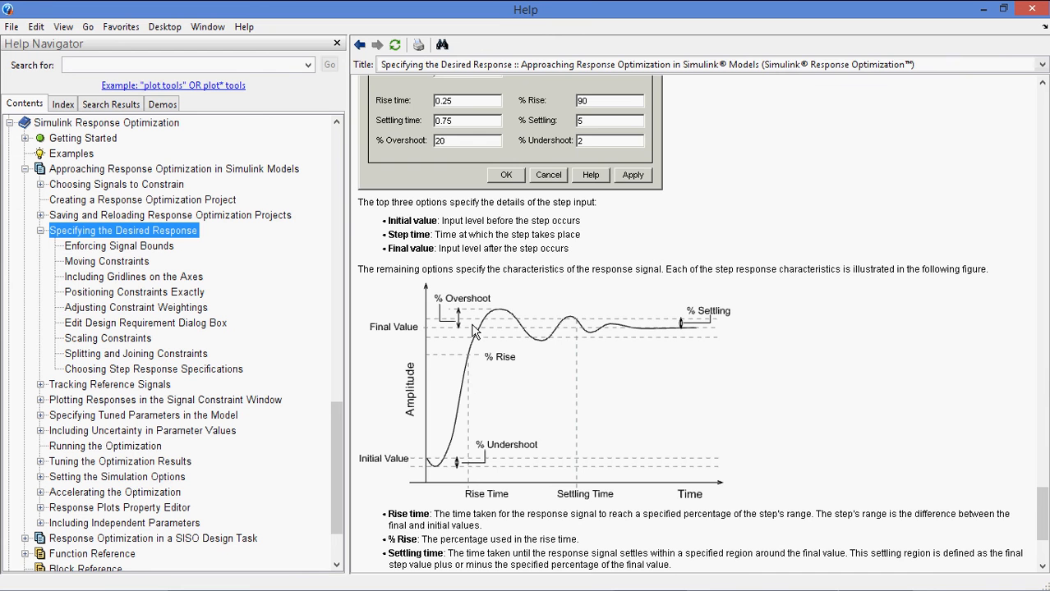
{"action": "scroll", "scroll_direction": "down", "scroll_amount": 3}
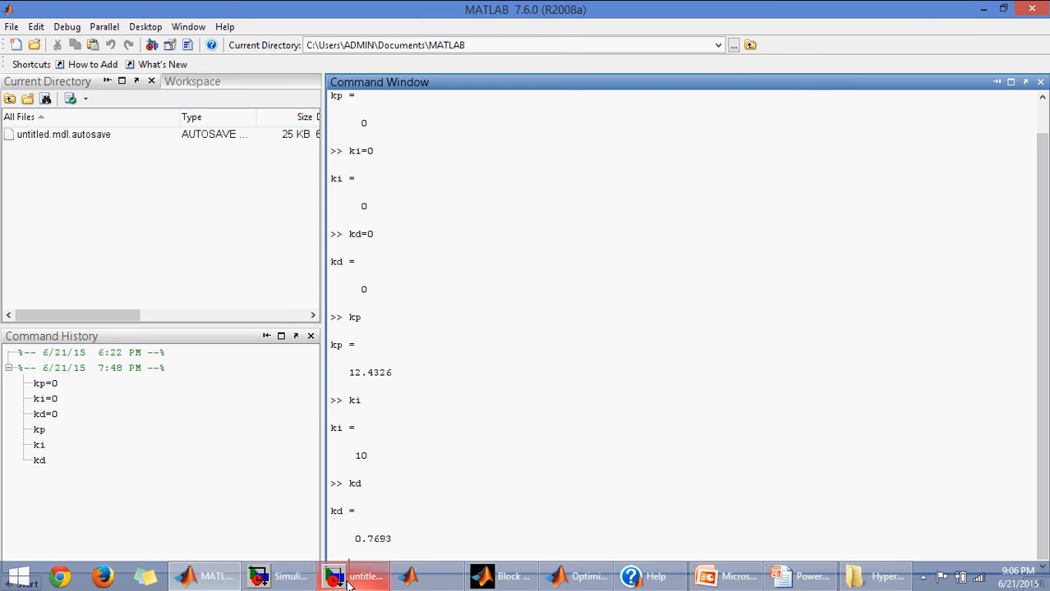
Step: Check the PID Controller block's gains are kp, ki and kd, then cancel without changes
{"action": "left_click", "coordinate": [361, 575]}
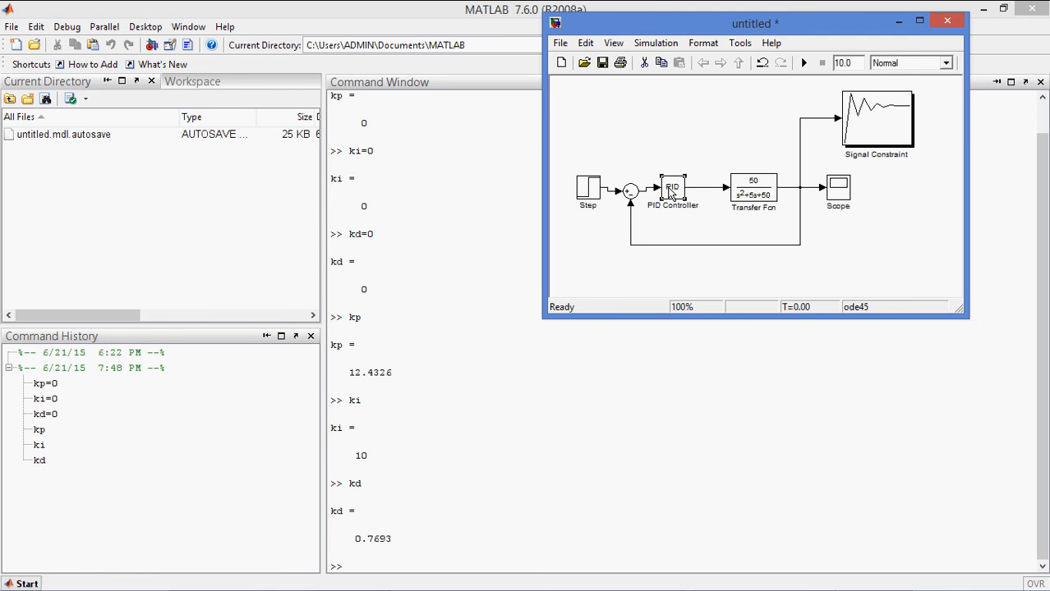
{"action": "double_click", "coordinate": [672, 189]}
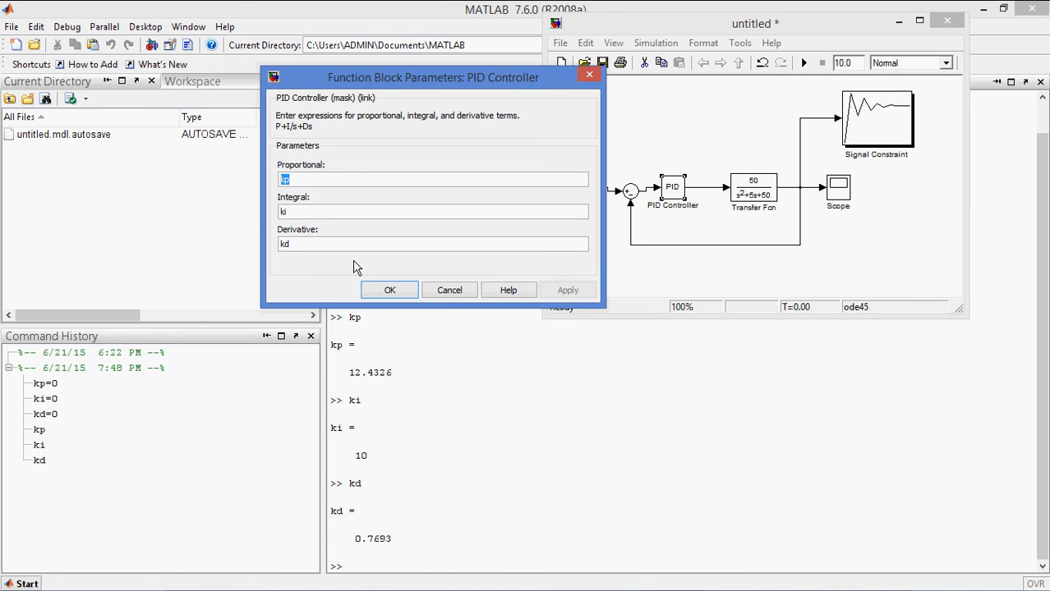
{"action": "mouse_move", "coordinate": [450, 289]}
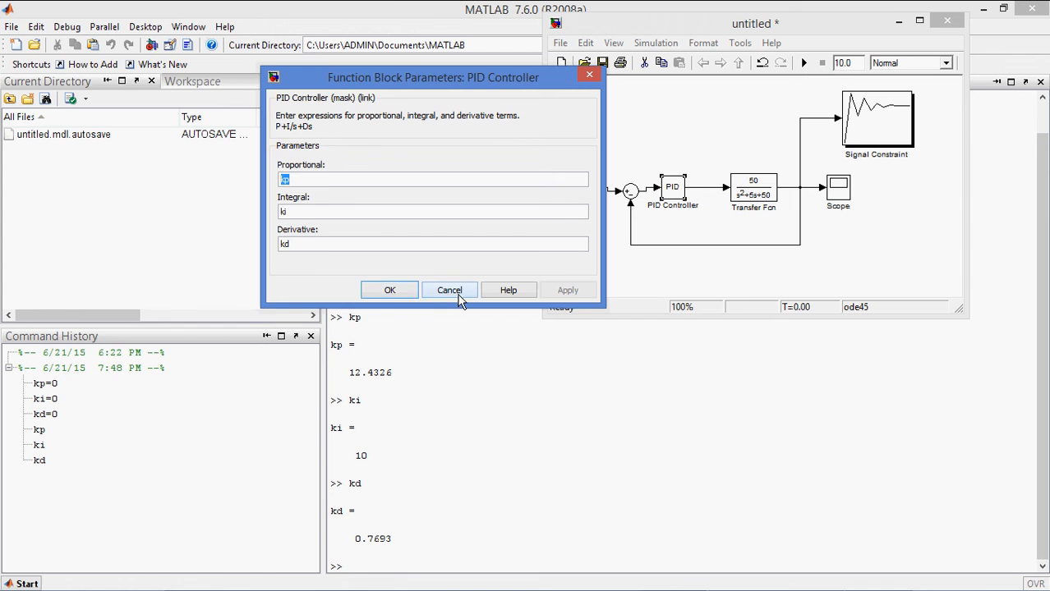
{"action": "left_click", "coordinate": [451, 289]}
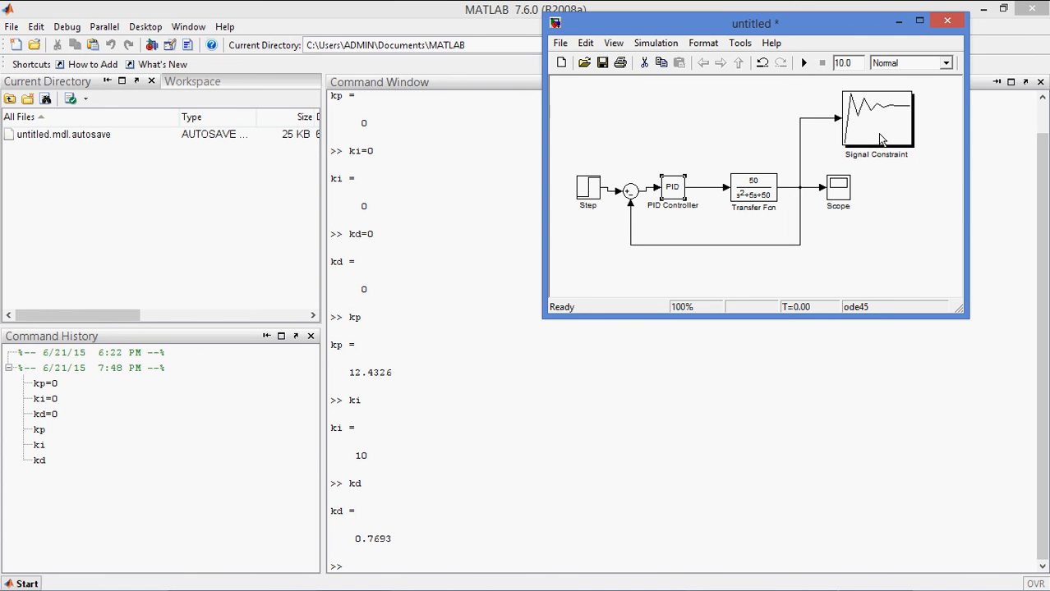
{"action": "mouse_move", "coordinate": [869, 145]}
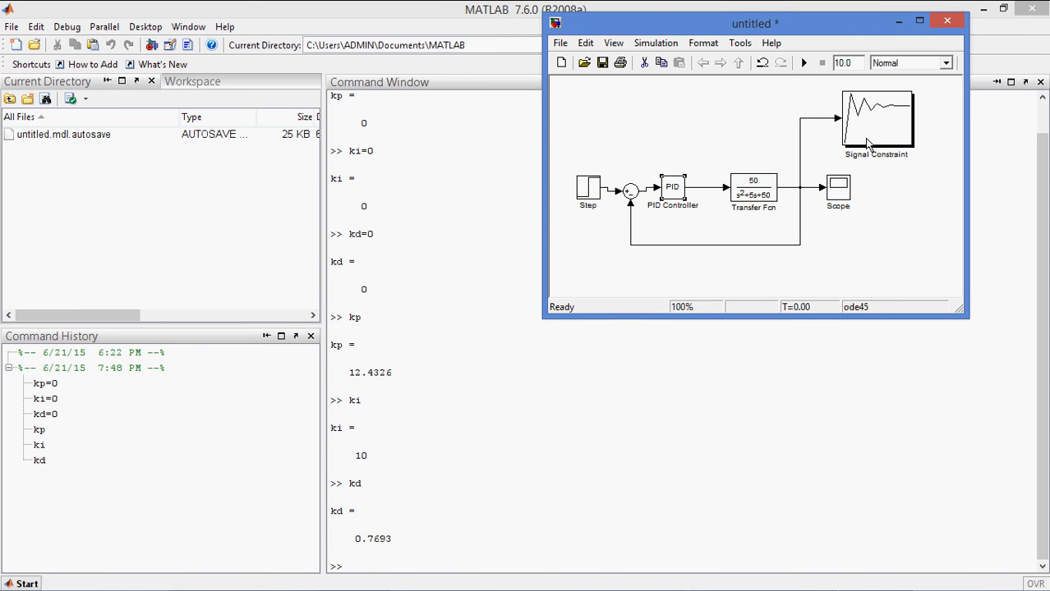
{"action": "mouse_move", "coordinate": [841, 113]}
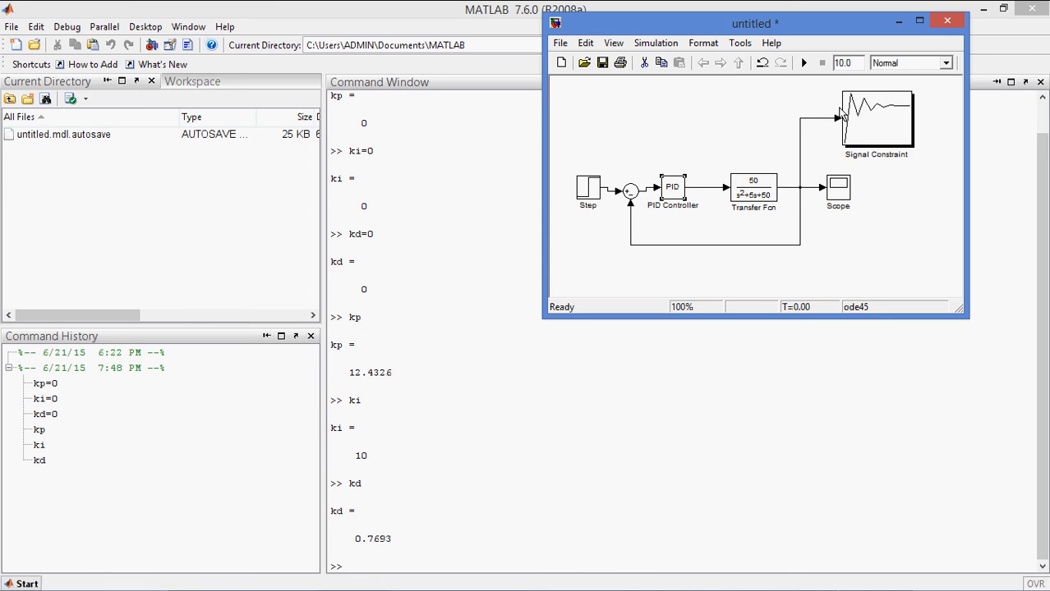